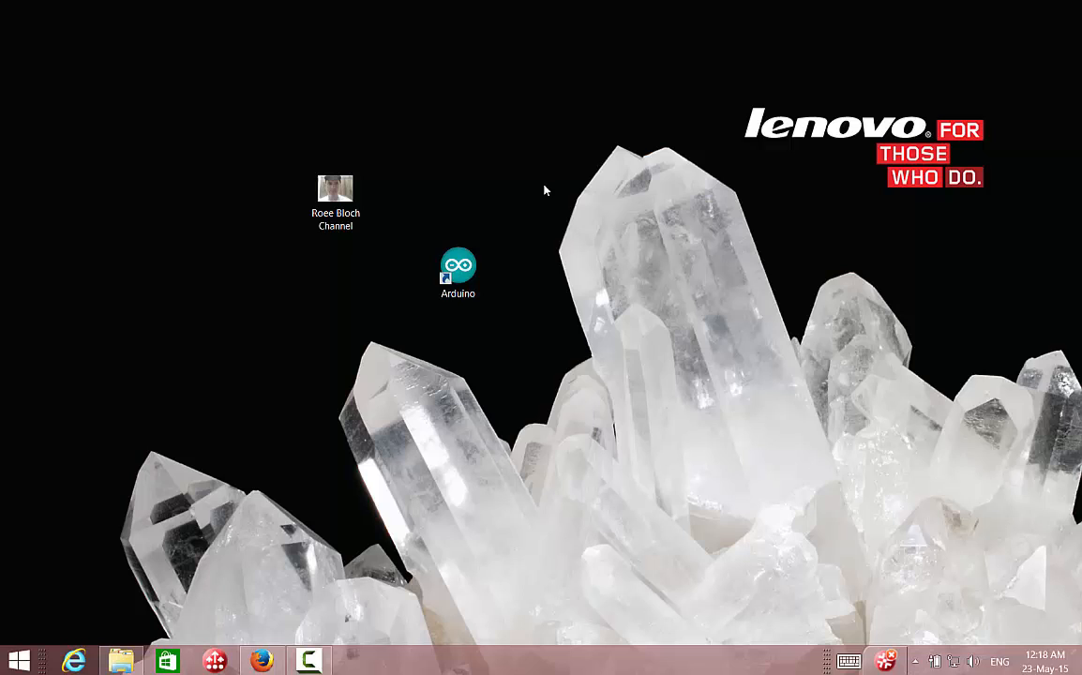
mouse_move(686, 97)
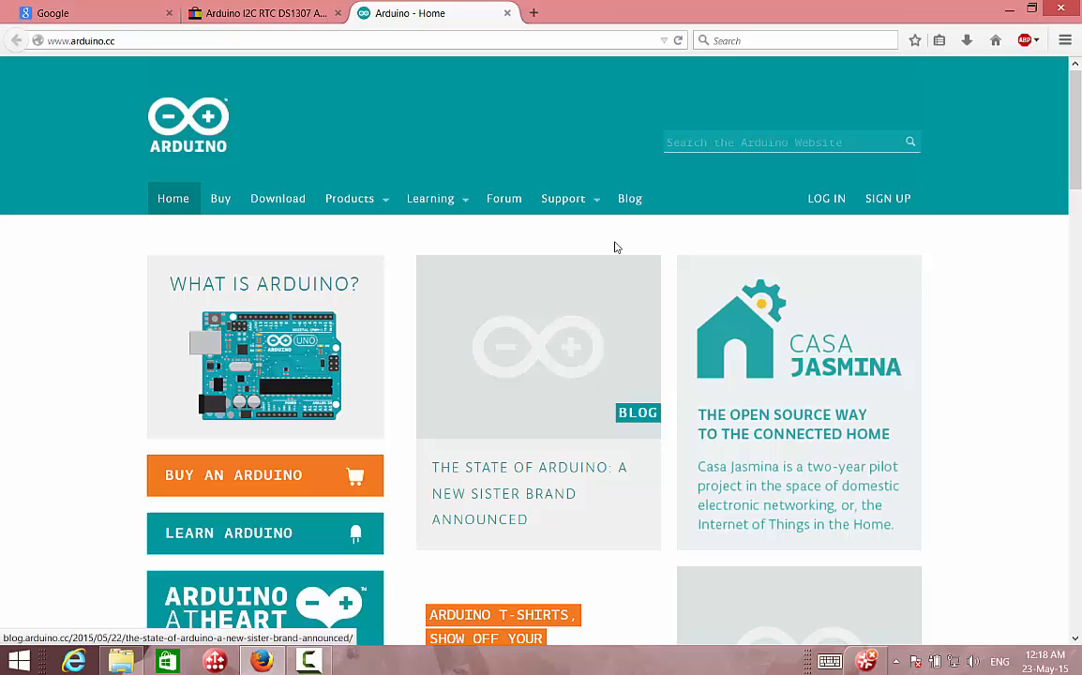
mouse_move(613, 6)
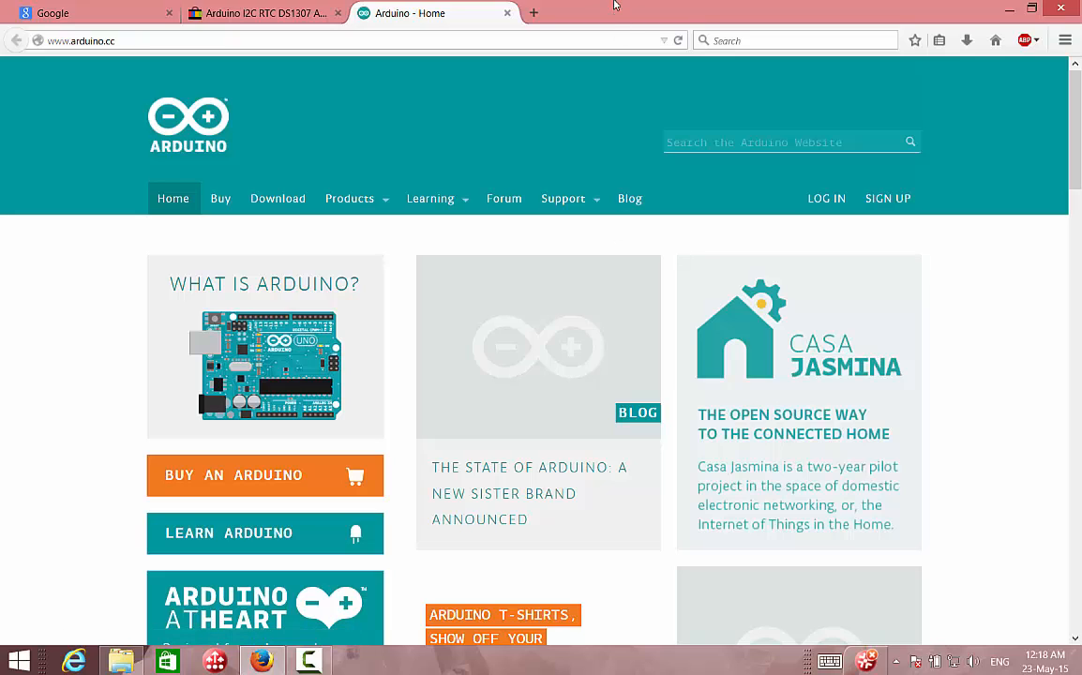
left_click(160, 41)
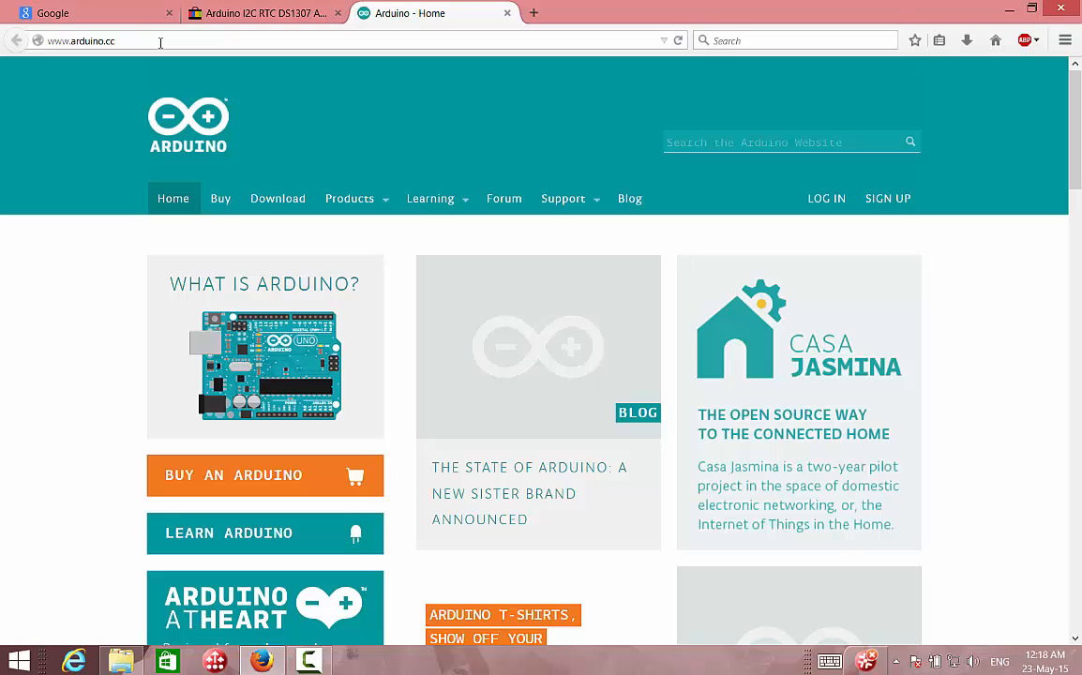
mouse_move(358, 90)
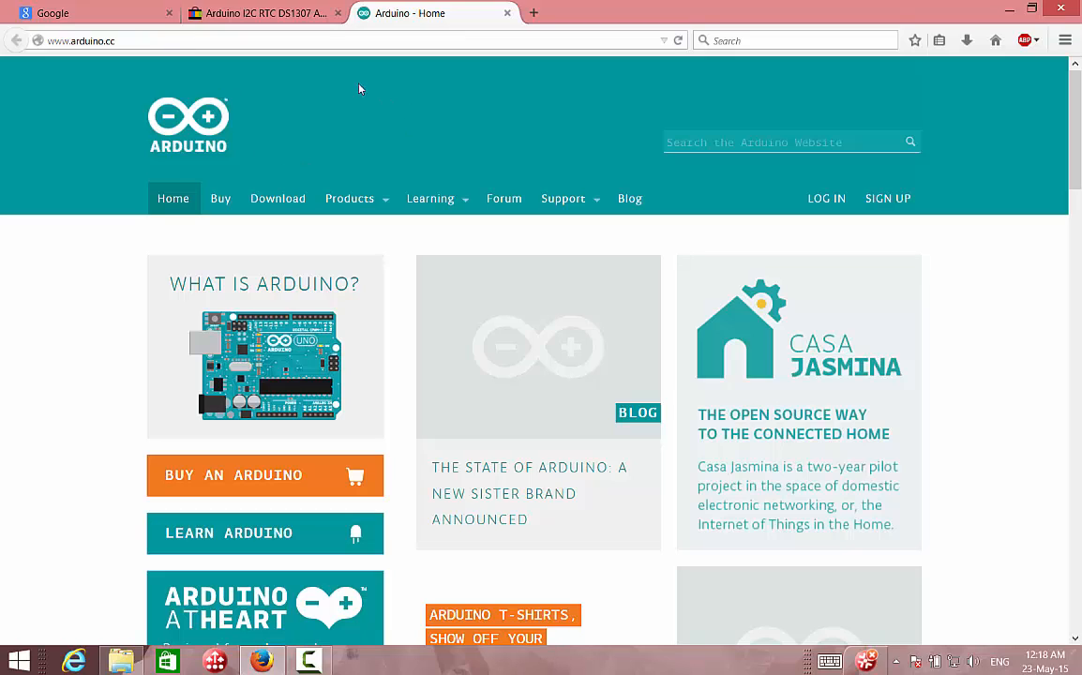
mouse_move(341, 165)
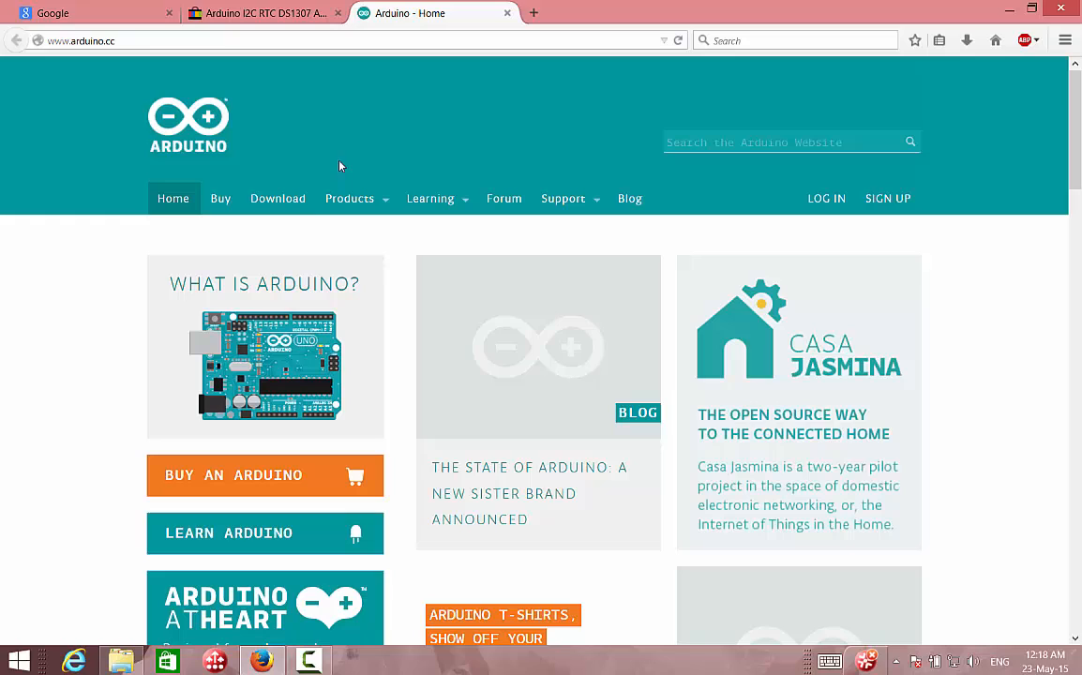
From the Download page, request the Arduino 1.6.4 Windows Installer, reaching the contribution page.
left_click(278, 199)
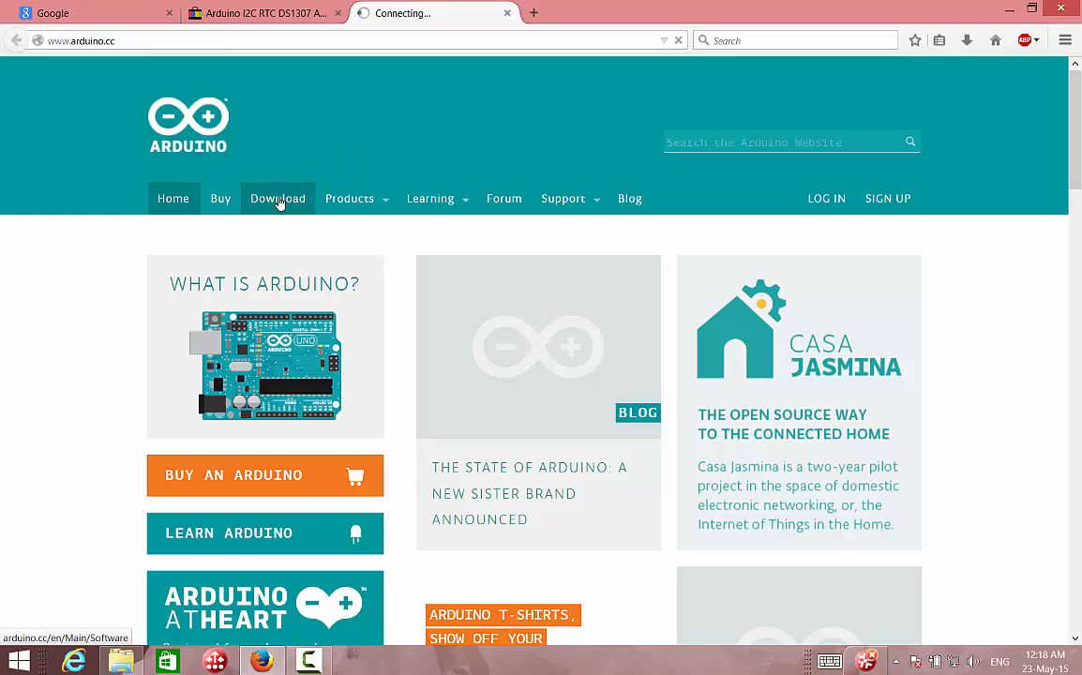
left_click(278, 199)
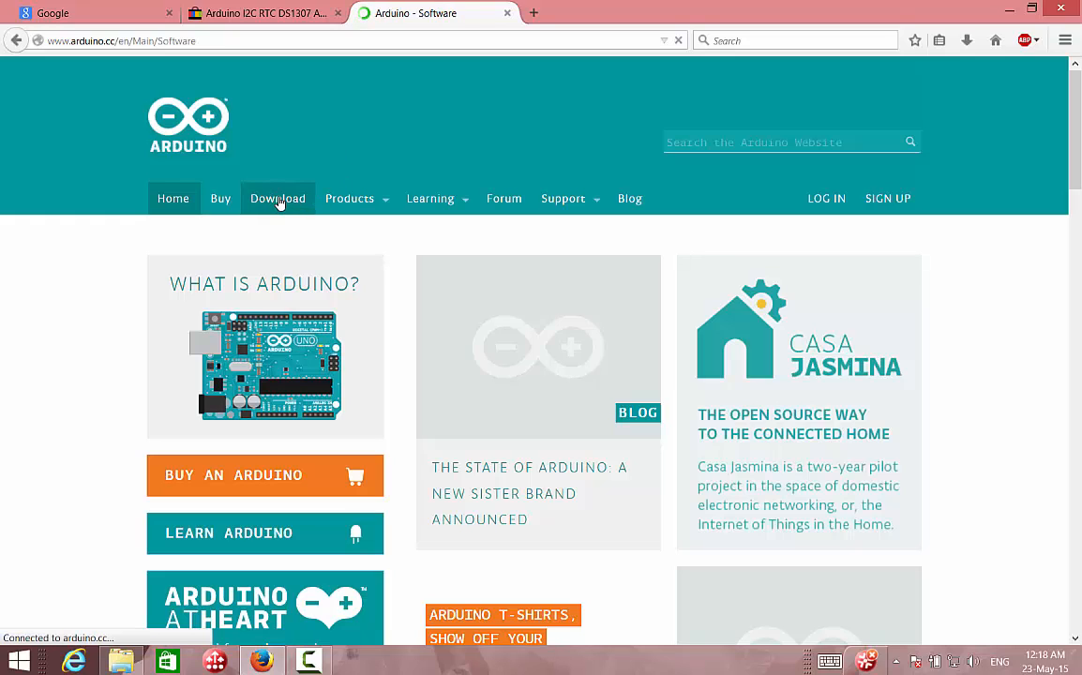
left_click(277, 199)
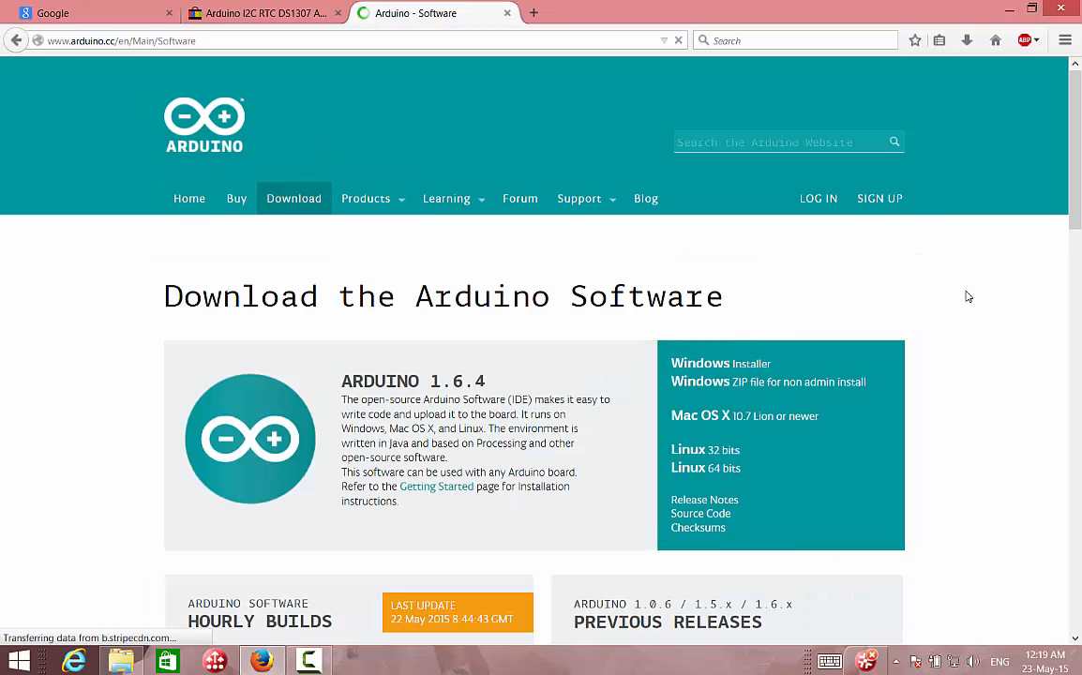
mouse_move(743, 366)
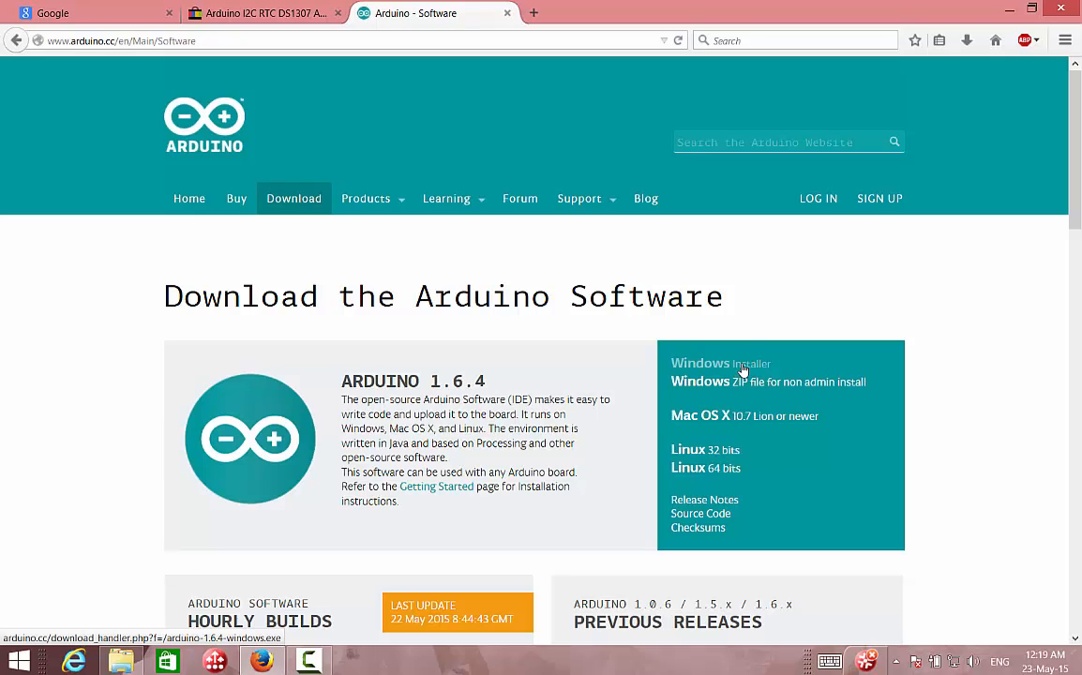
left_click(720, 363)
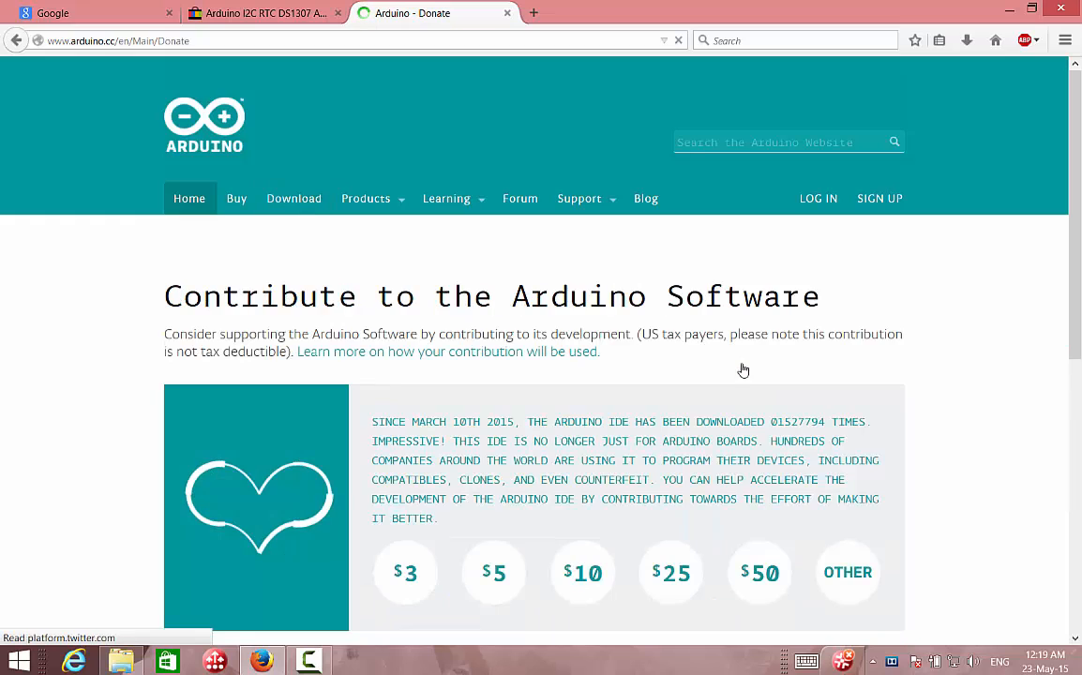
Choose JUST DOWNLOAD for the 1.6.4 installer, dismiss the save prompt and minimize Firefox.
scroll("down", 3)
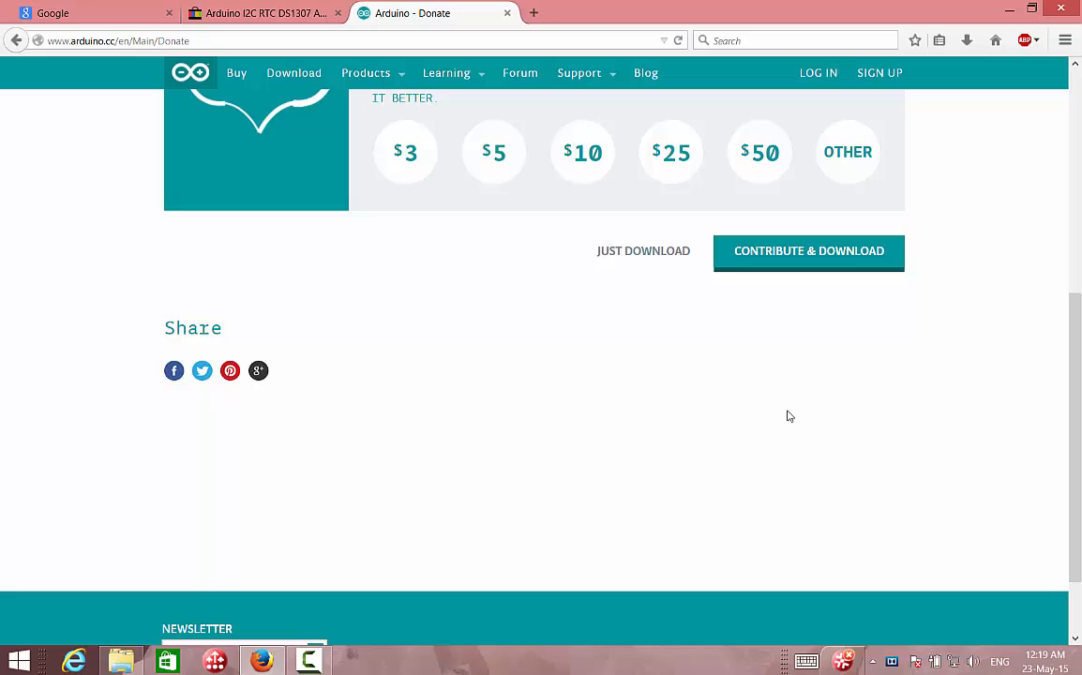
mouse_move(632, 266)
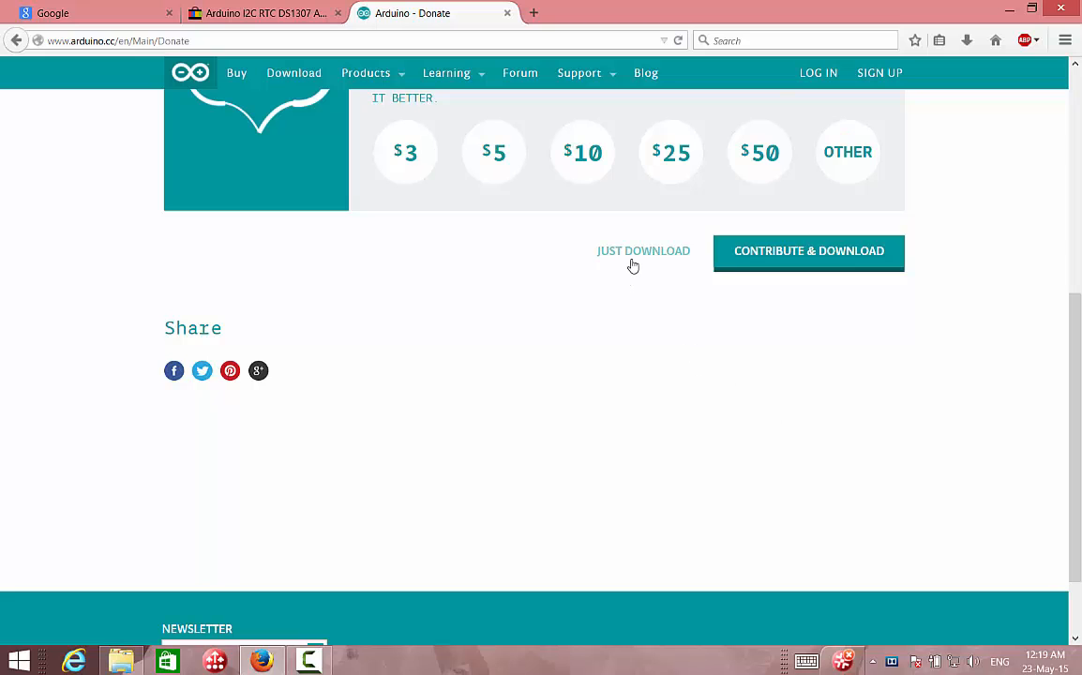
mouse_move(642, 253)
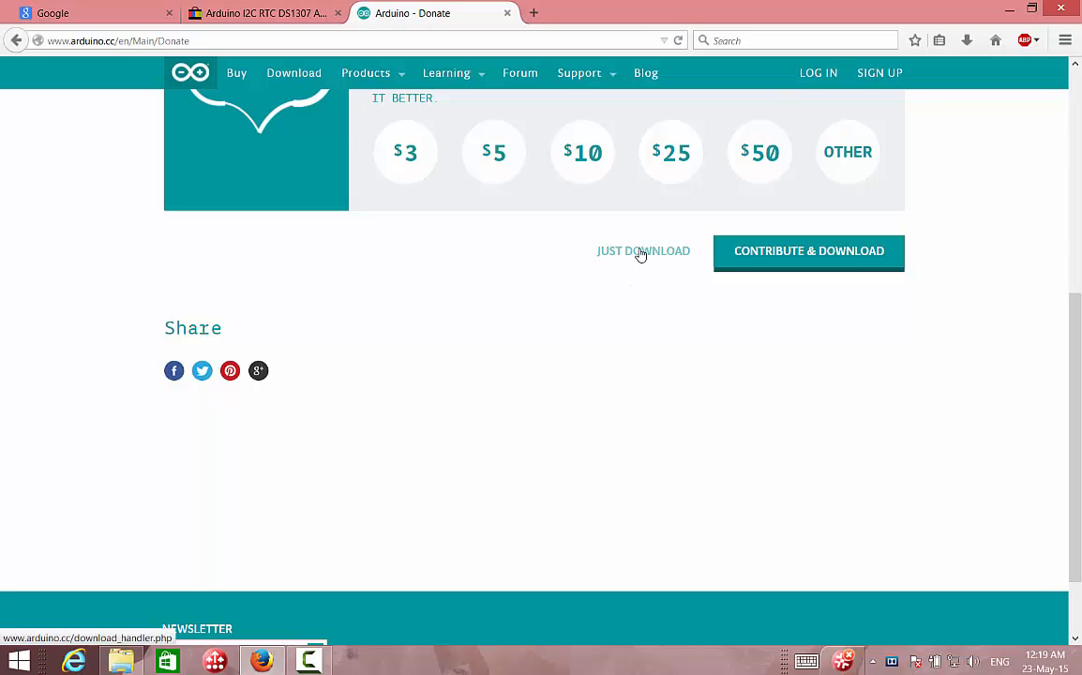
left_click(643, 252)
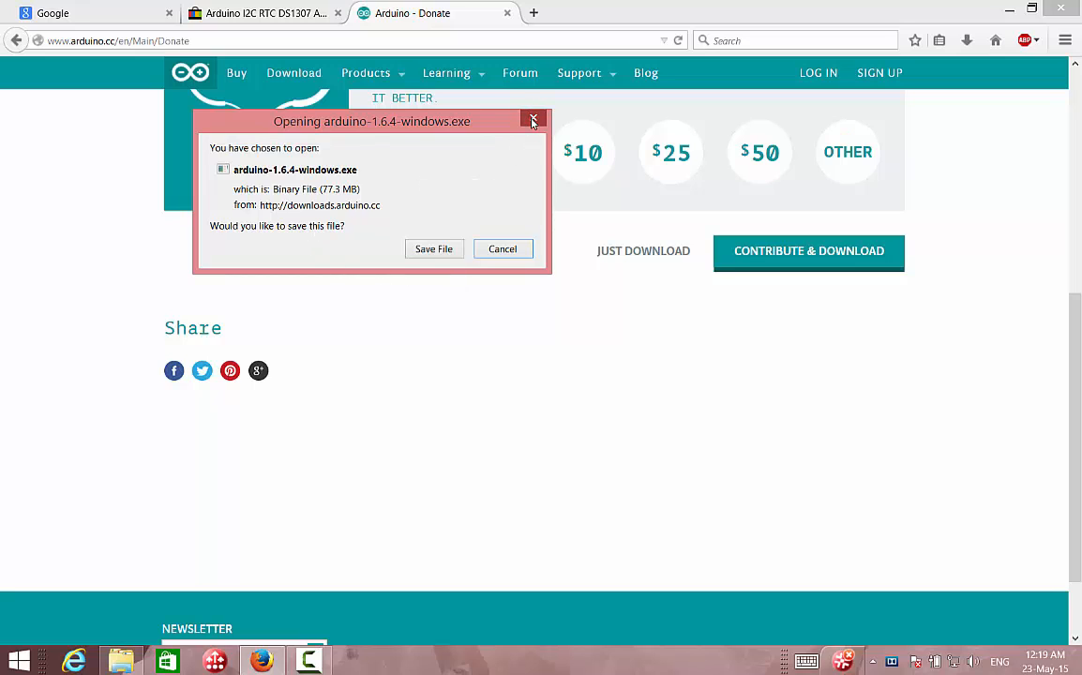
left_click(530, 120)
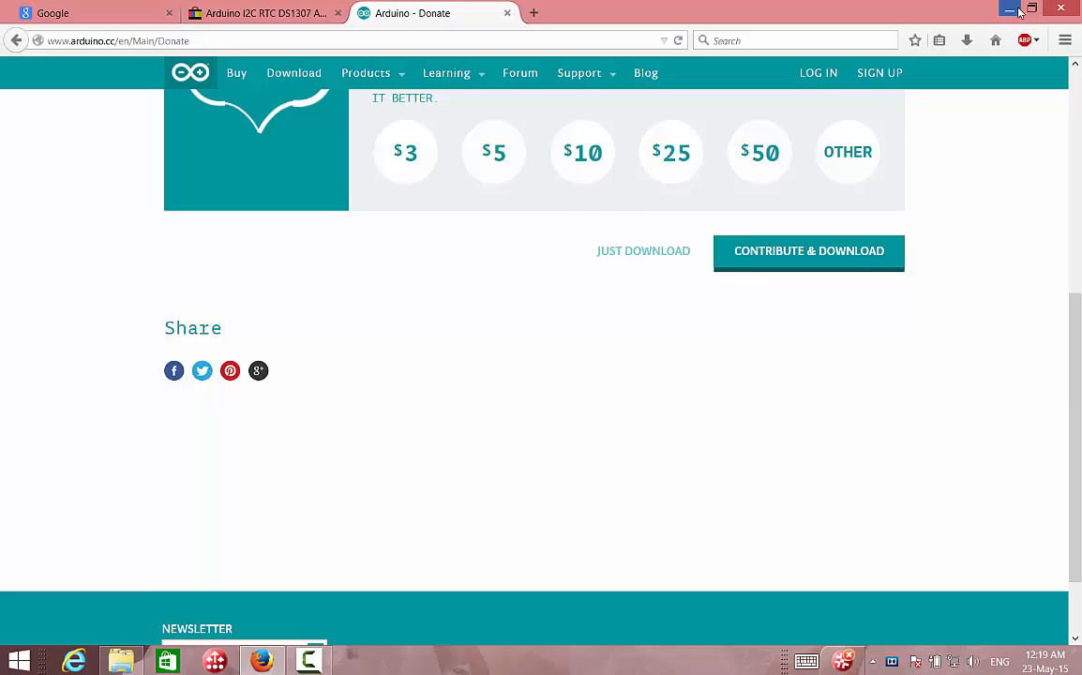
left_click(1015, 7)
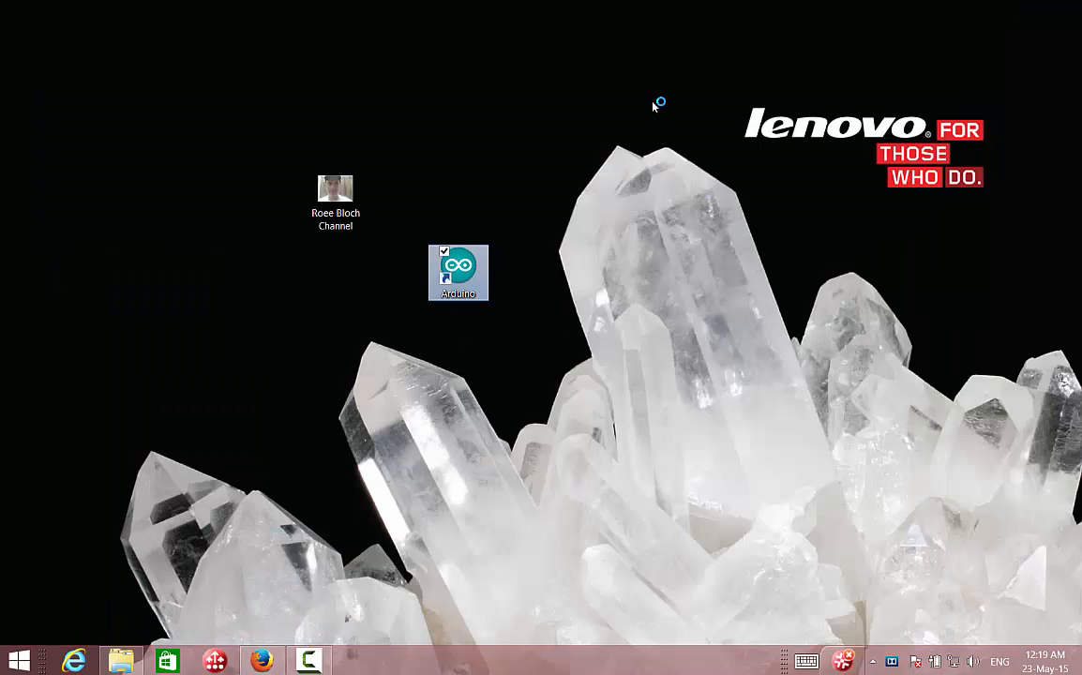
Start Arduino IDE 1.6.4 from the desktop shortcut, showing a new empty sketch.
double_click(458, 272)
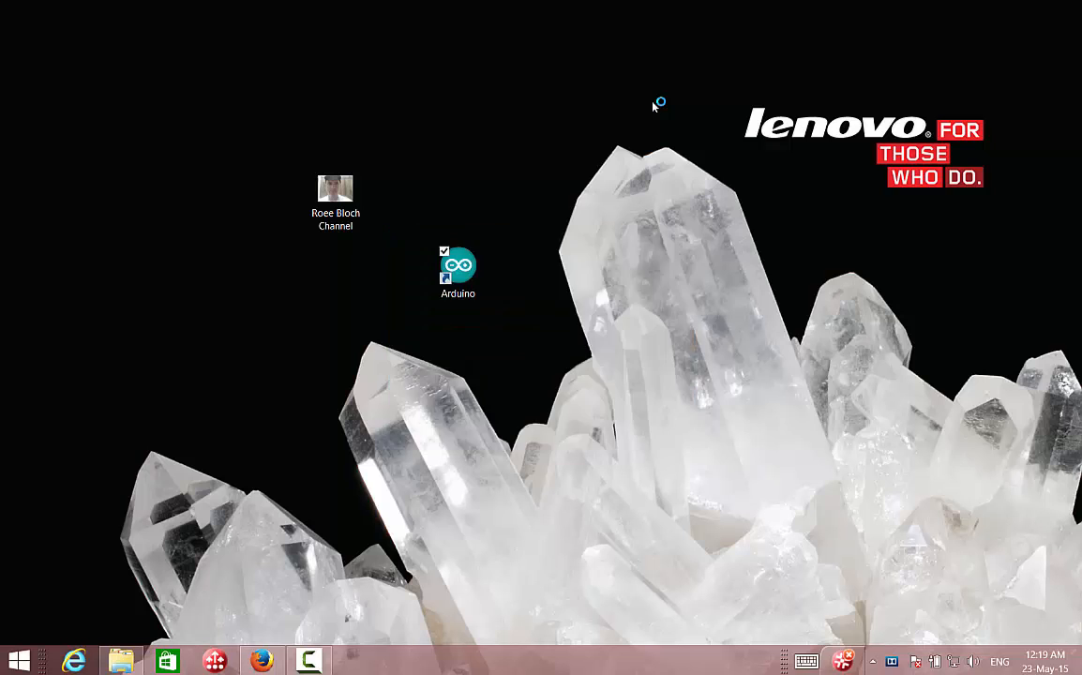
double_click(458, 267)
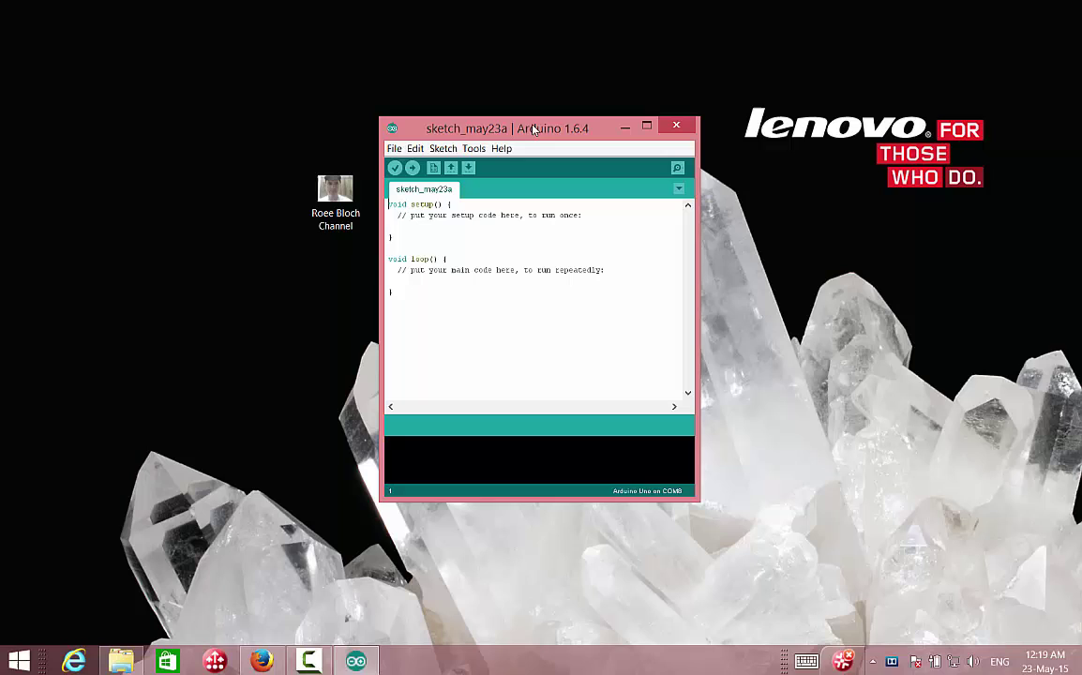
left_click(442, 148)
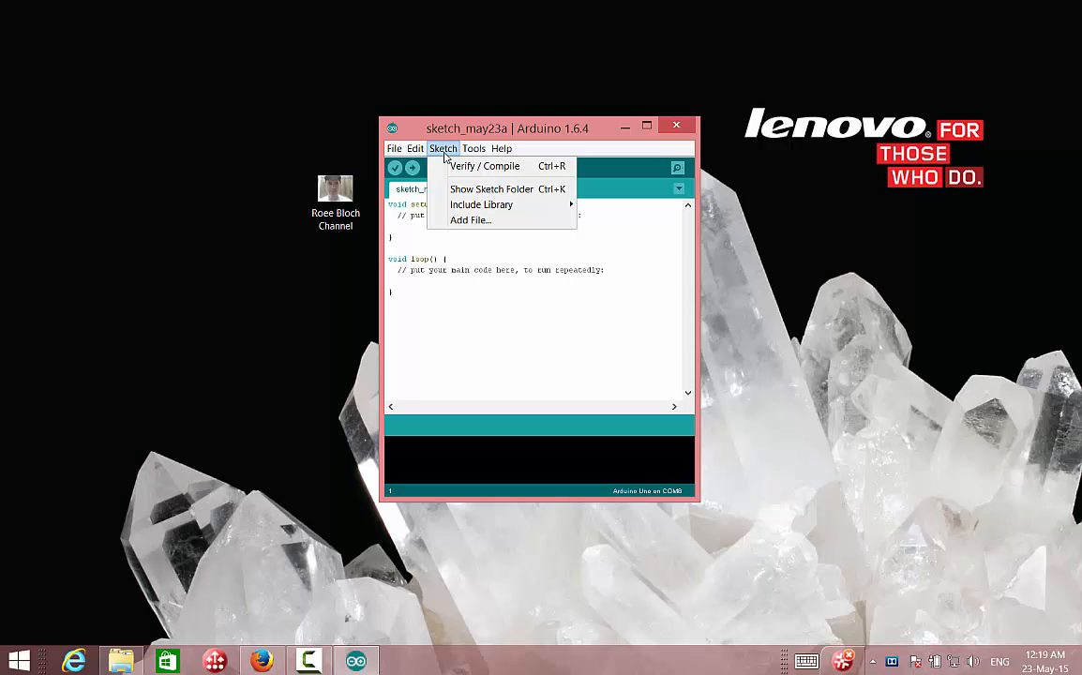
mouse_move(480, 204)
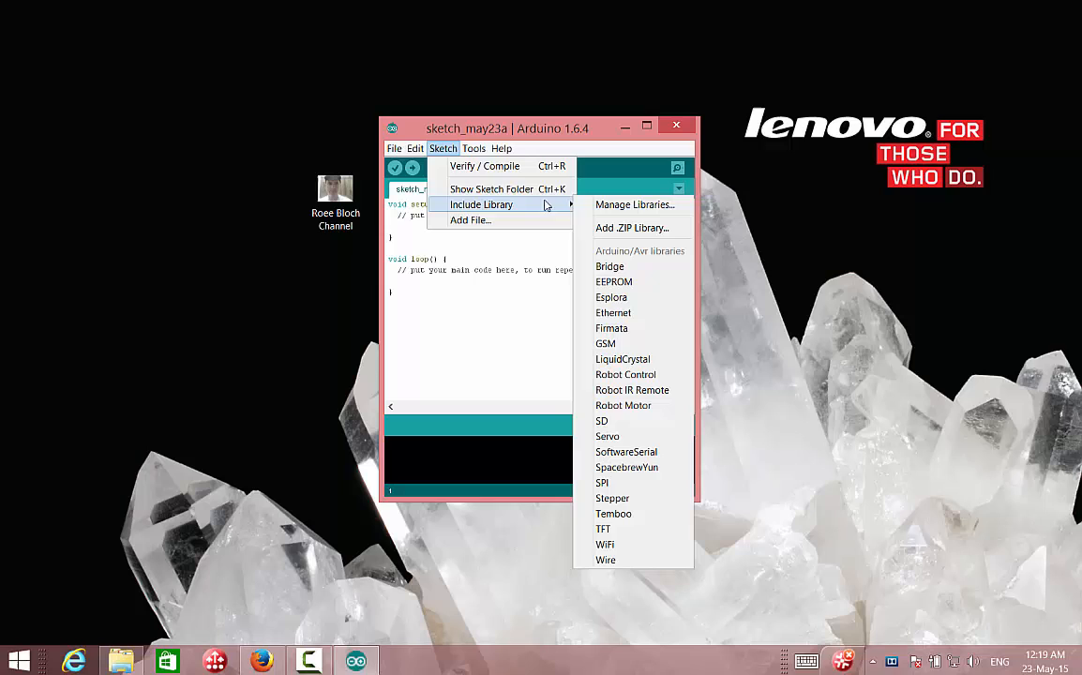
mouse_move(623, 559)
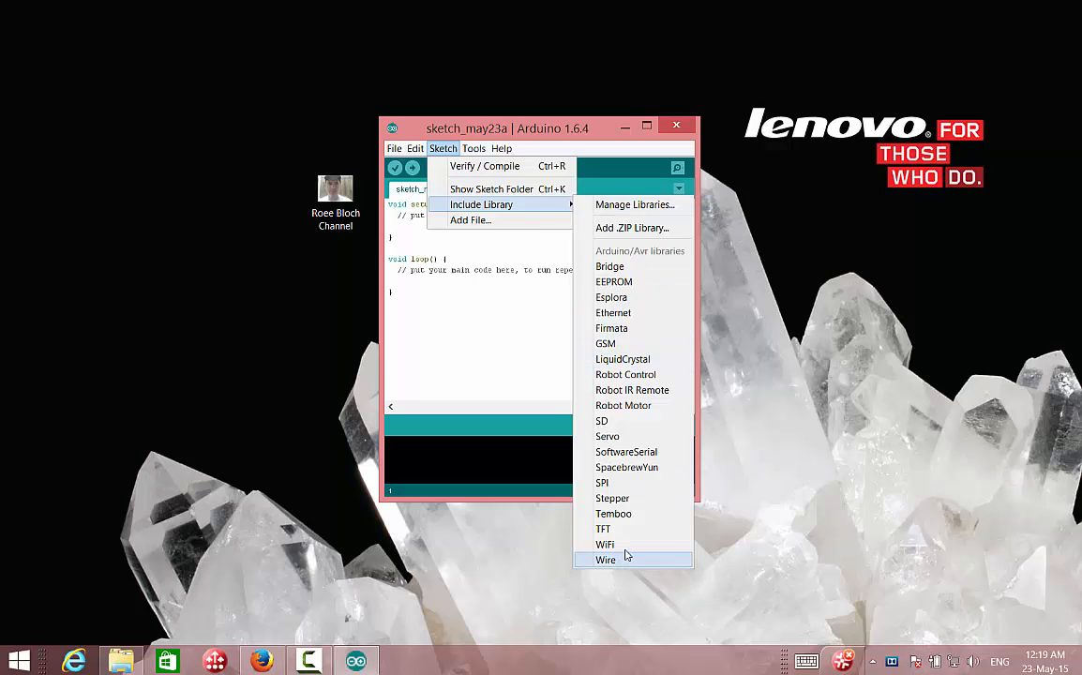
mouse_move(632, 544)
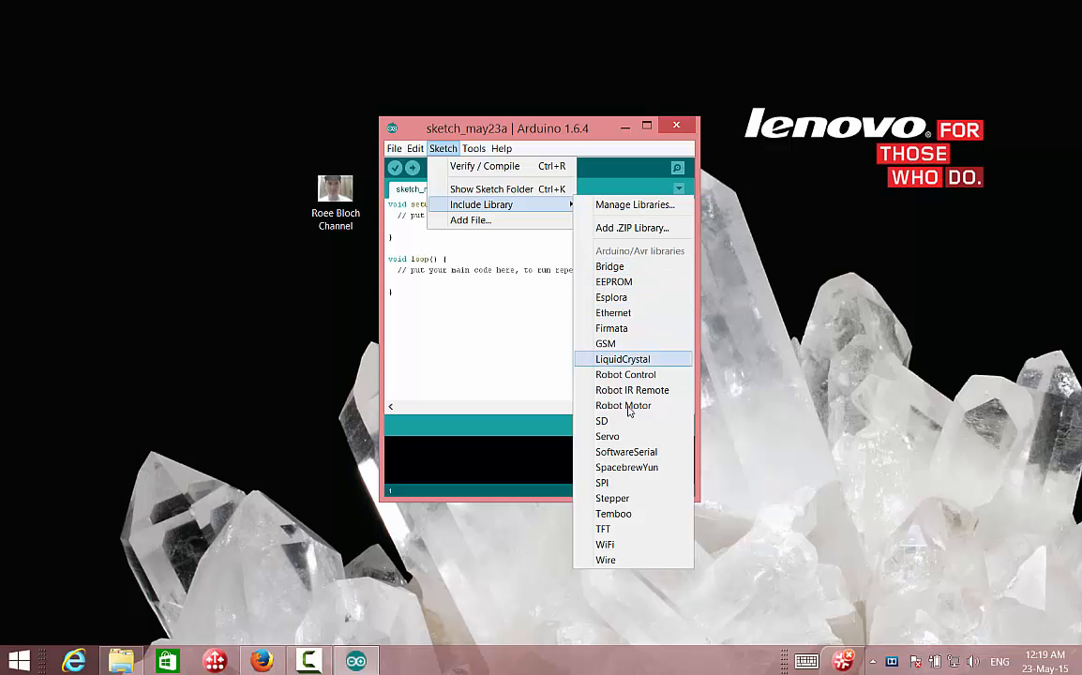
mouse_move(637, 438)
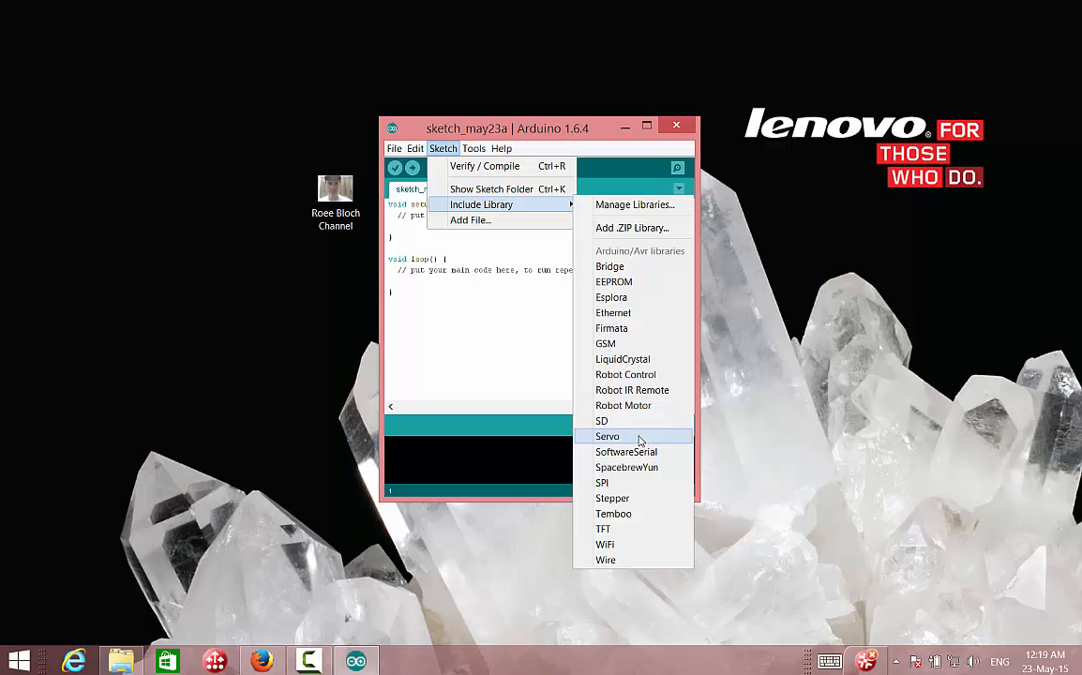
mouse_move(319, 424)
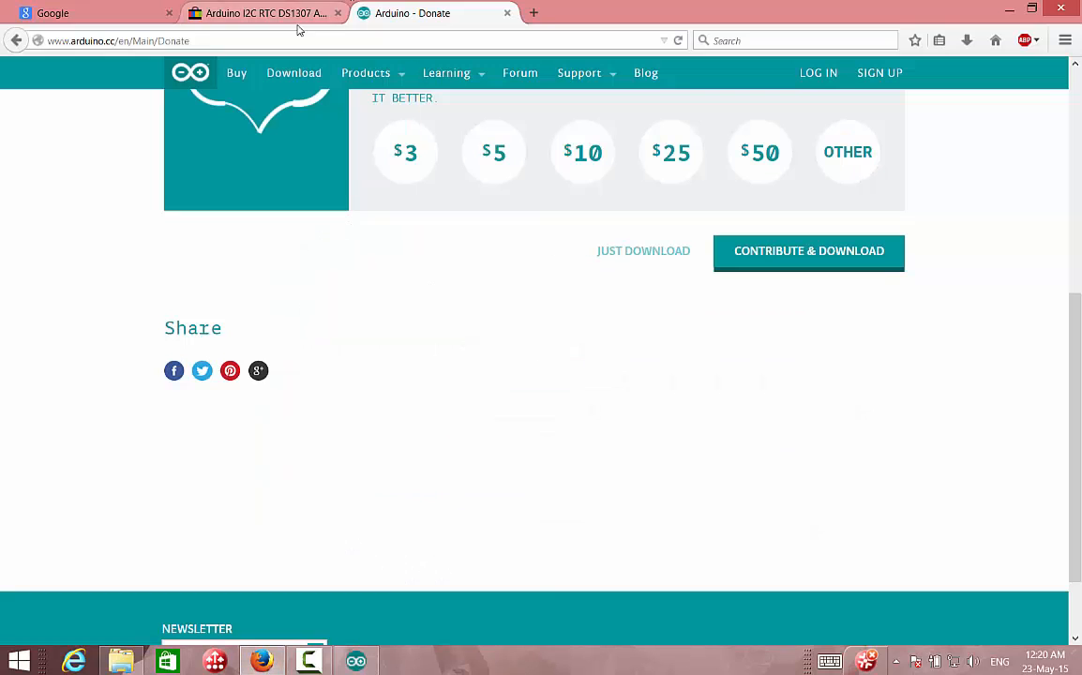
left_click(253, 14)
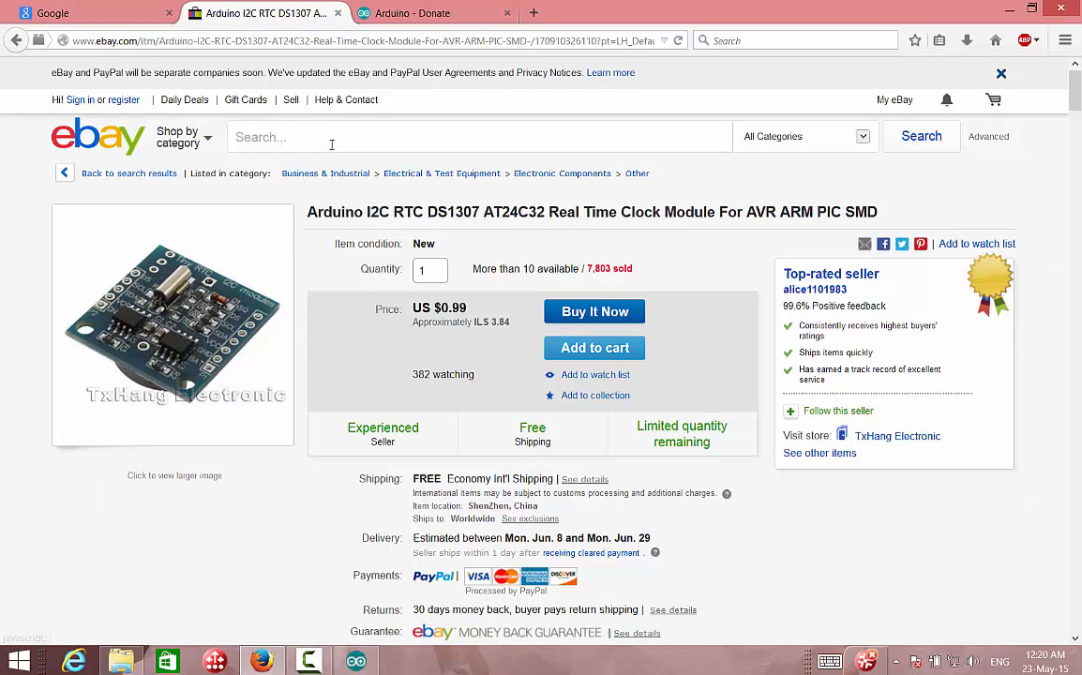
mouse_move(327, 199)
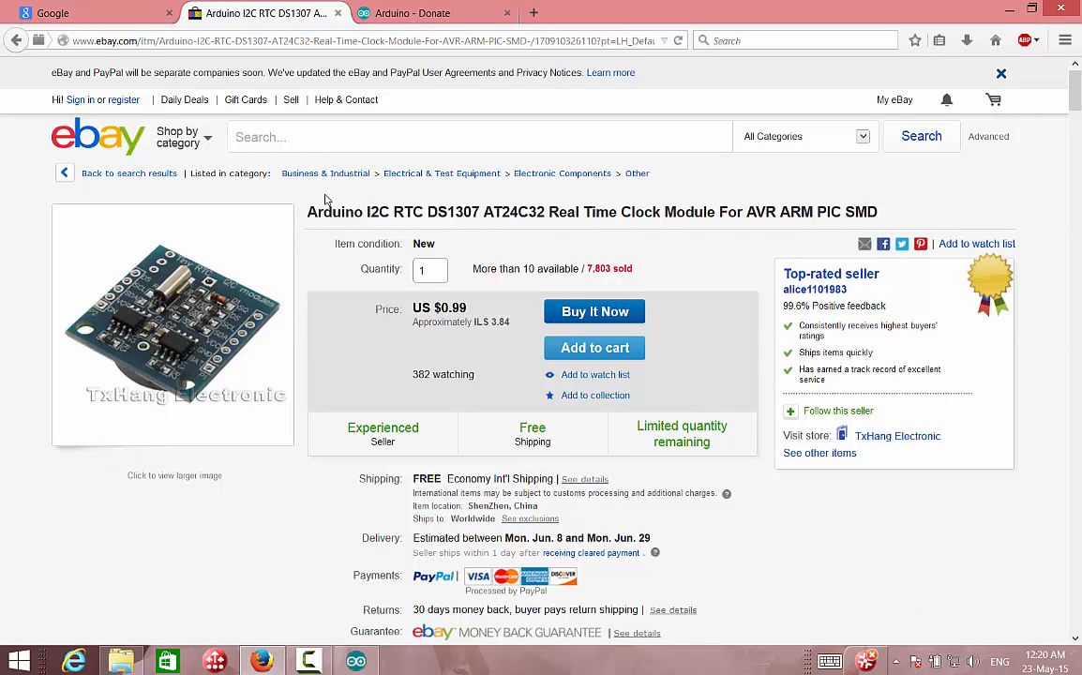
mouse_move(255, 257)
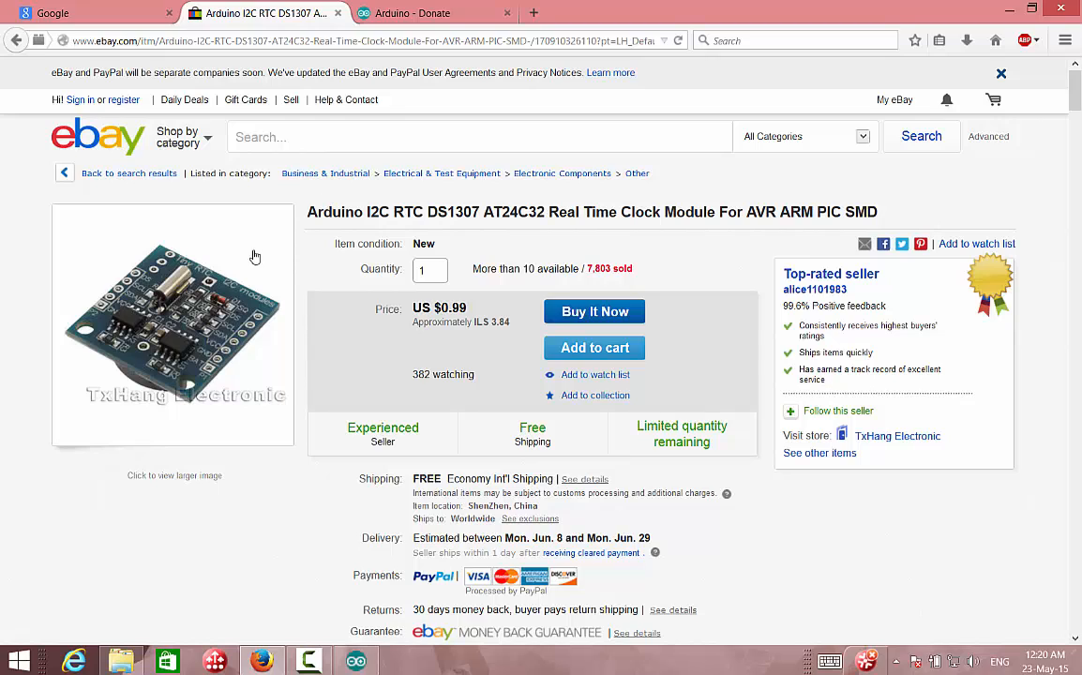
mouse_move(233, 232)
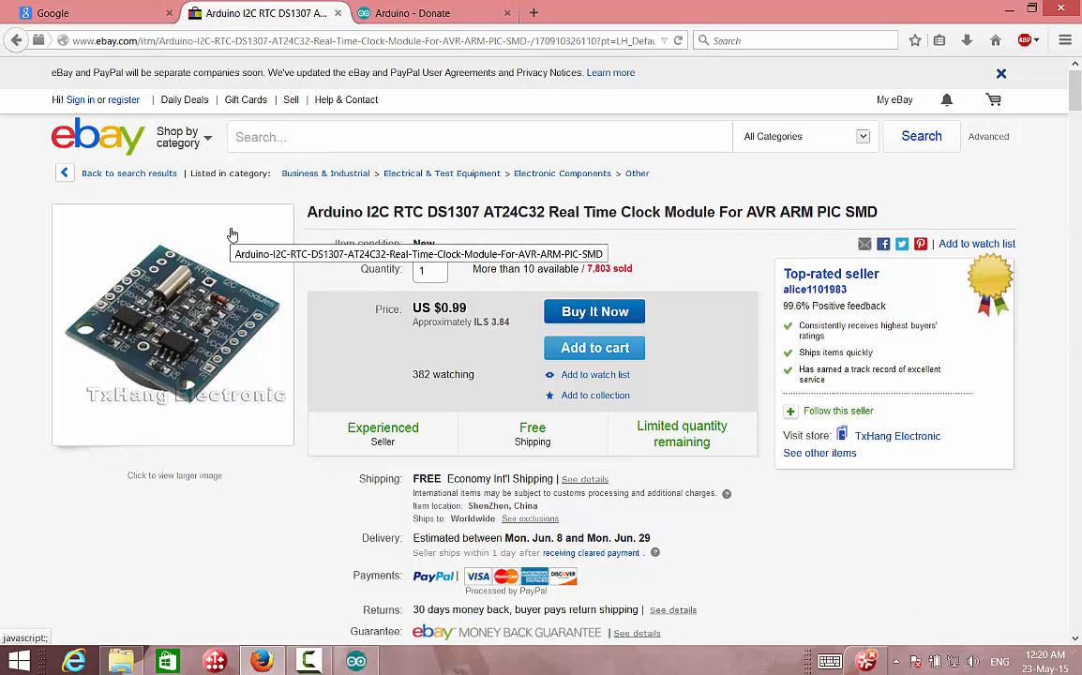
mouse_move(221, 314)
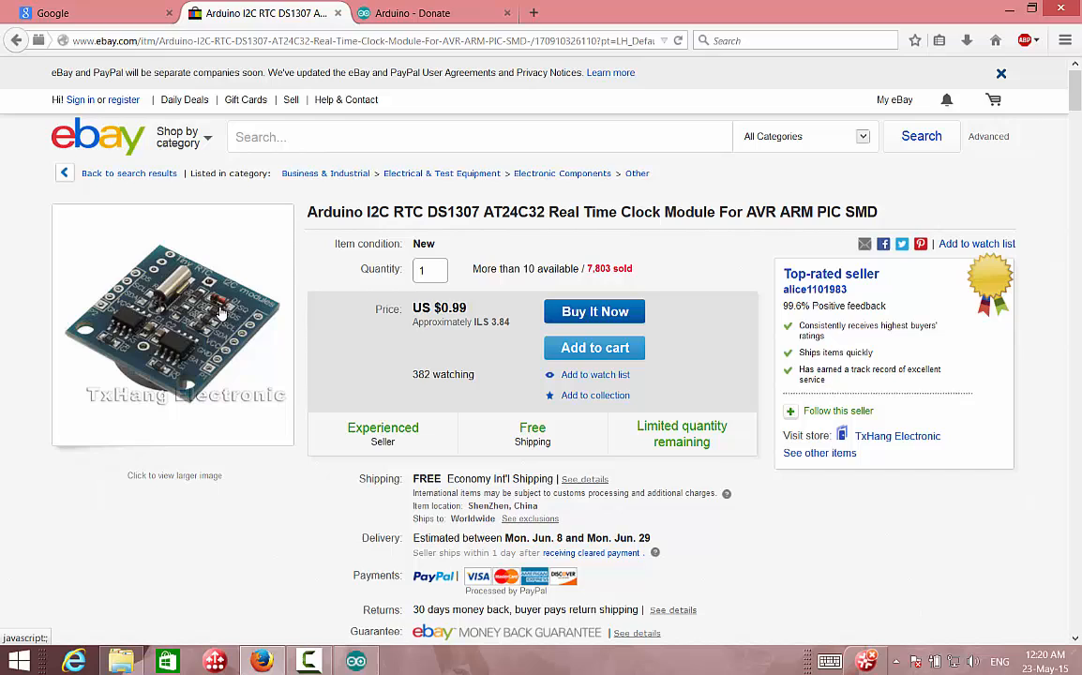
mouse_move(215, 379)
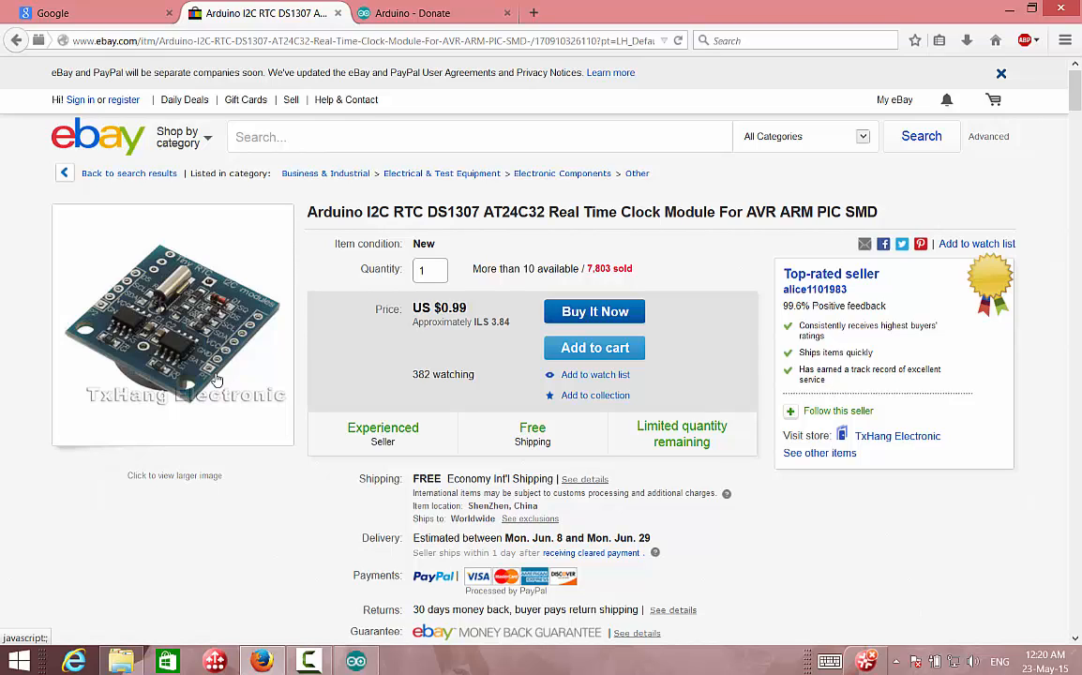
mouse_move(180, 386)
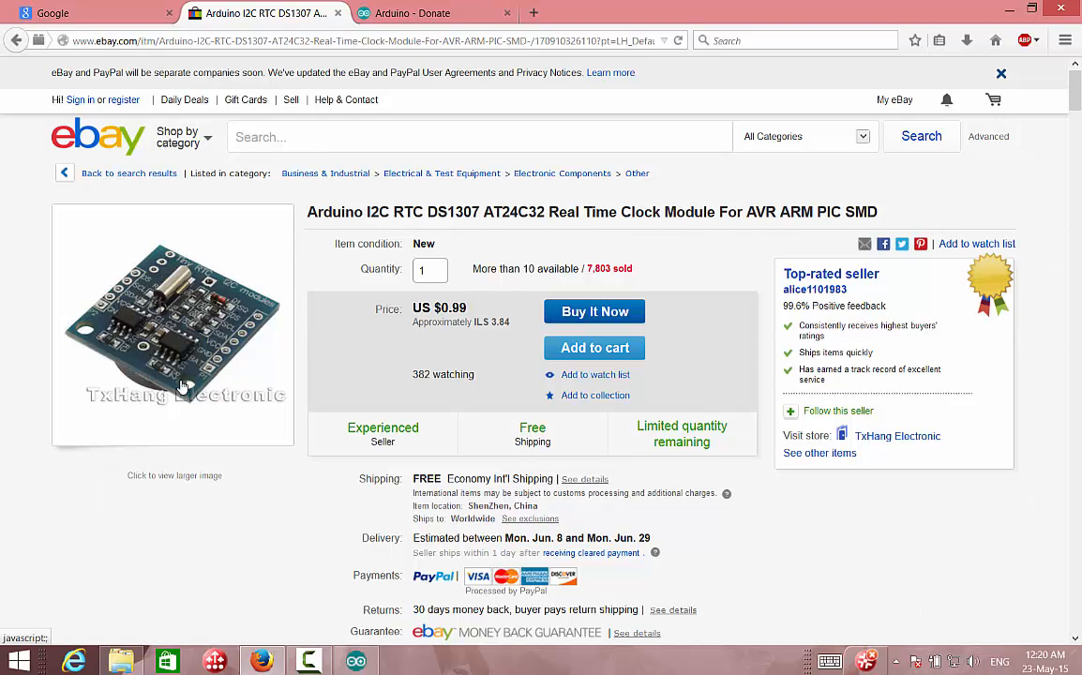
mouse_move(218, 266)
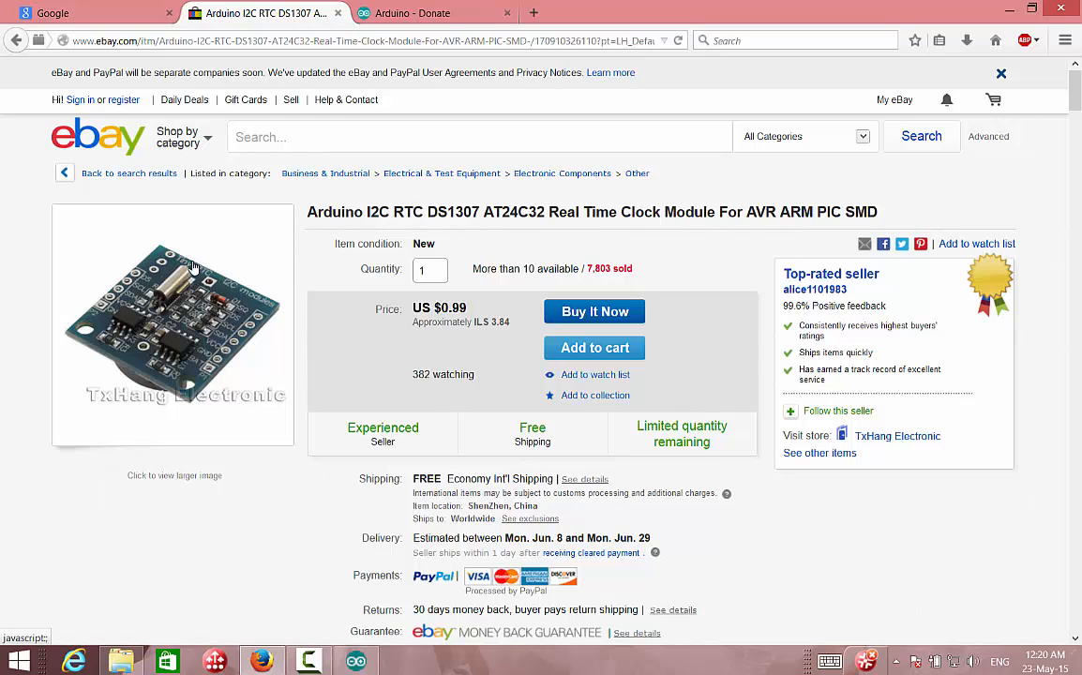
mouse_move(208, 300)
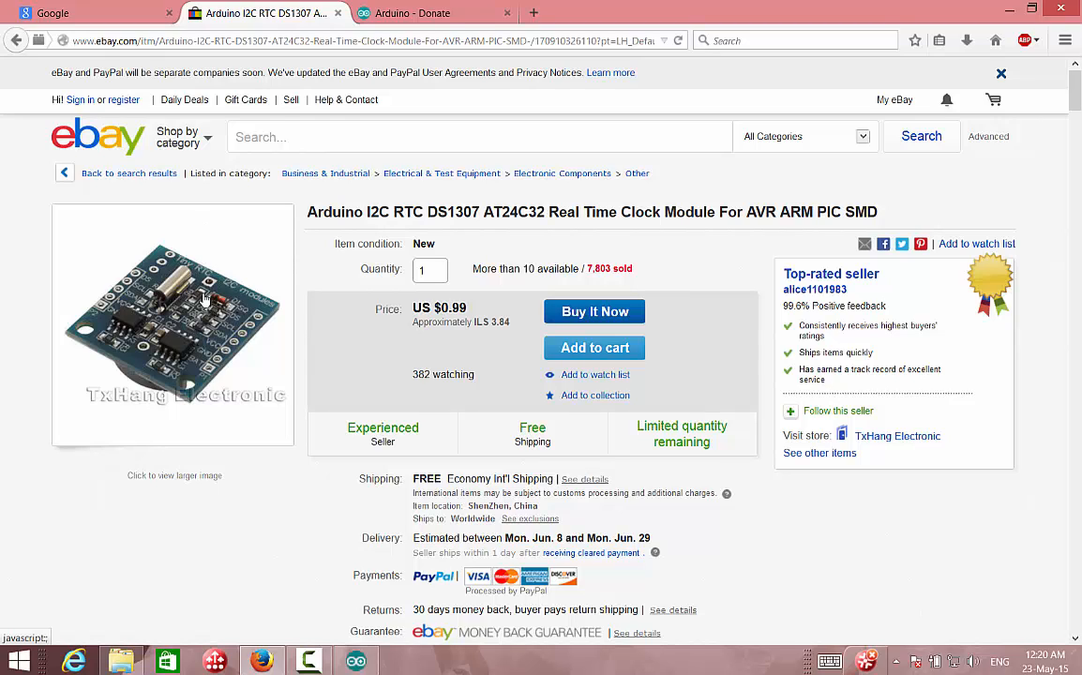
mouse_move(248, 287)
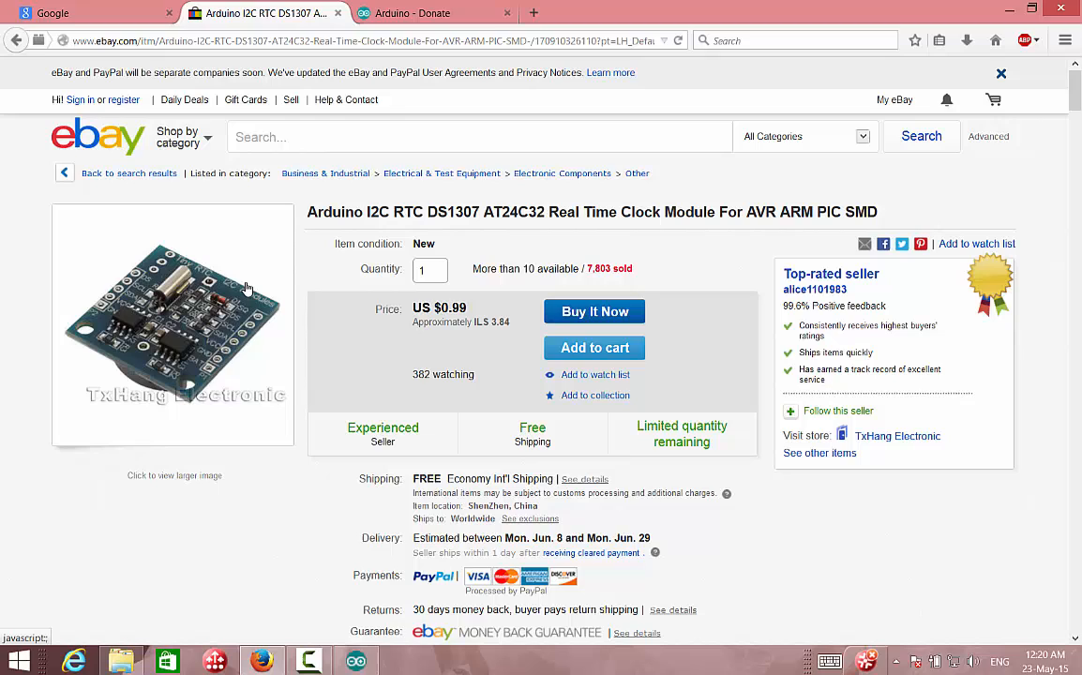
mouse_move(255, 310)
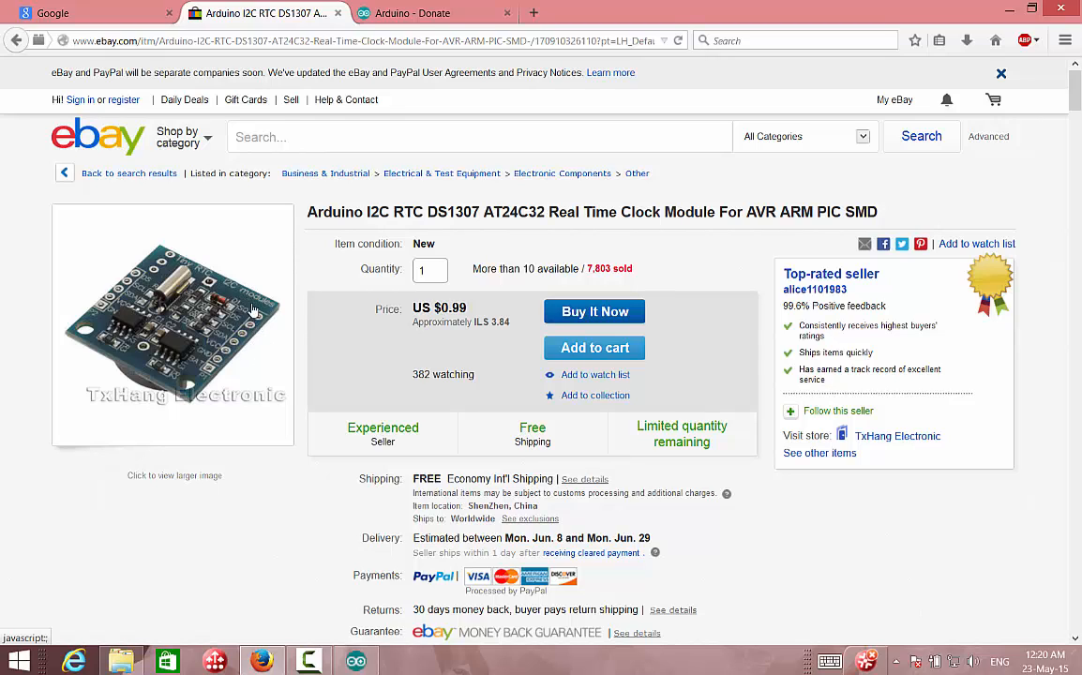
mouse_move(250, 285)
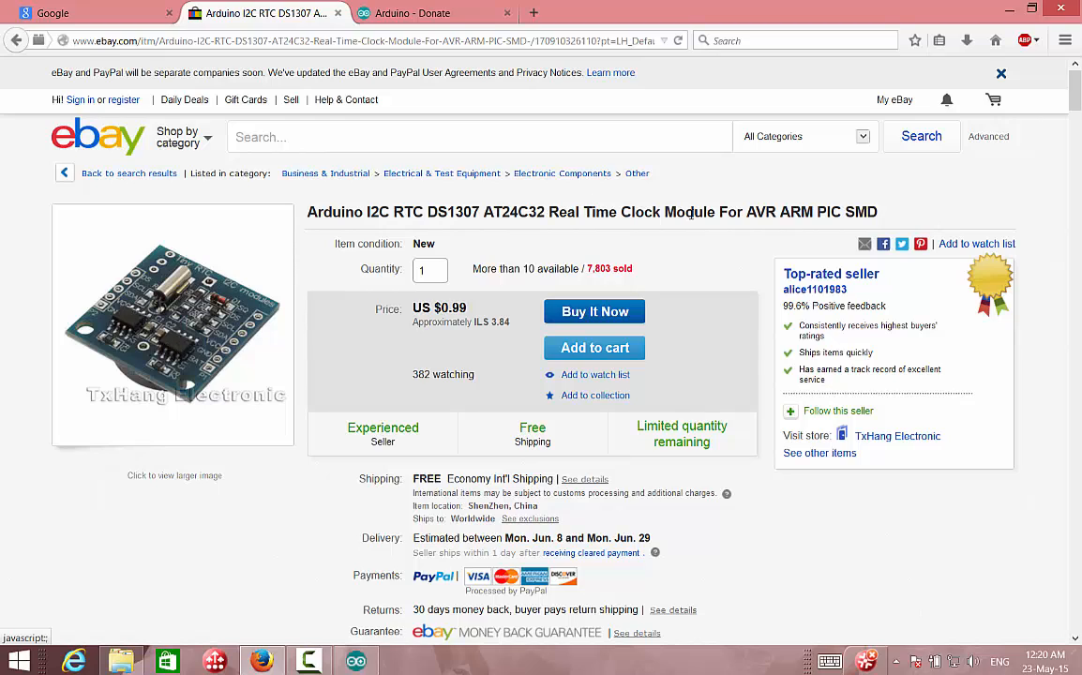
mouse_move(817, 94)
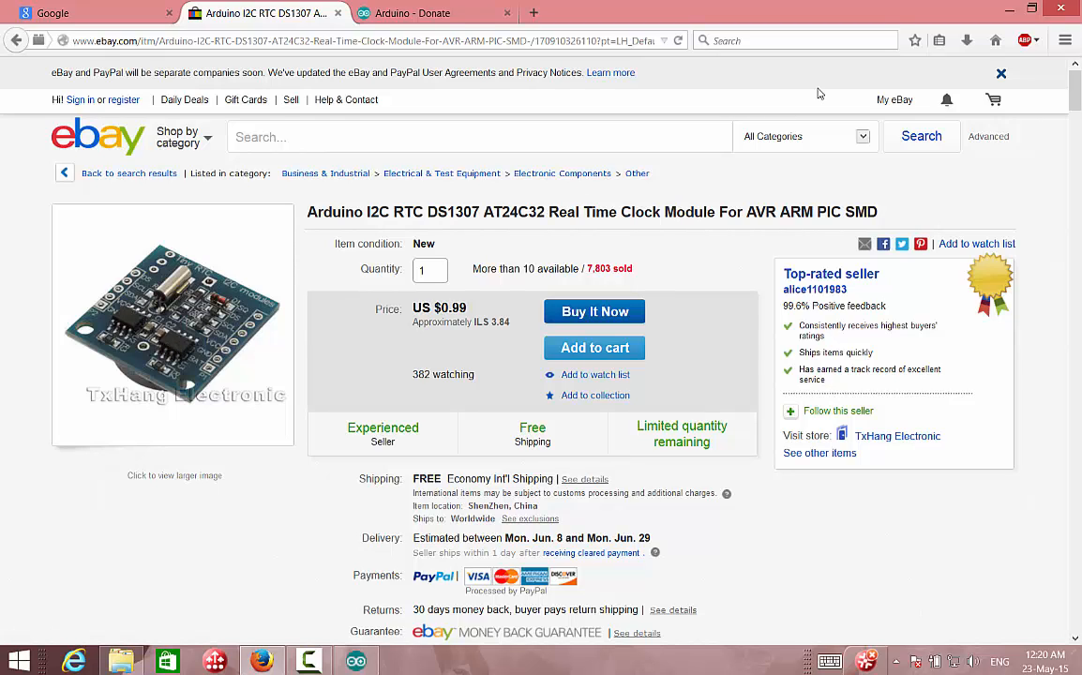
mouse_move(302, 240)
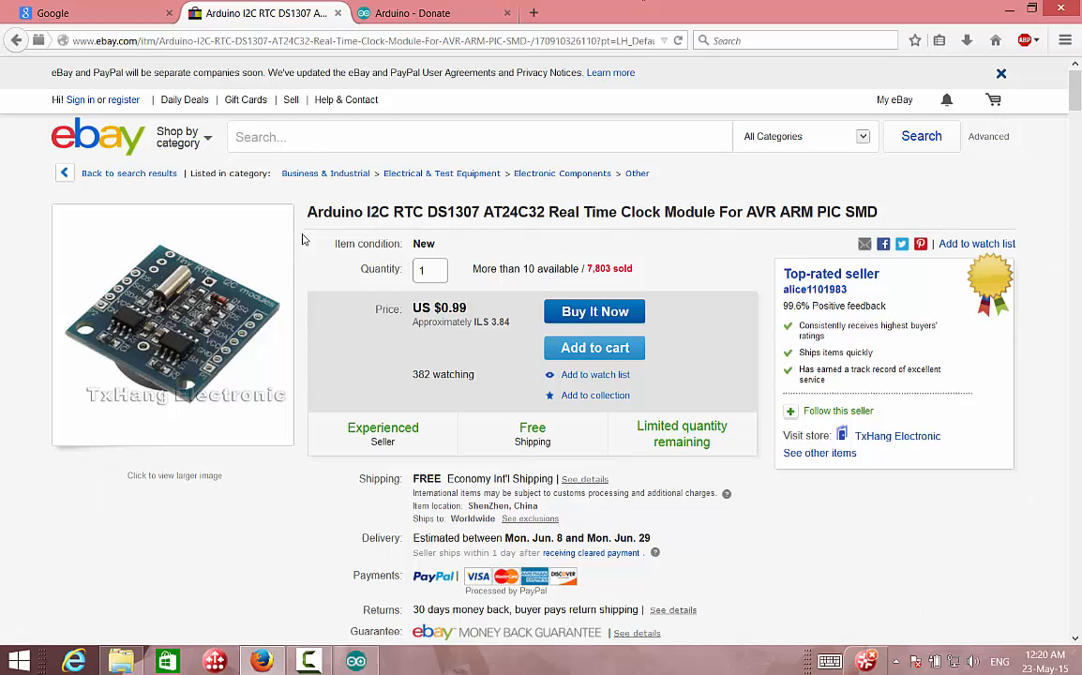
mouse_move(270, 299)
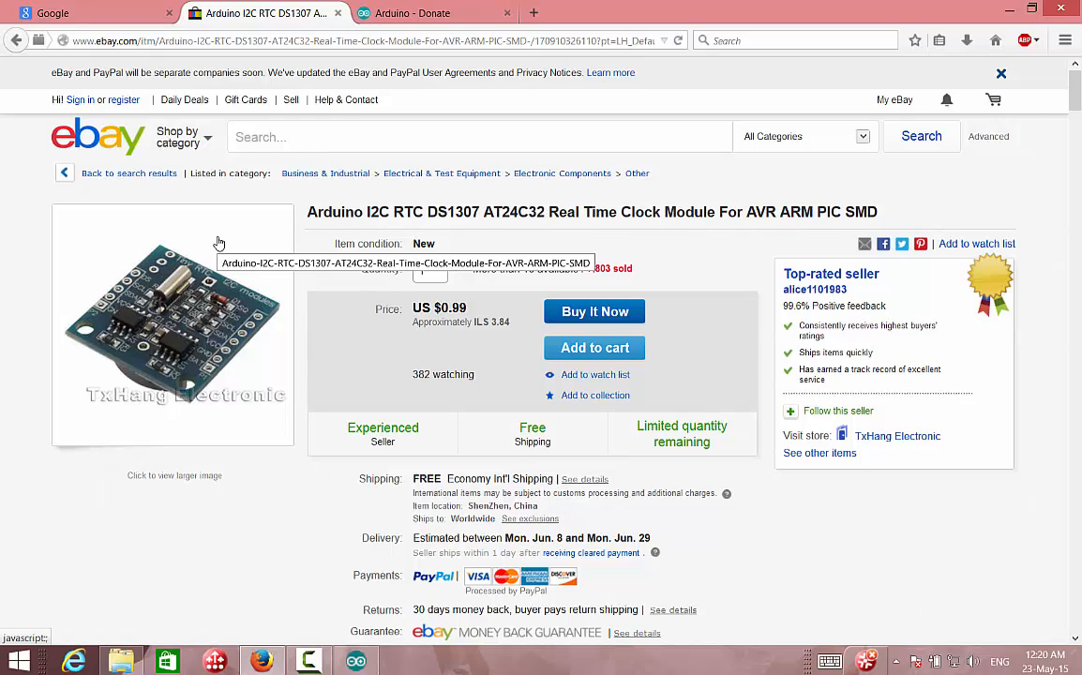
mouse_move(246, 288)
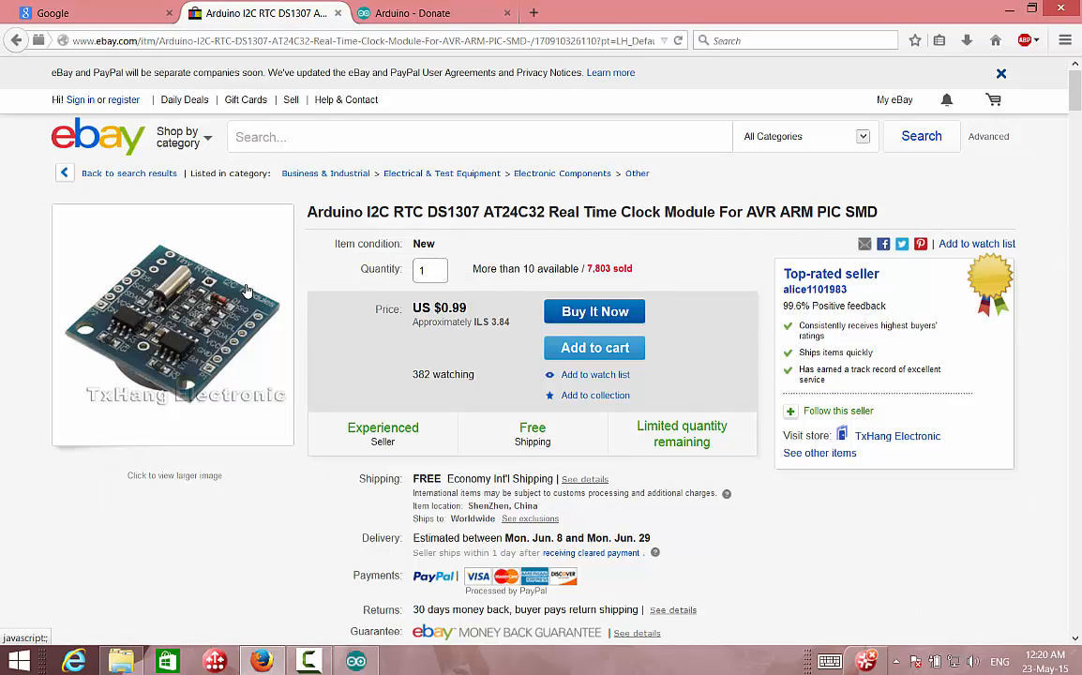
mouse_move(459, 165)
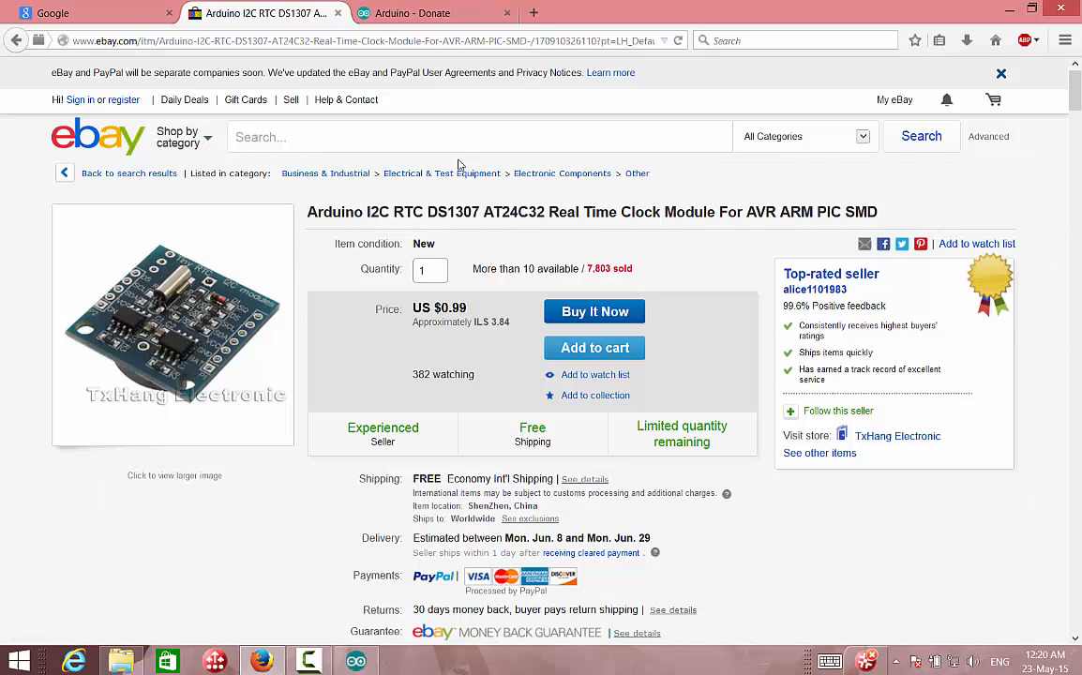
mouse_move(431, 227)
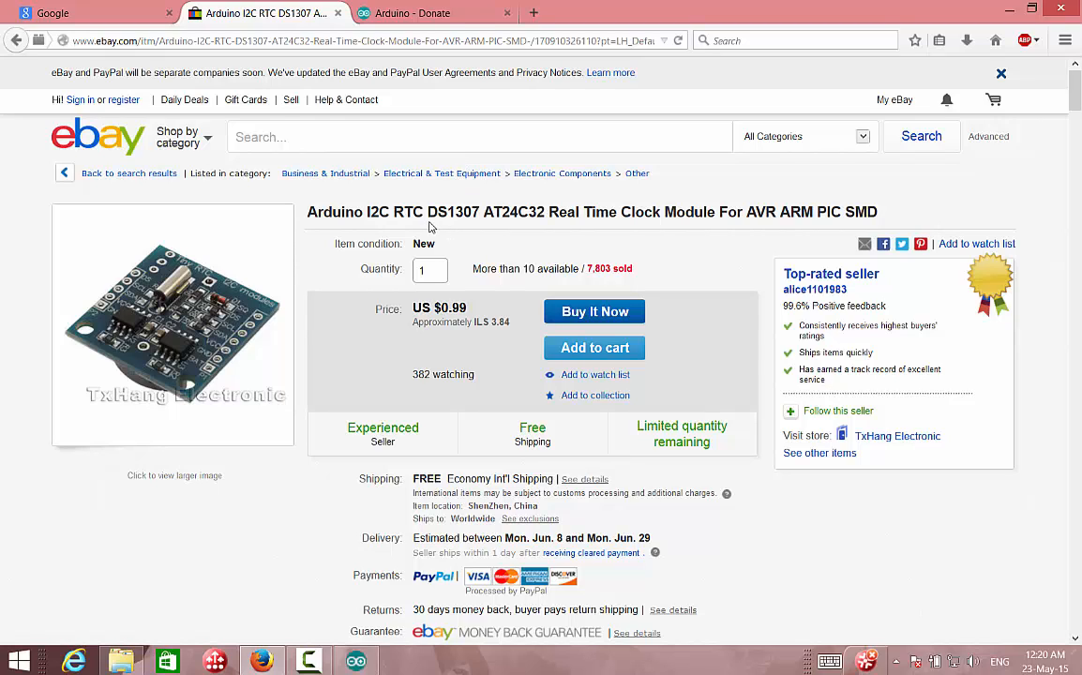
mouse_move(443, 161)
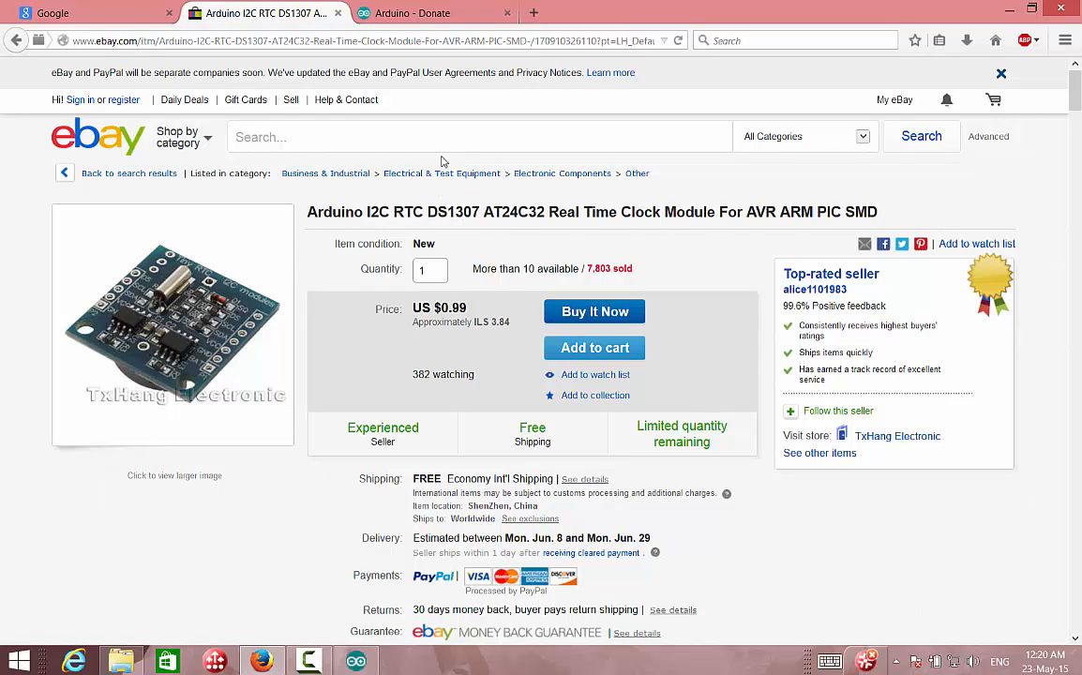
mouse_move(325, 323)
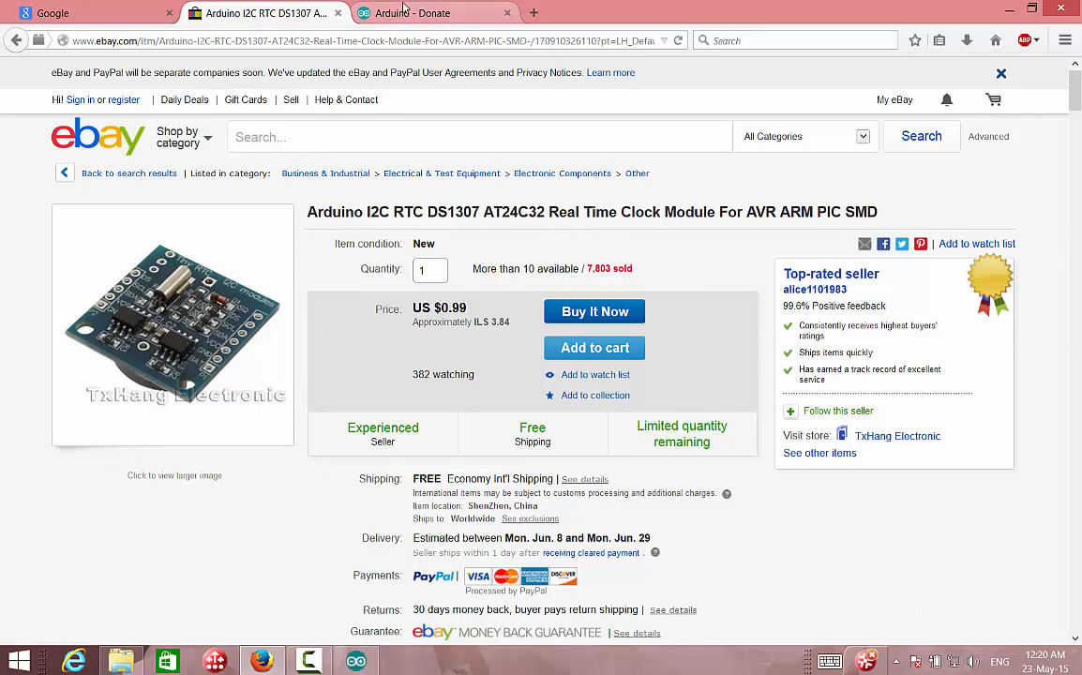
Glance at the Arduino Donate tab and the IDE's empty sketch, then return to the Google tab.
left_click(432, 13)
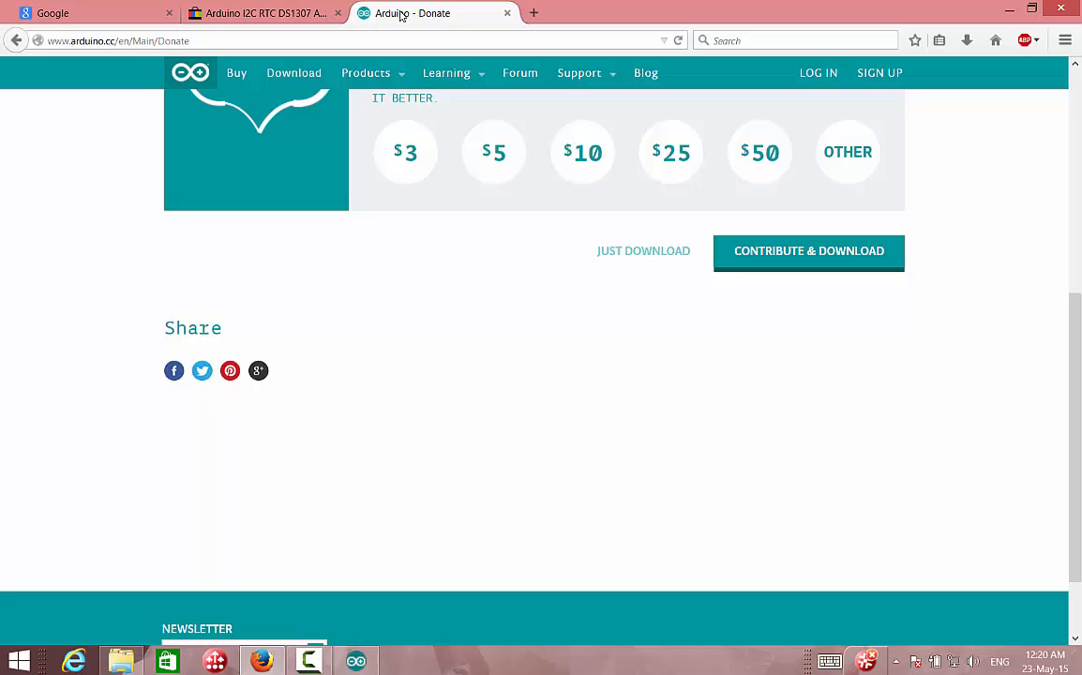
left_click(307, 660)
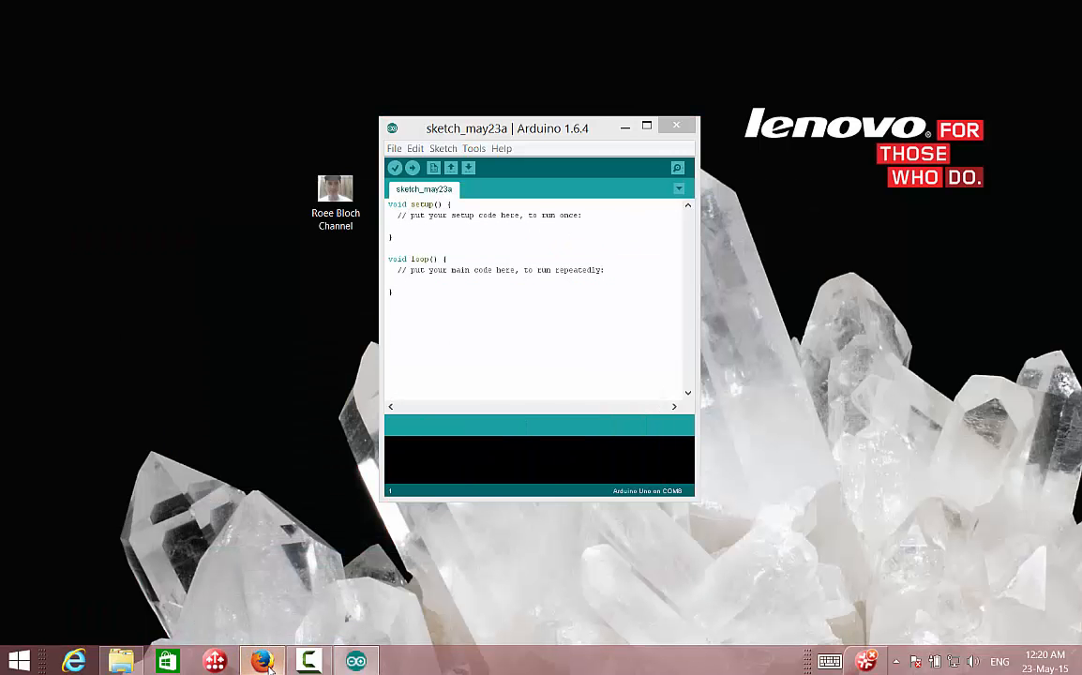
left_click(263, 658)
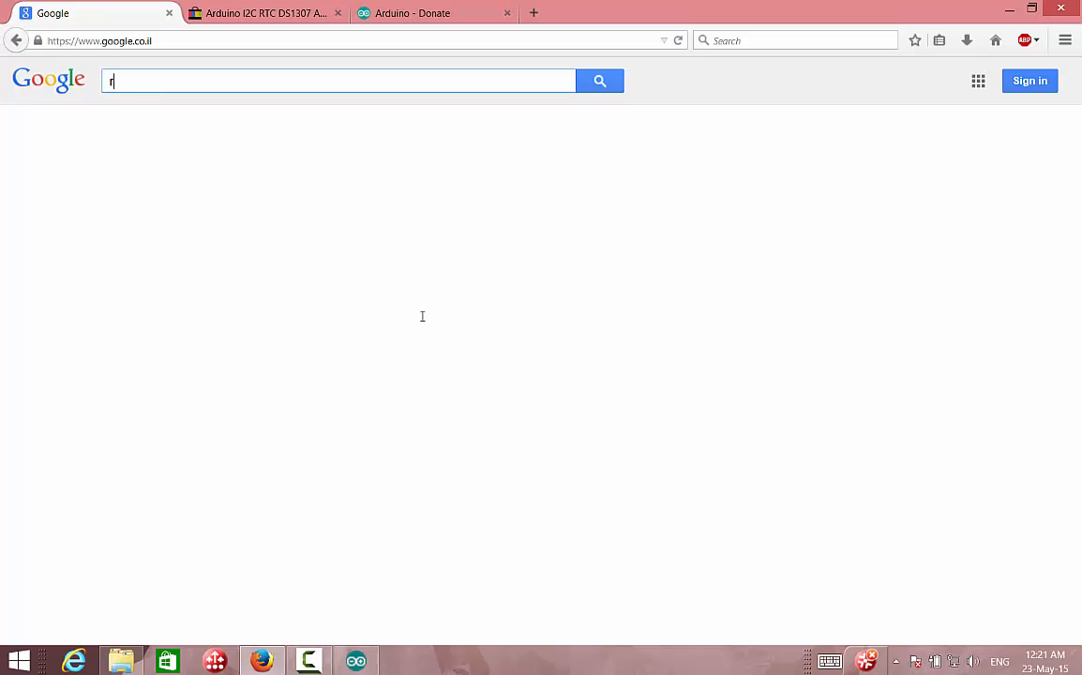
Search Google for 'rtc arduino library' using the 'rtc arduino' suggestion.
type("tc ar")
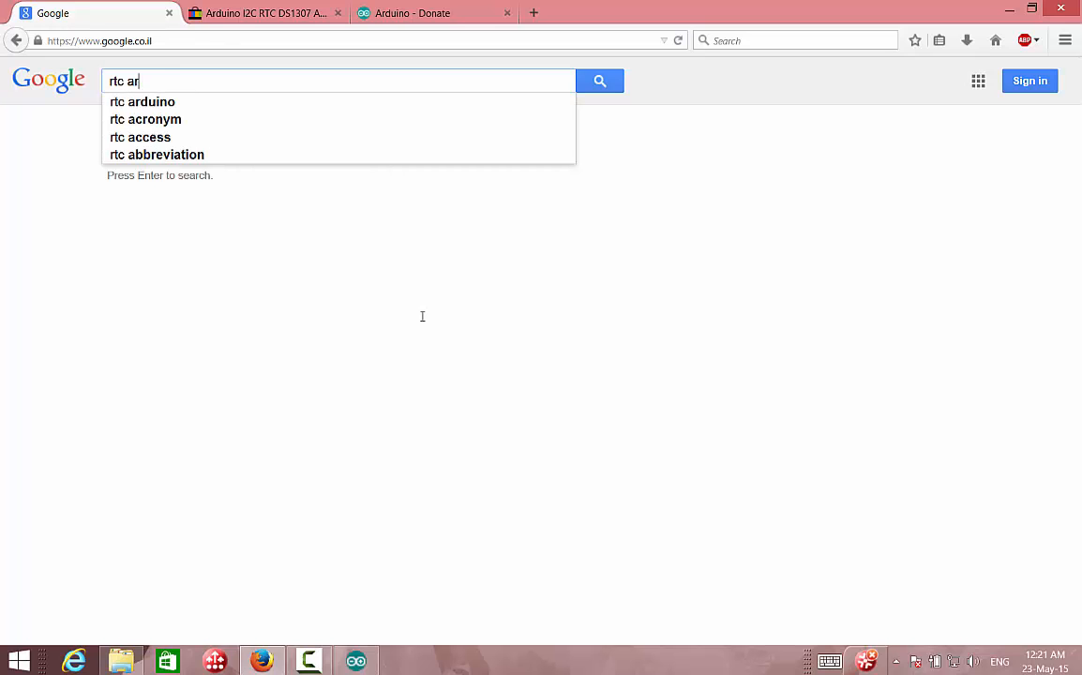
left_click(142, 101)
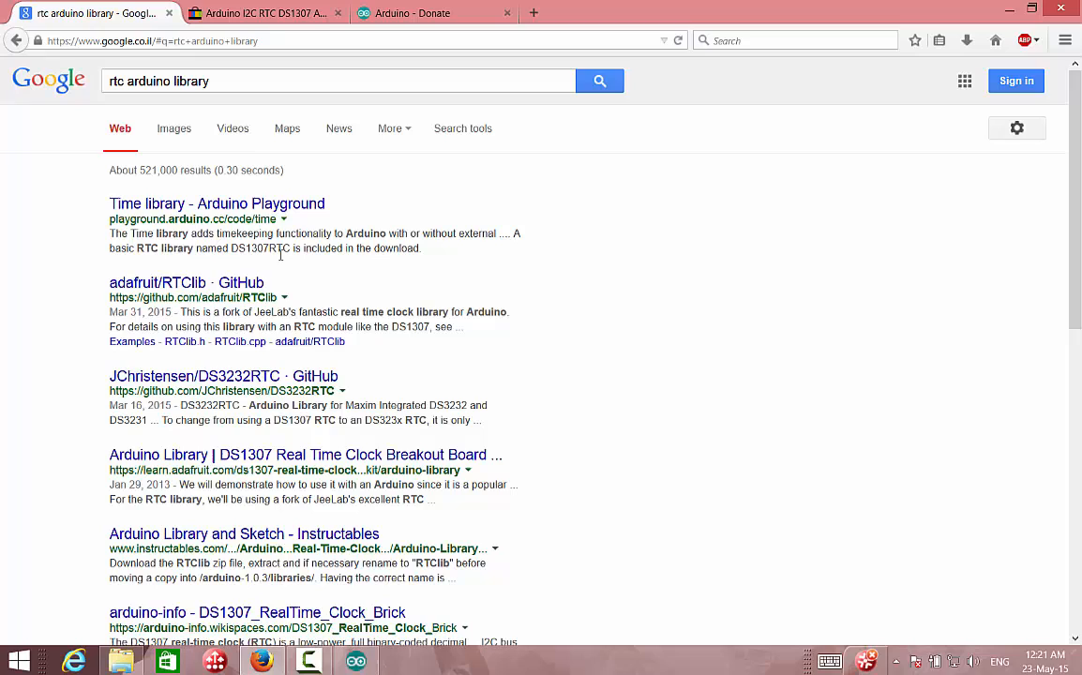
mouse_move(163, 285)
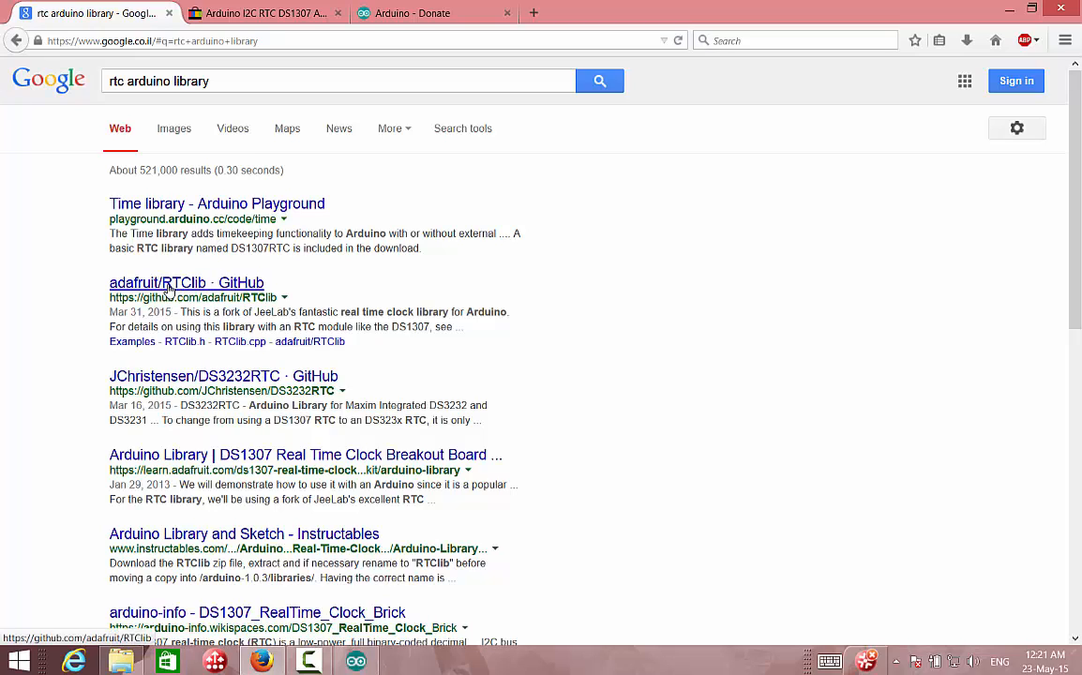
mouse_move(176, 283)
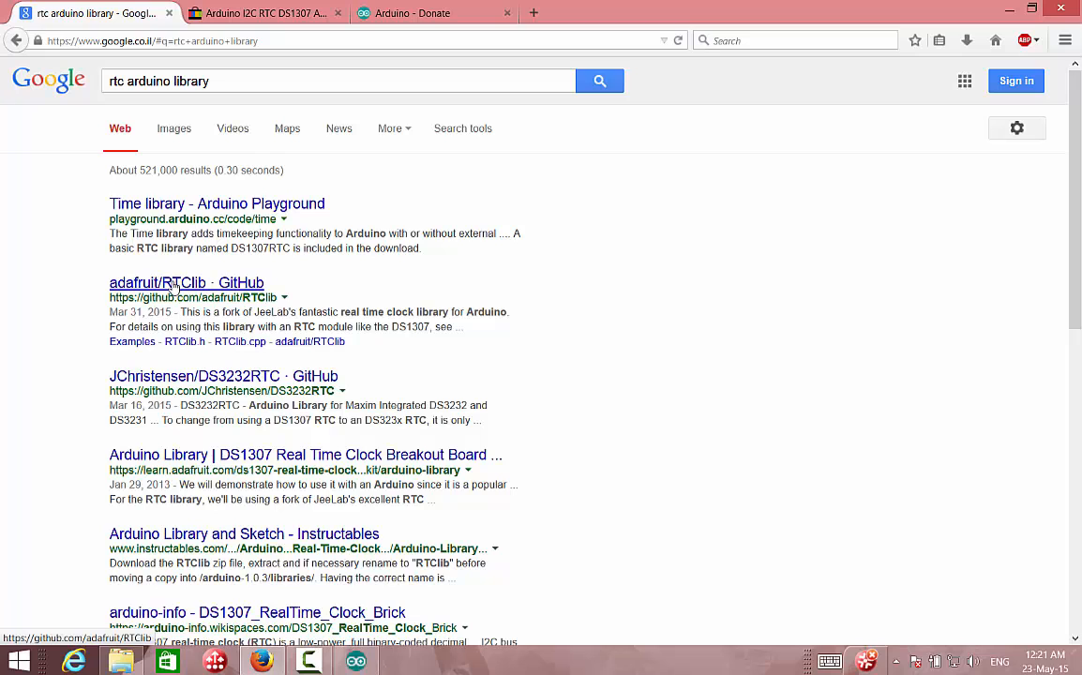
Download the adafruit/RTClib GitHub repository as a ZIP into Downloads as RTClib-master.
left_click(185, 281)
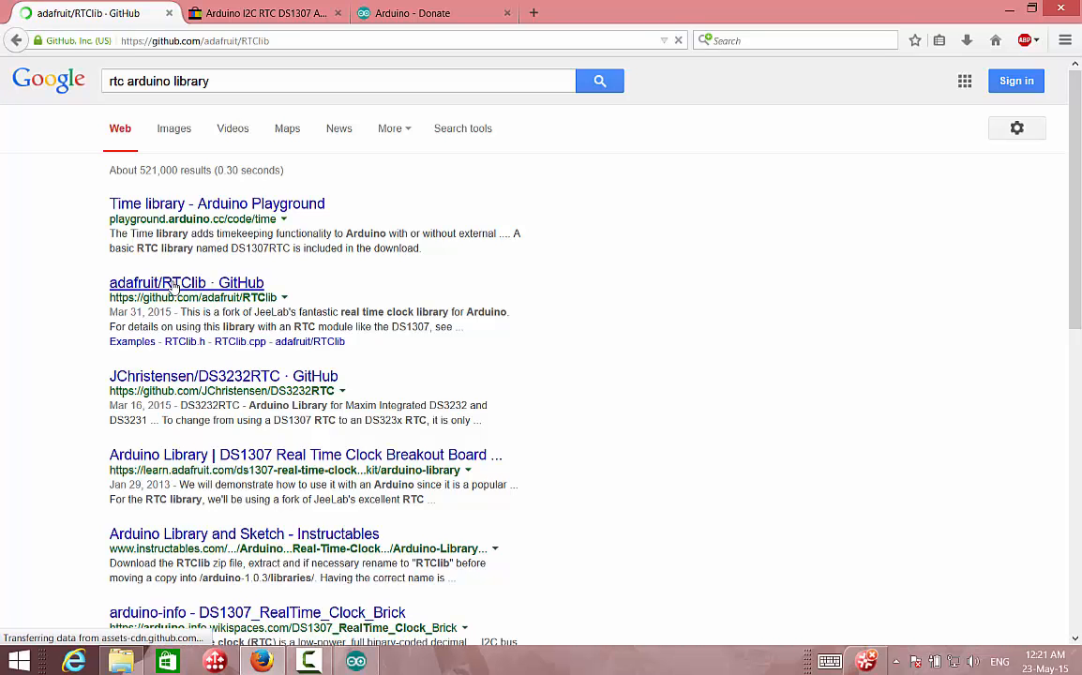
left_click(186, 281)
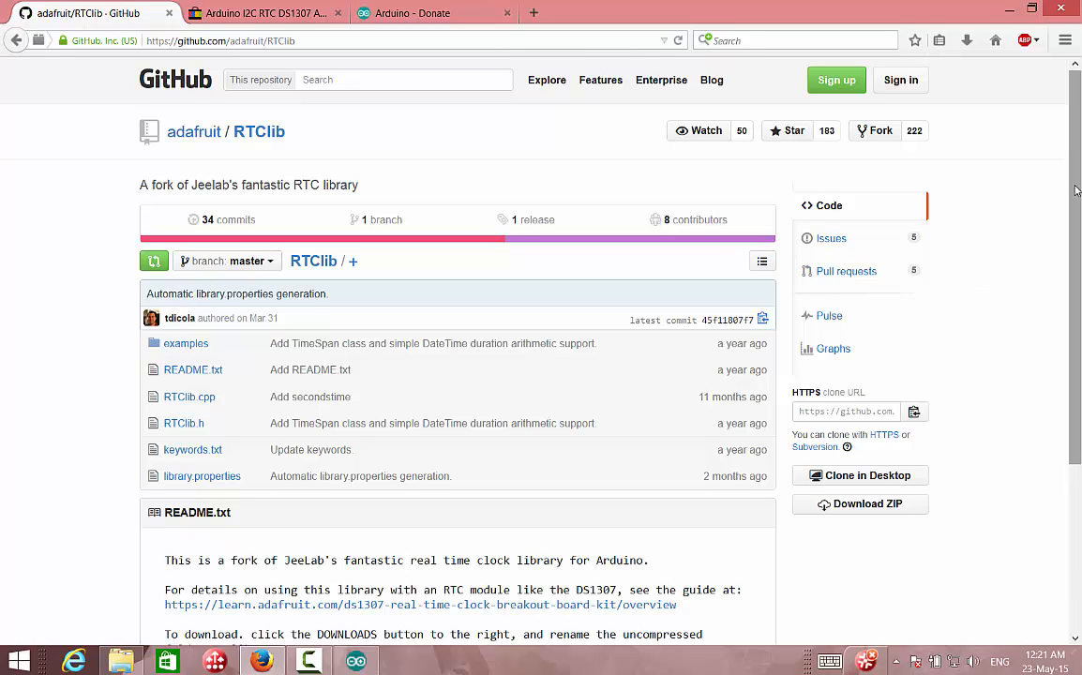
scroll("down", 3)
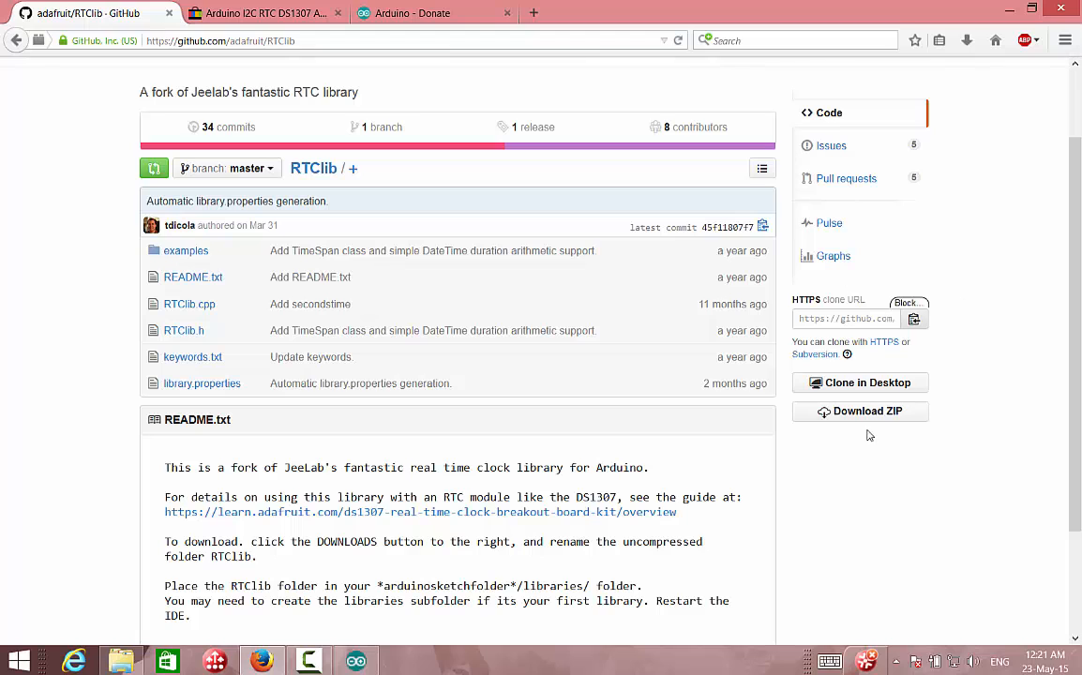
left_click(859, 413)
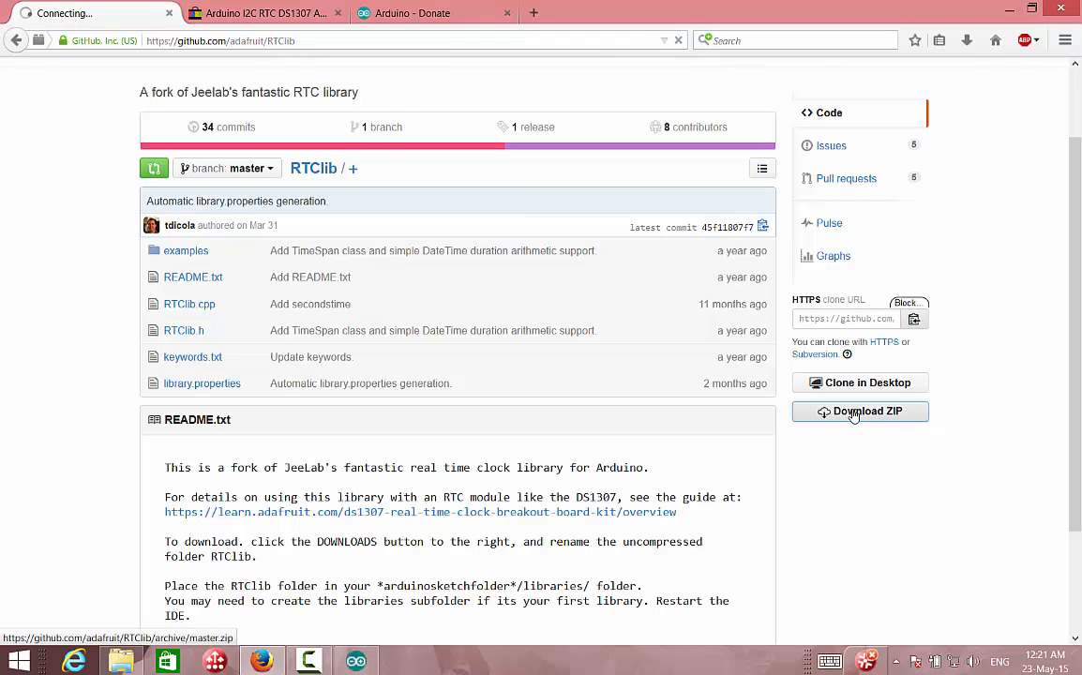
left_click(859, 413)
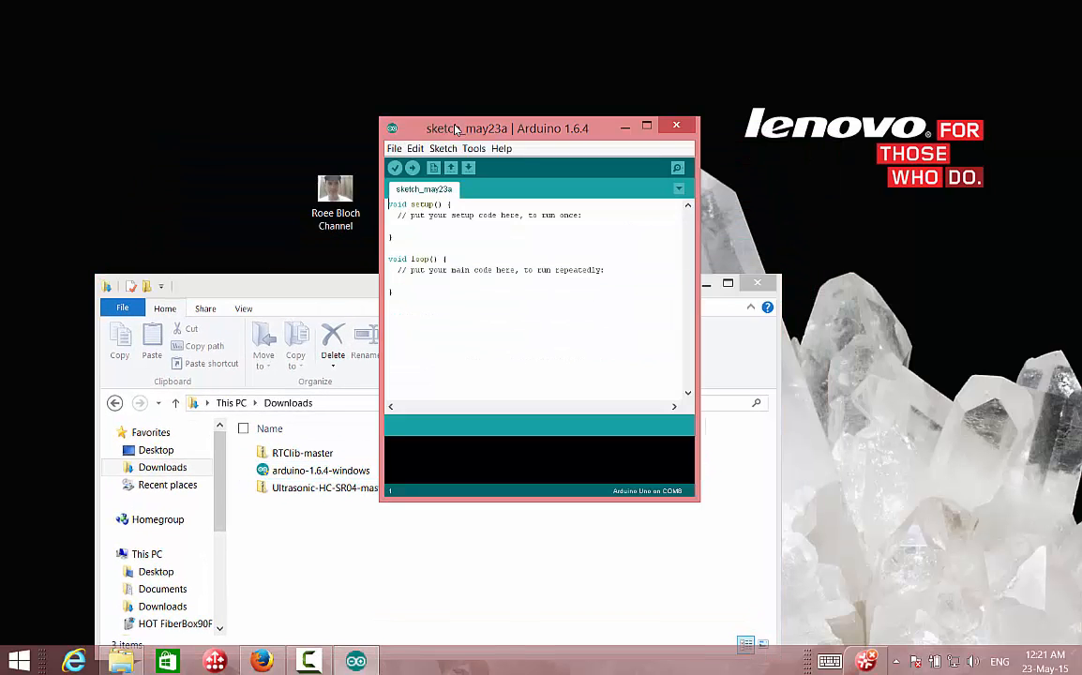
left_click(442, 148)
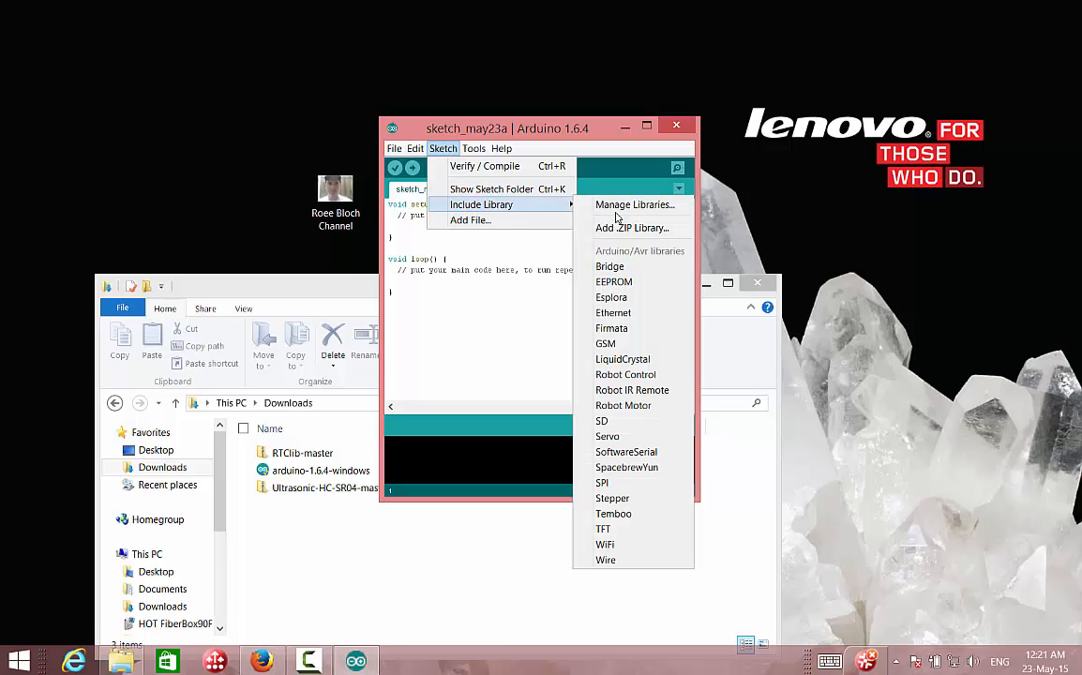
mouse_move(632, 229)
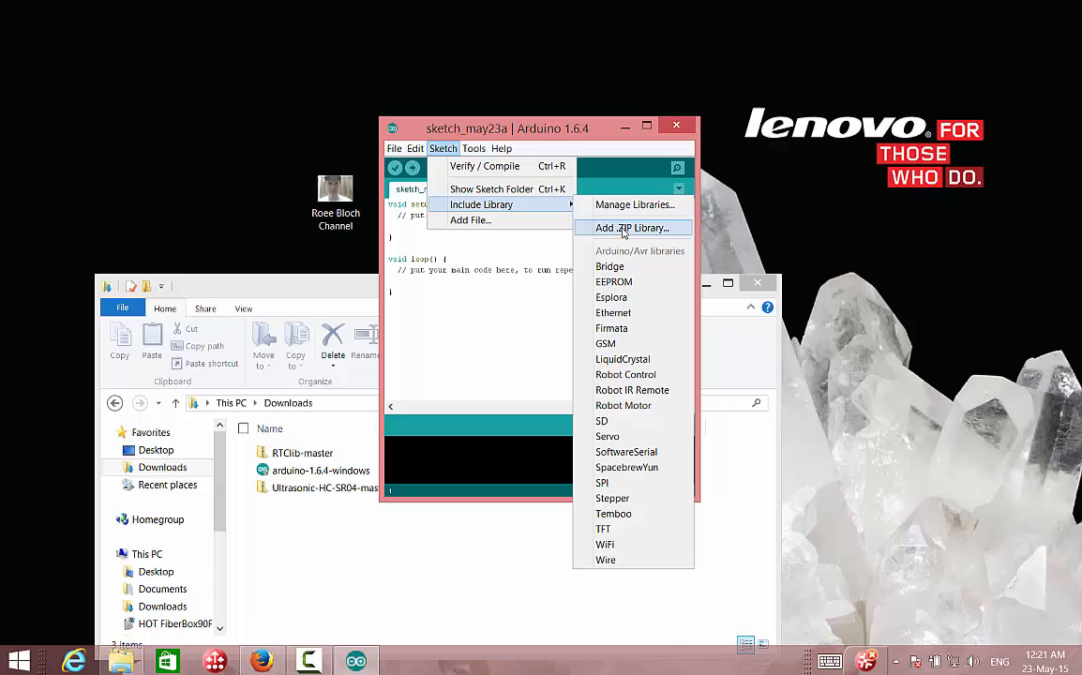
mouse_move(634, 266)
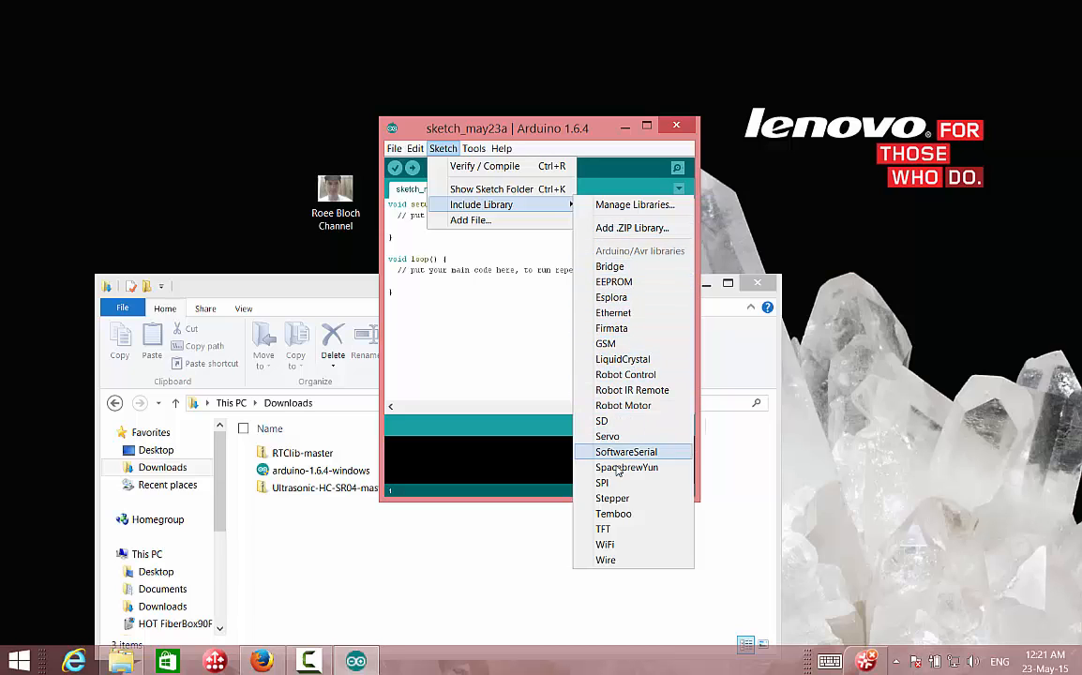
mouse_move(615, 281)
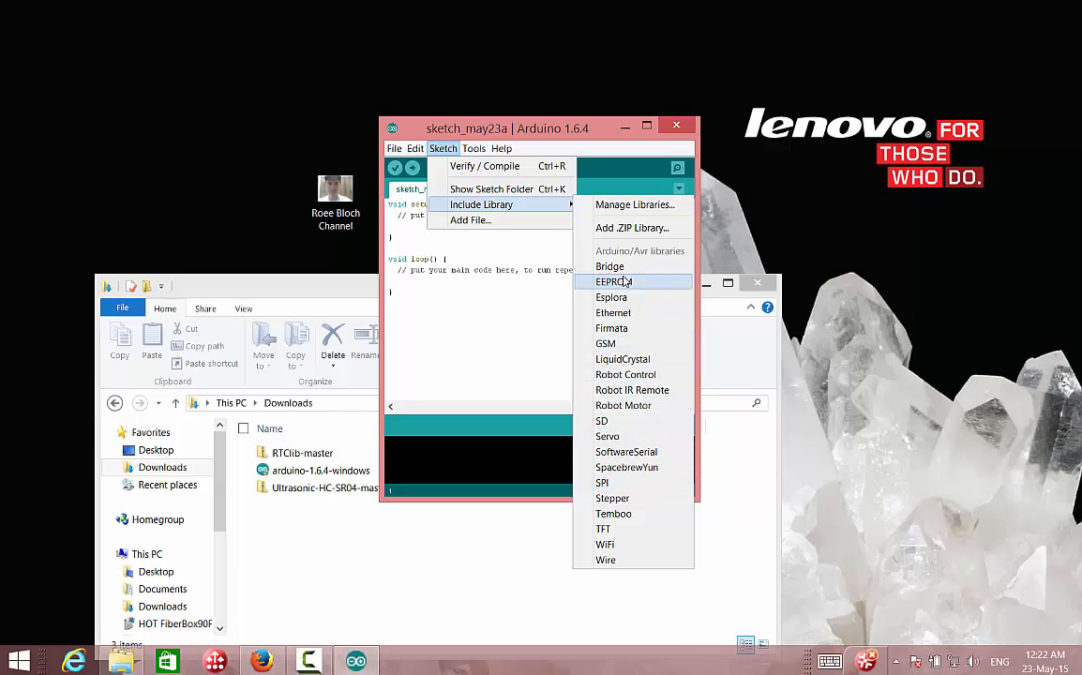
mouse_move(632, 228)
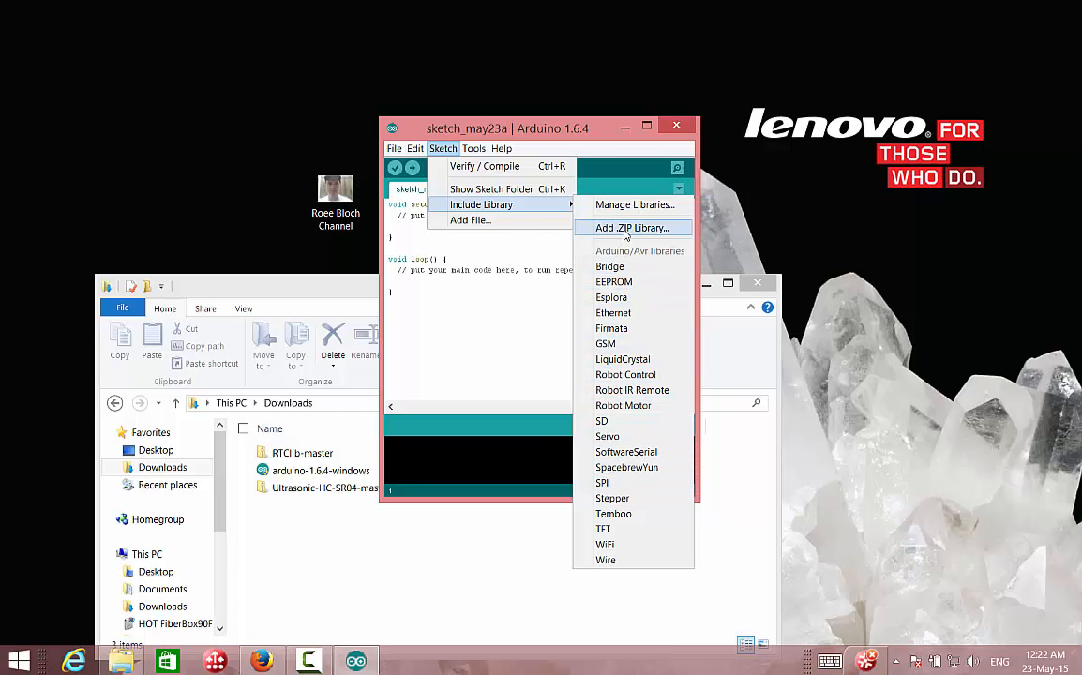
left_click(630, 229)
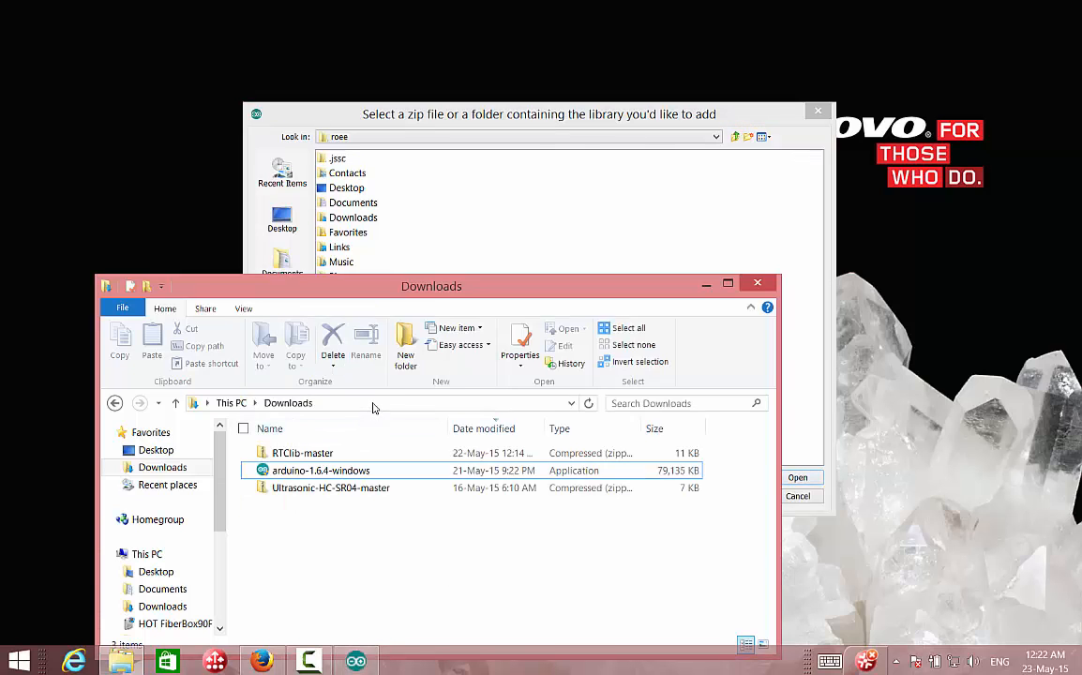
left_click(375, 403)
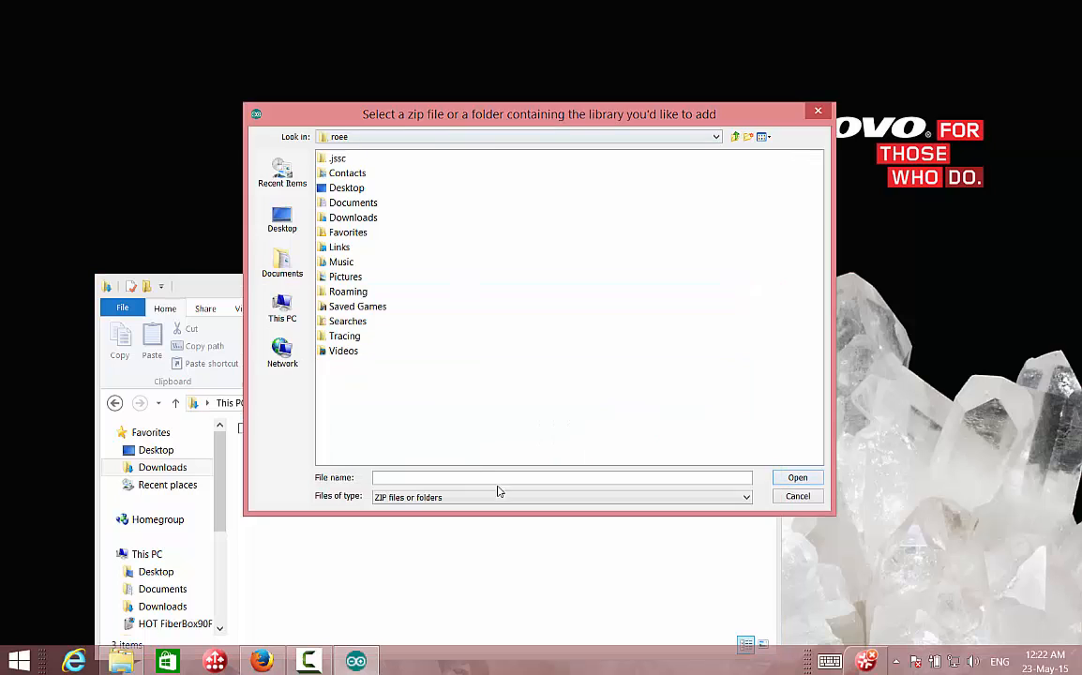
left_click(353, 217)
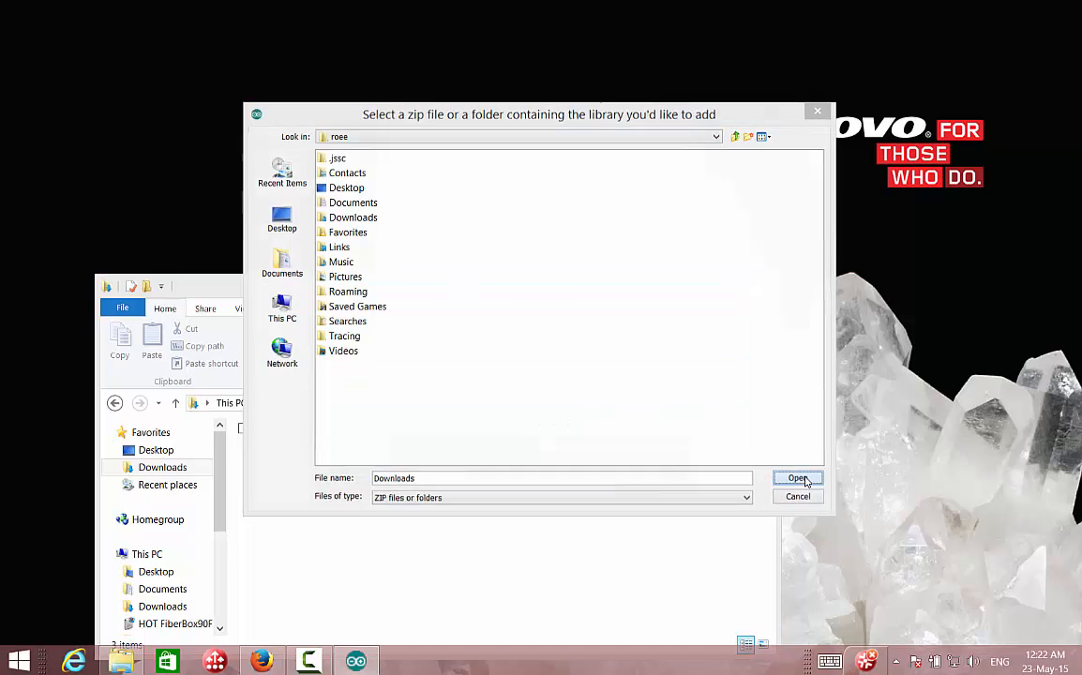
left_click(795, 478)
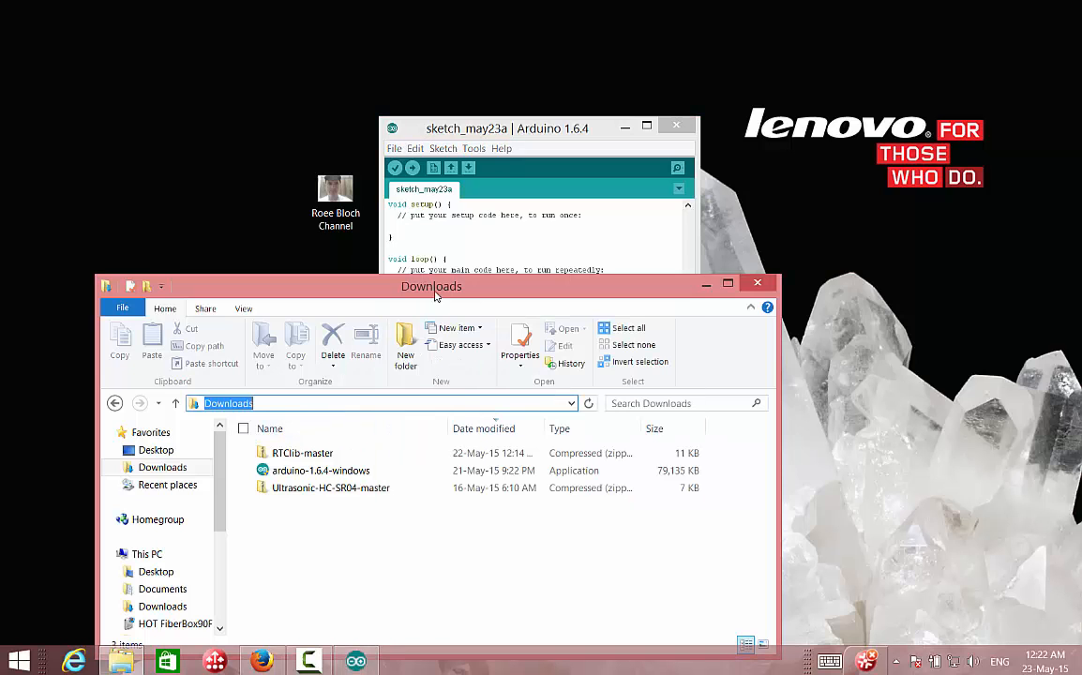
Add RTClib-master from Downloads via Sketch > Include Library > Add .ZIP Library.
left_click(473, 149)
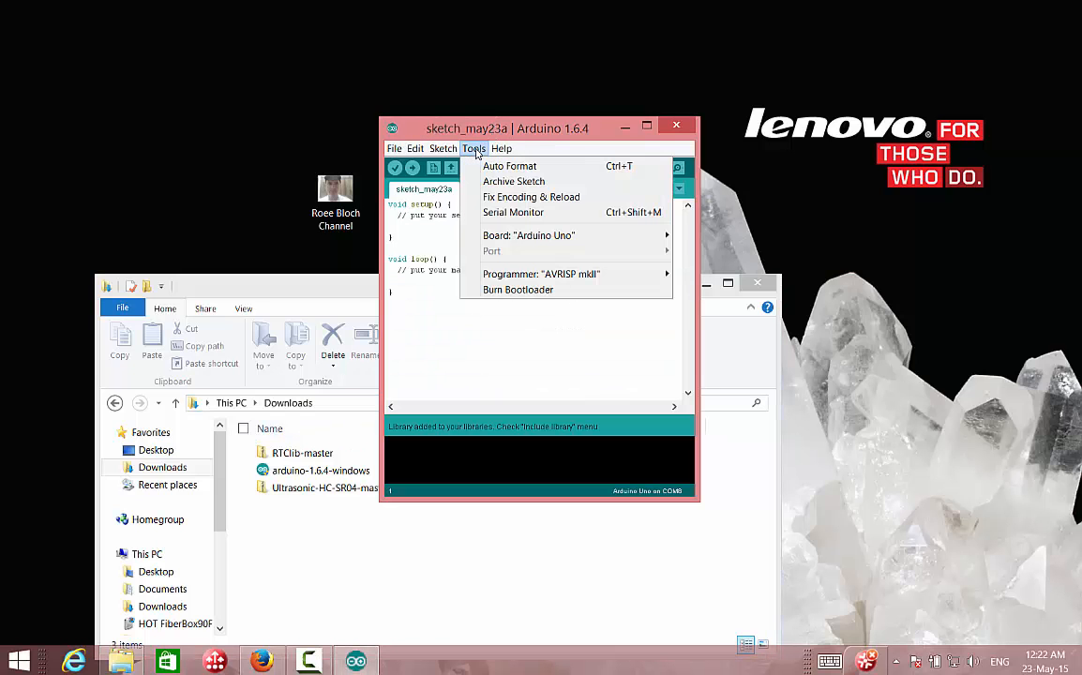
left_click(443, 148)
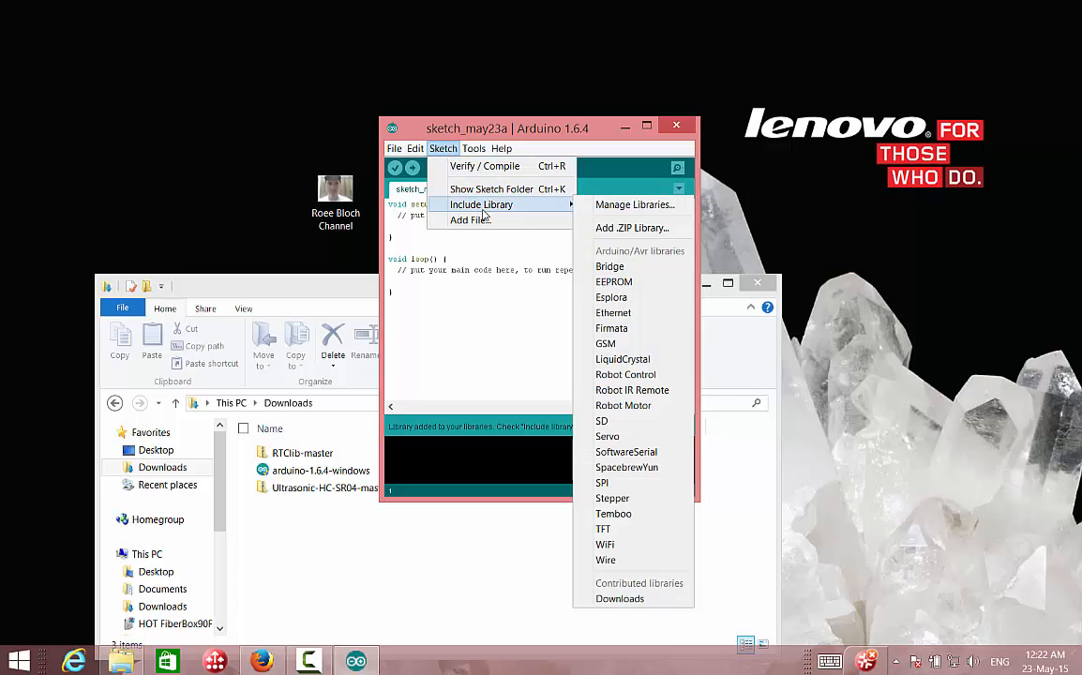
left_click(632, 229)
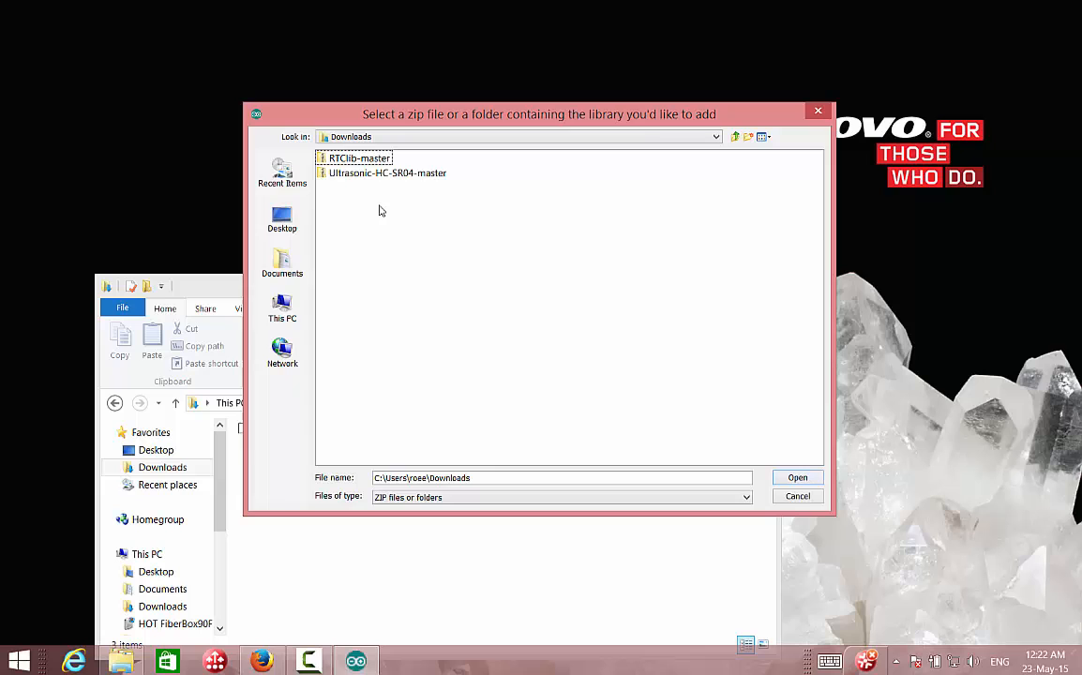
left_click(797, 478)
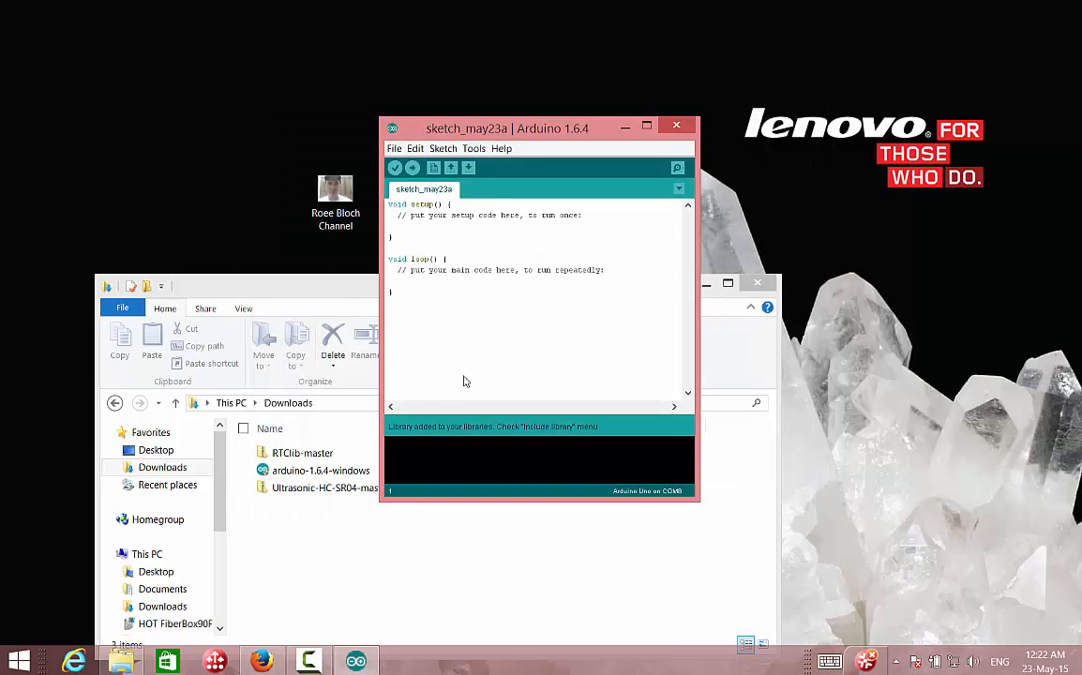
mouse_move(437, 454)
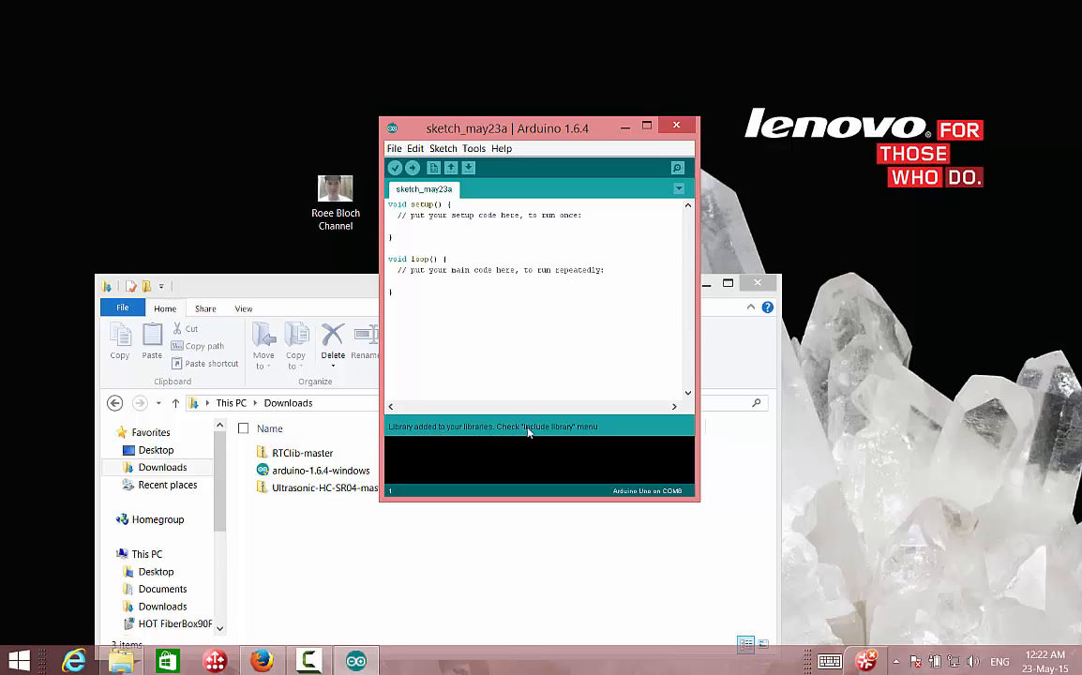
Verify RTClib is listed under Include Library, then launch Manage Libraries.
left_click(442, 148)
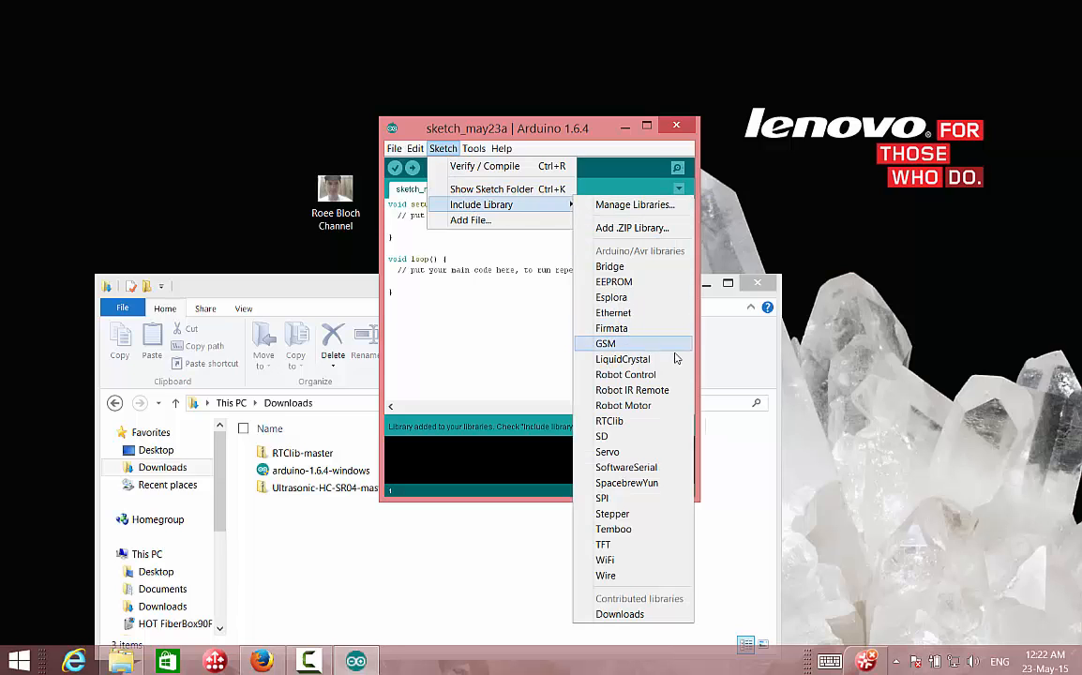
mouse_move(660, 499)
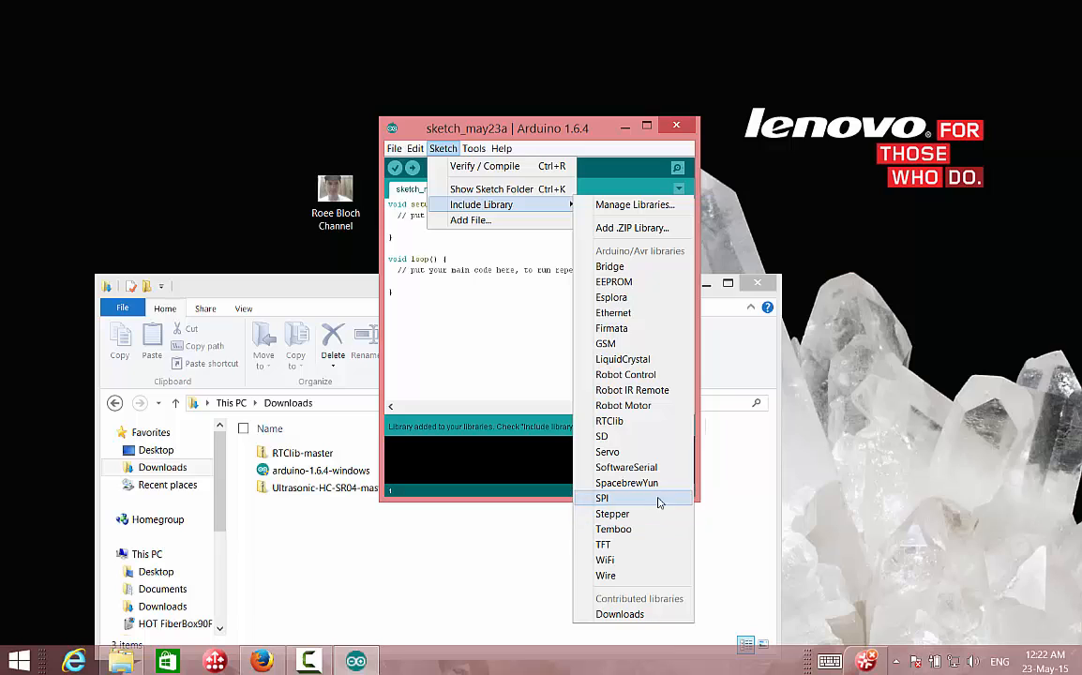
mouse_move(609, 420)
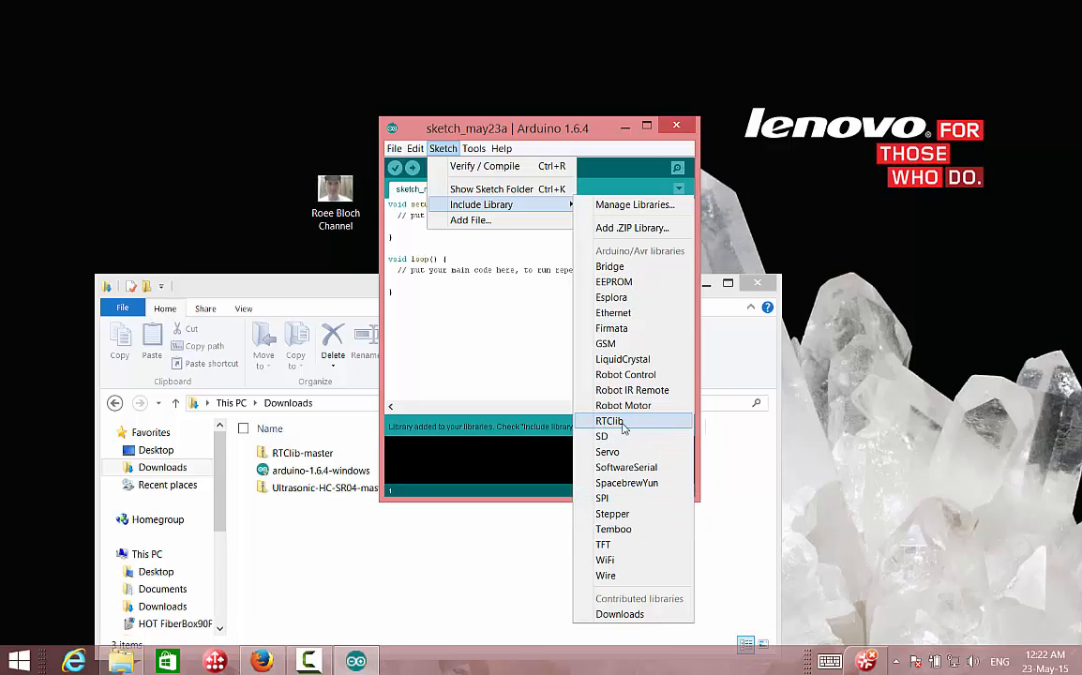
mouse_move(628, 424)
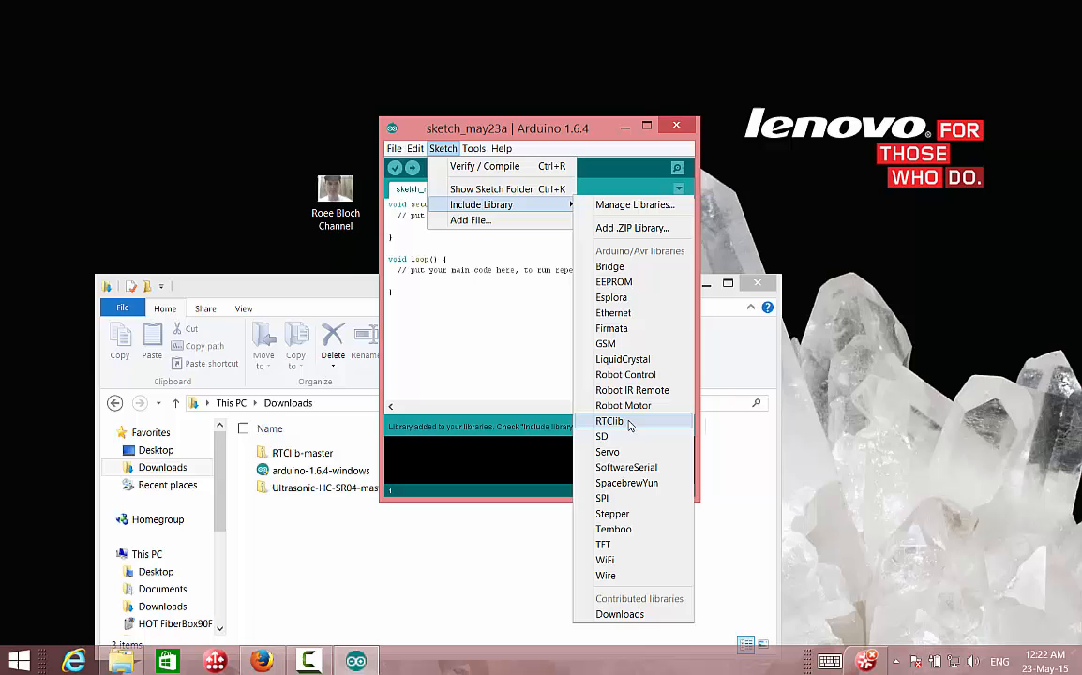
mouse_move(743, 452)
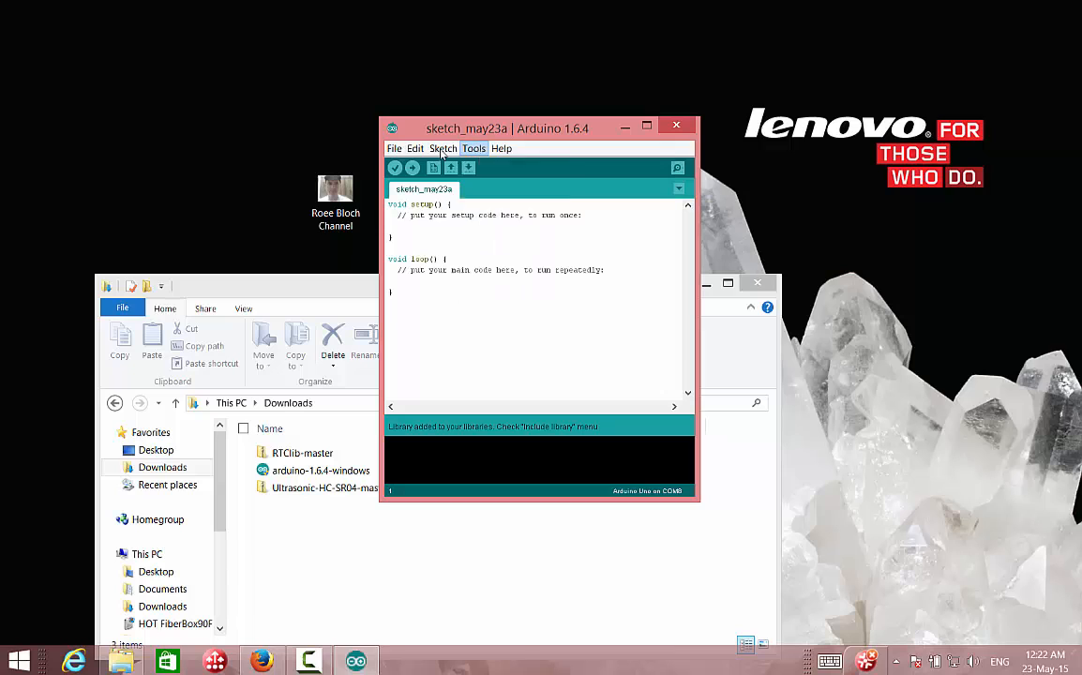
left_click(443, 148)
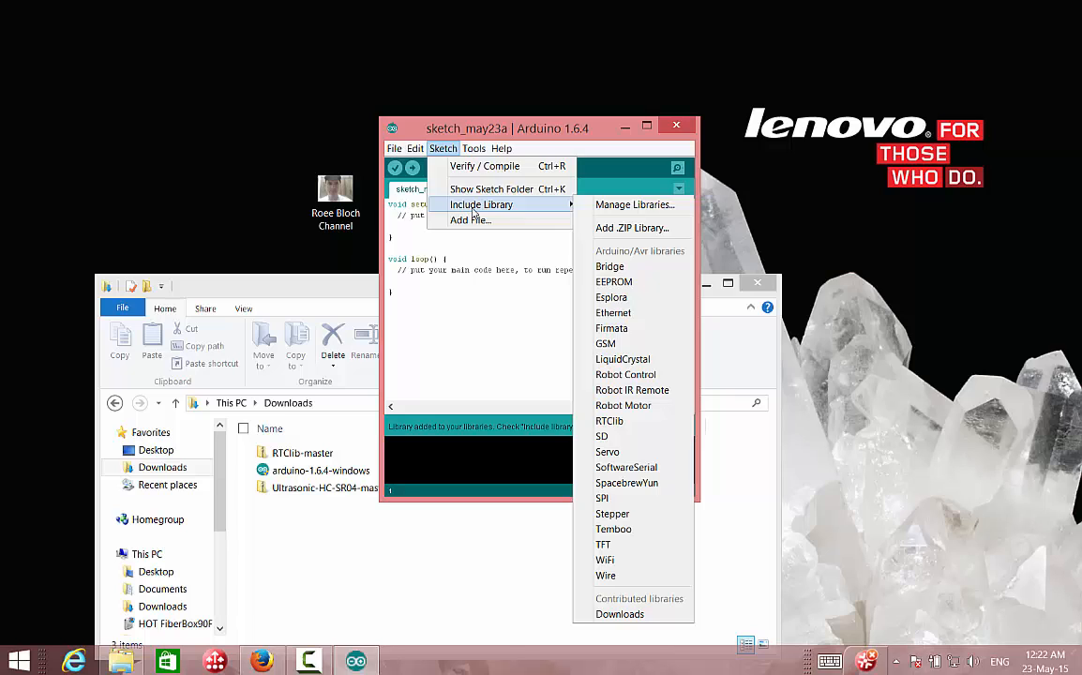
mouse_move(634, 204)
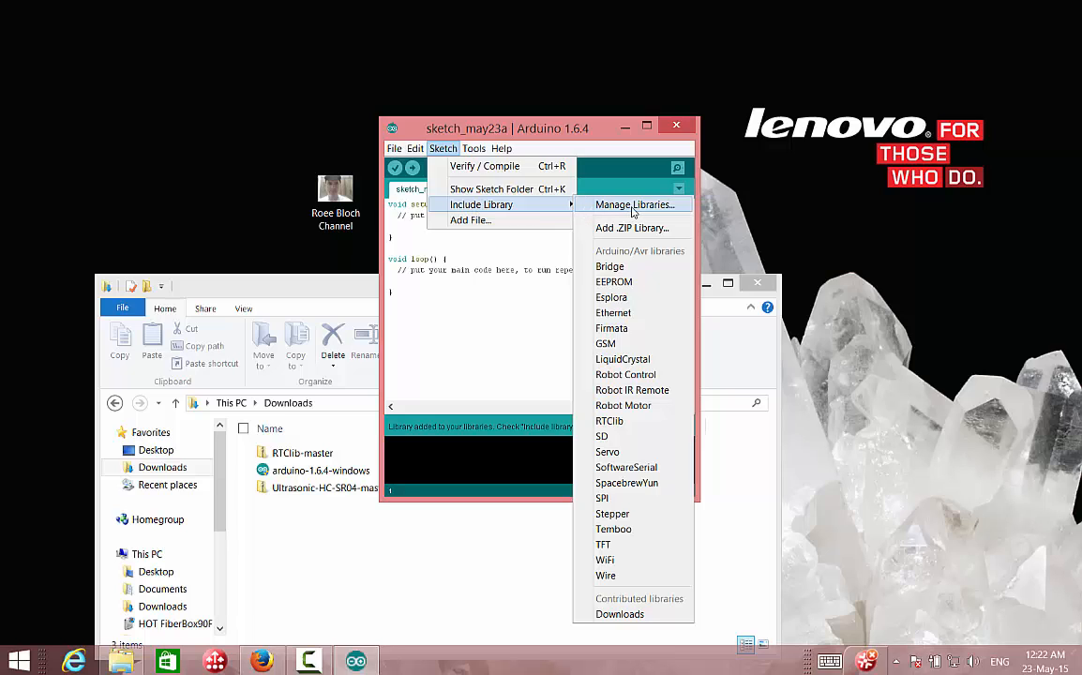
left_click(634, 204)
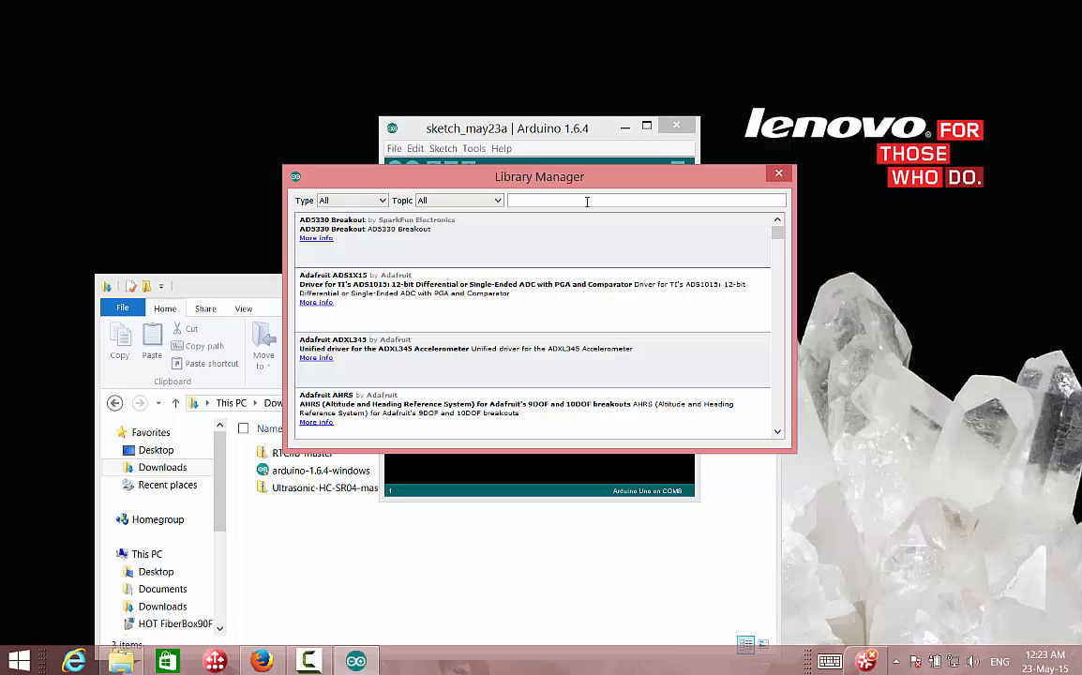
Search the Library Manager for 'rtc', install DS1307RTC and close the manager.
type("rtc")
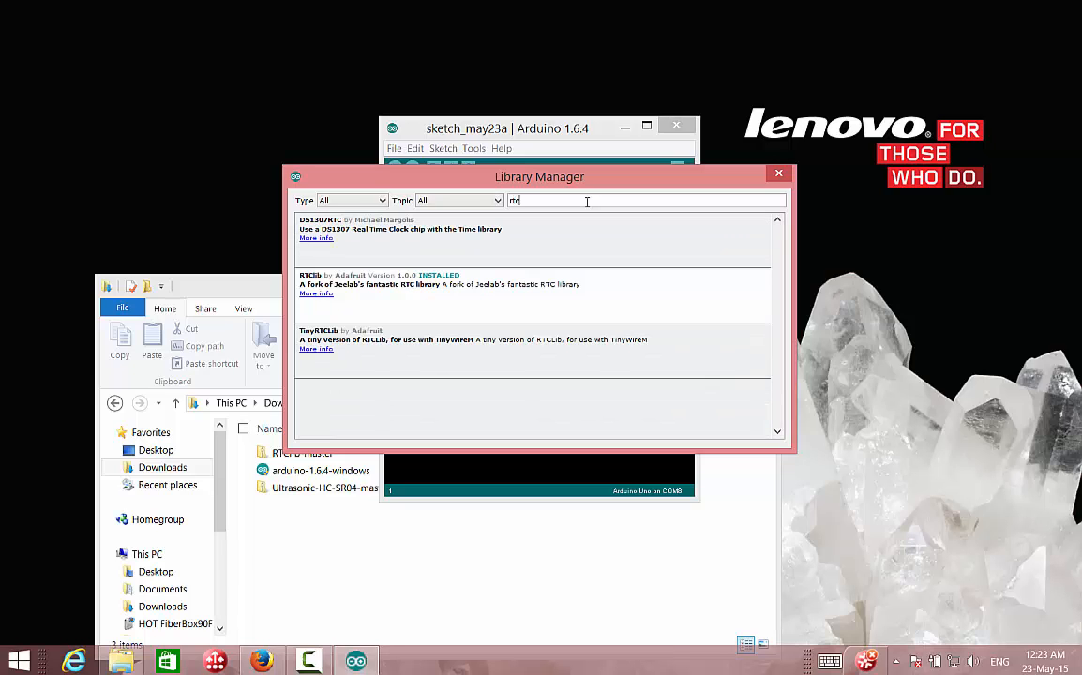
mouse_move(528, 240)
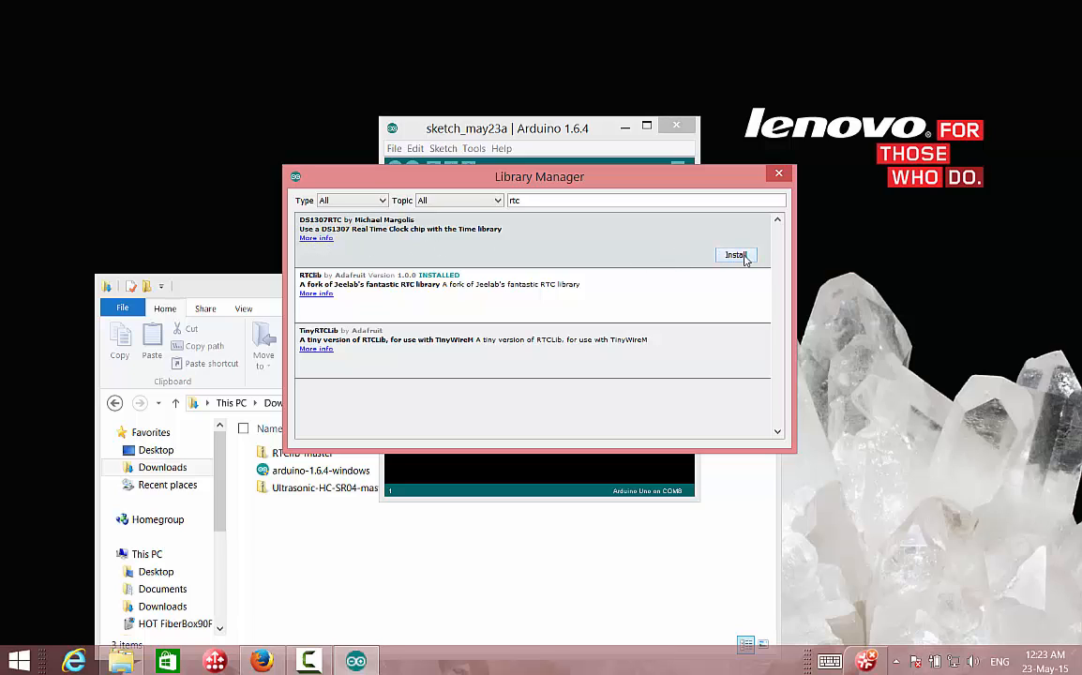
left_click(735, 255)
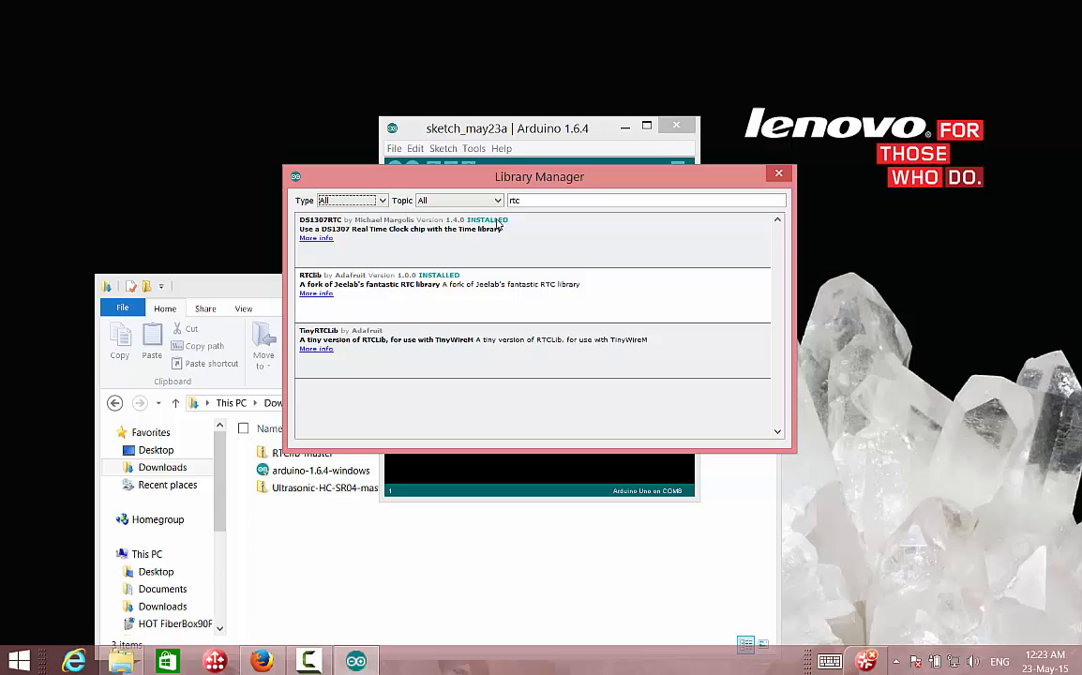
mouse_move(451, 283)
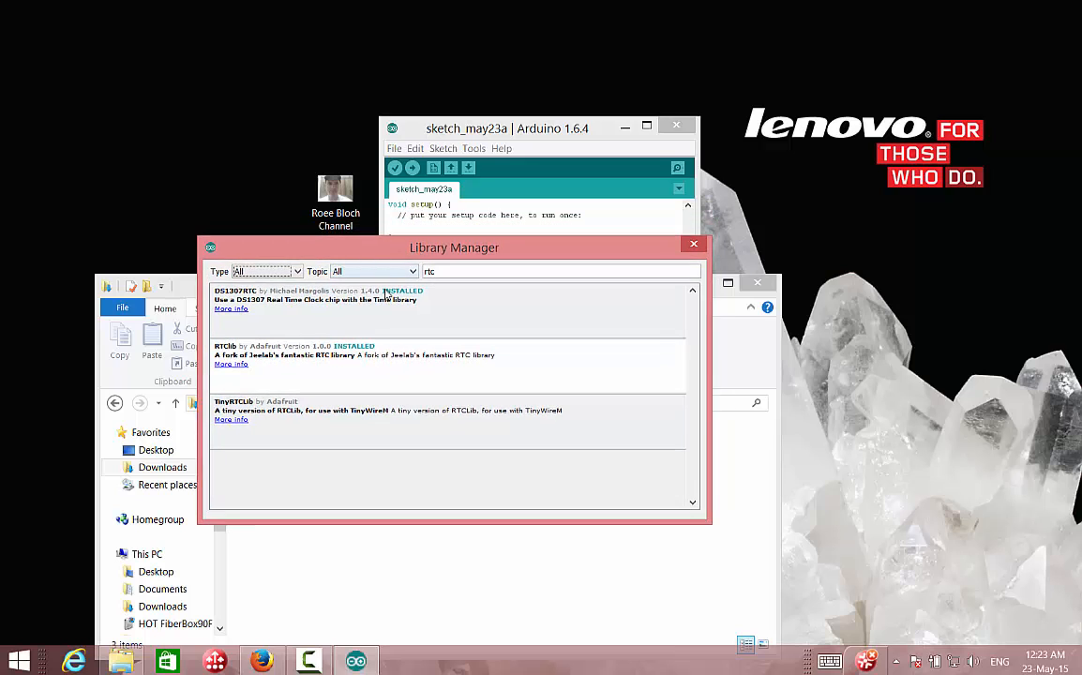
mouse_move(495, 218)
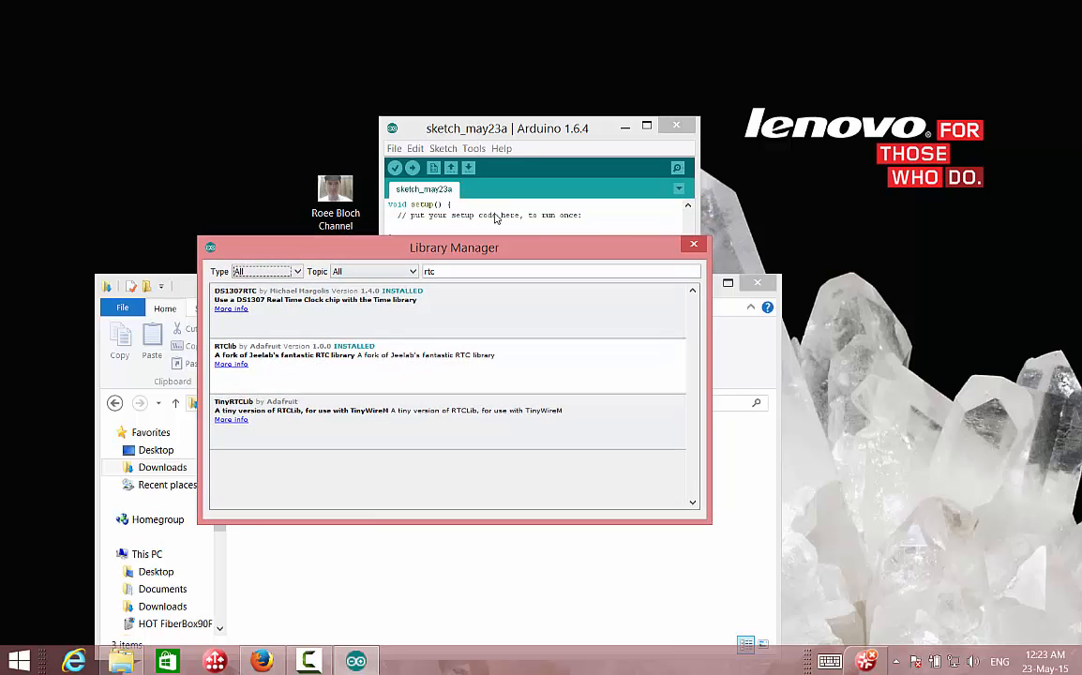
left_click(694, 244)
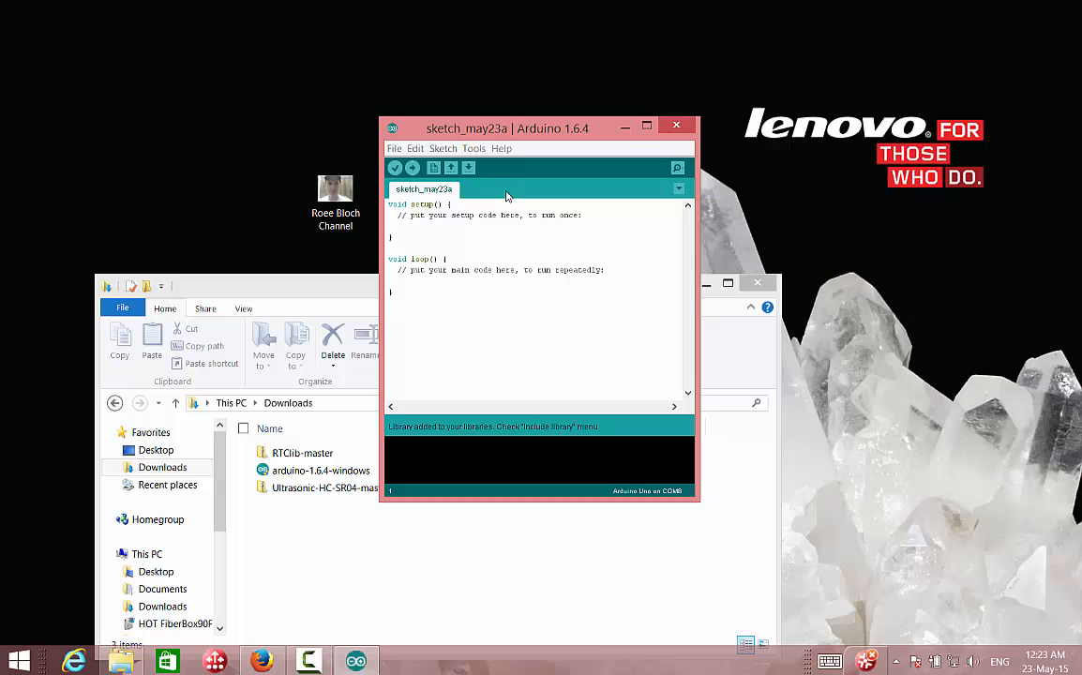
left_click(443, 148)
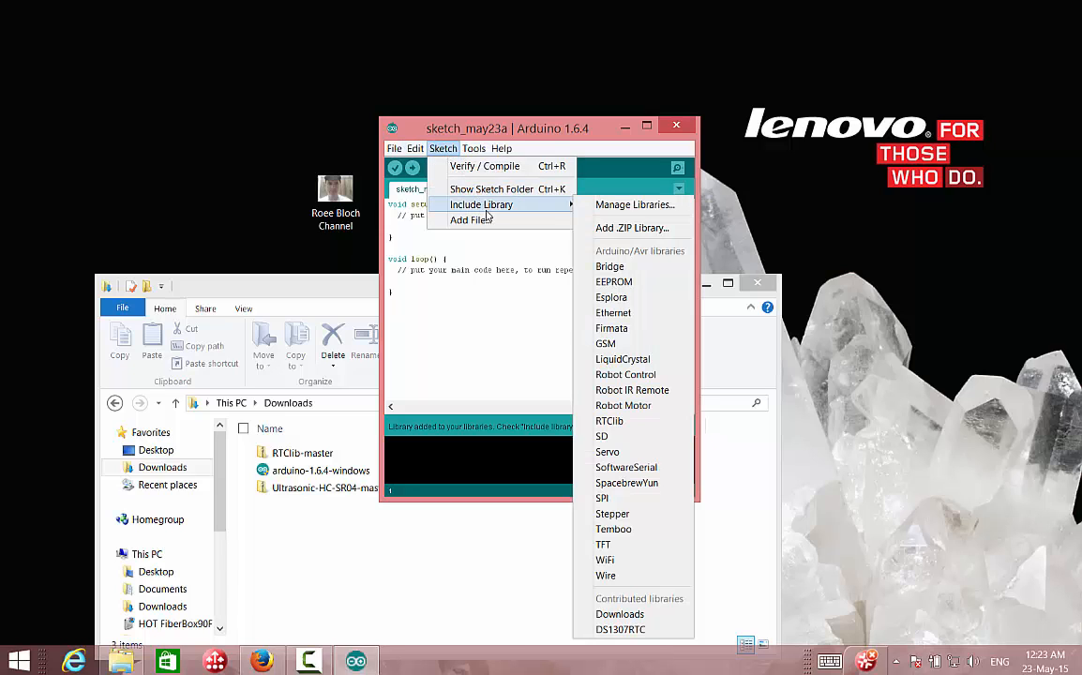
mouse_move(648, 244)
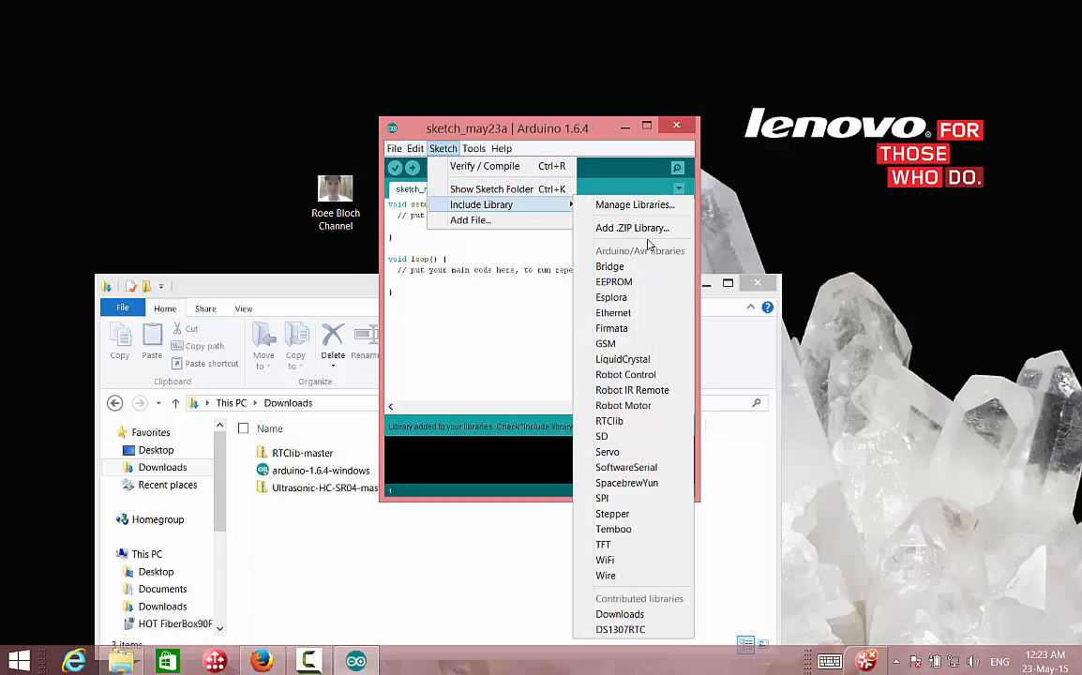
mouse_move(632, 390)
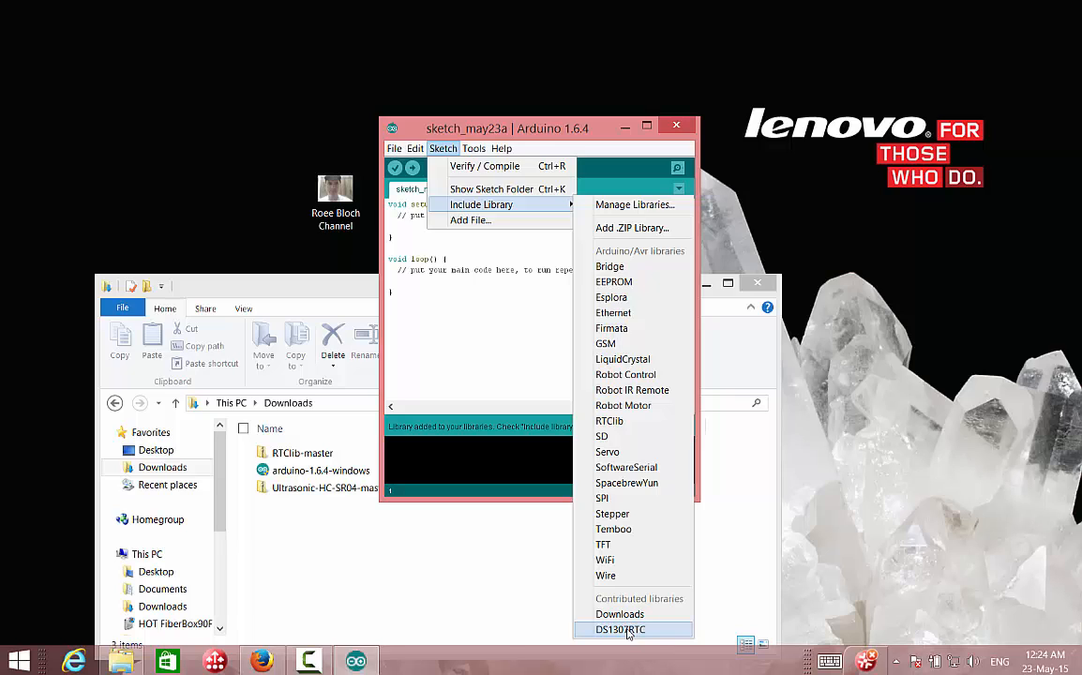
mouse_move(638, 420)
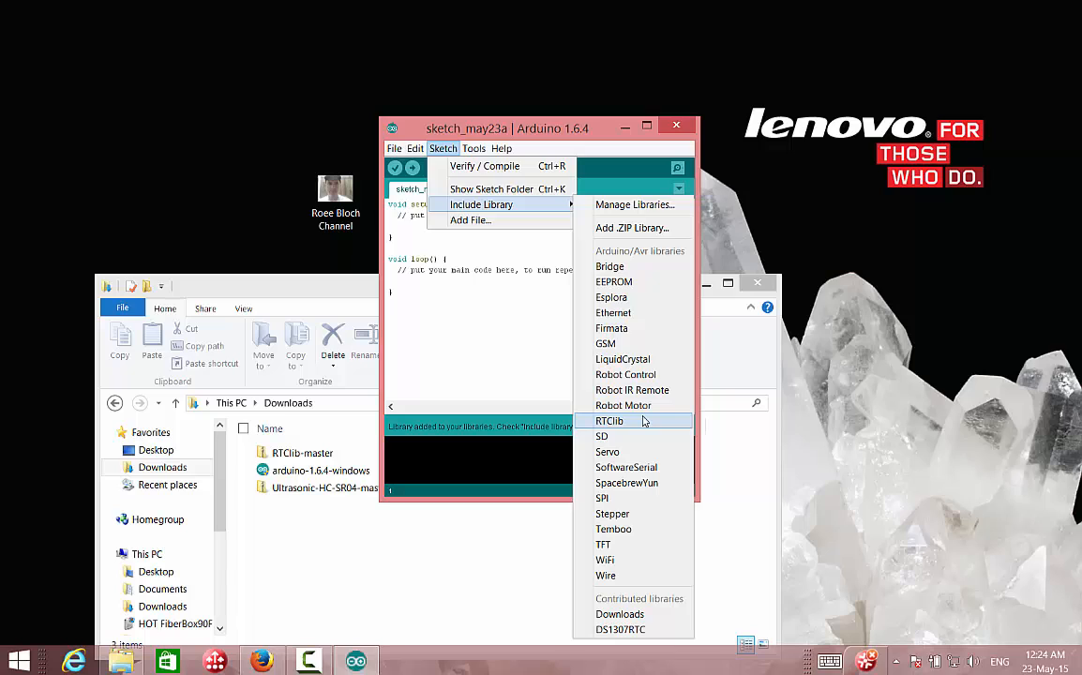
mouse_move(532, 375)
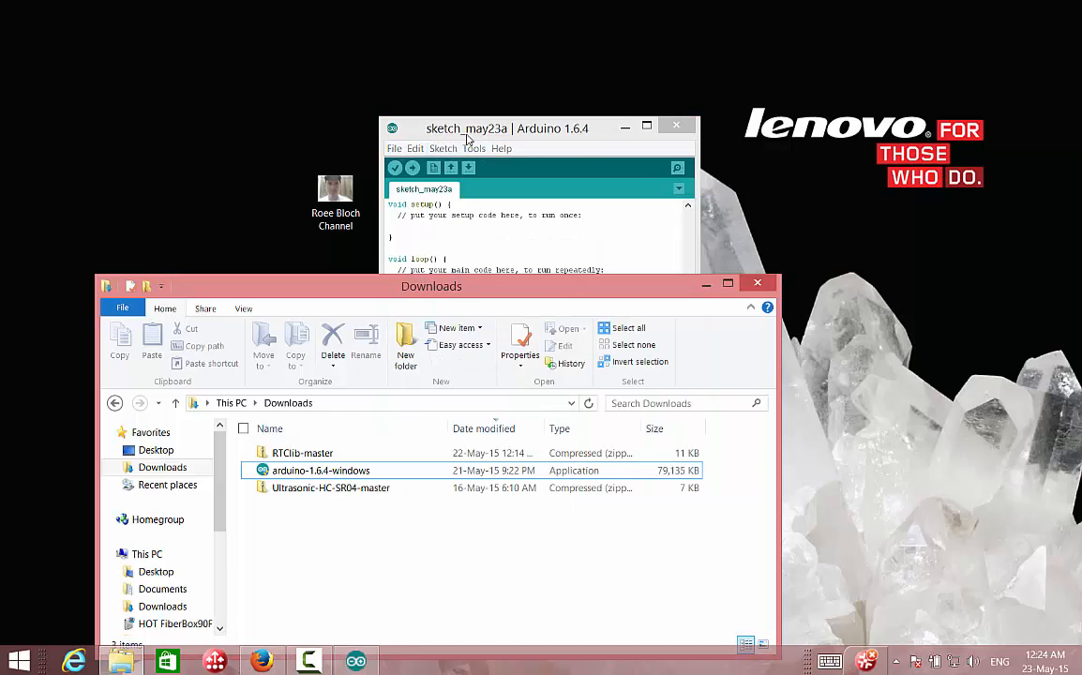
mouse_move(623, 128)
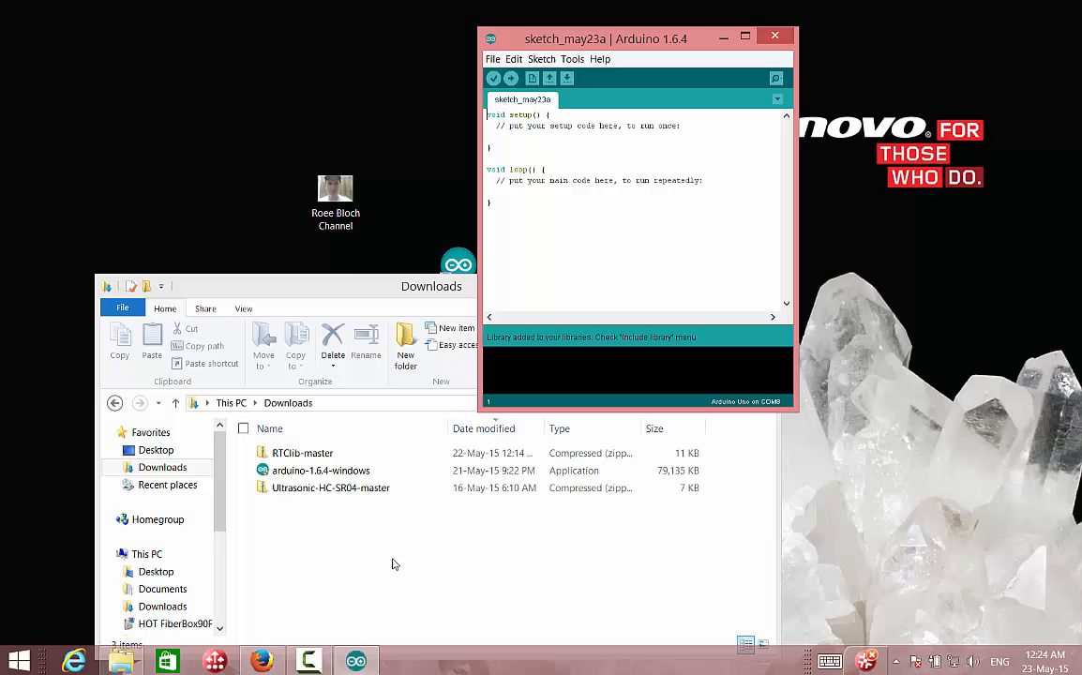
mouse_move(353, 555)
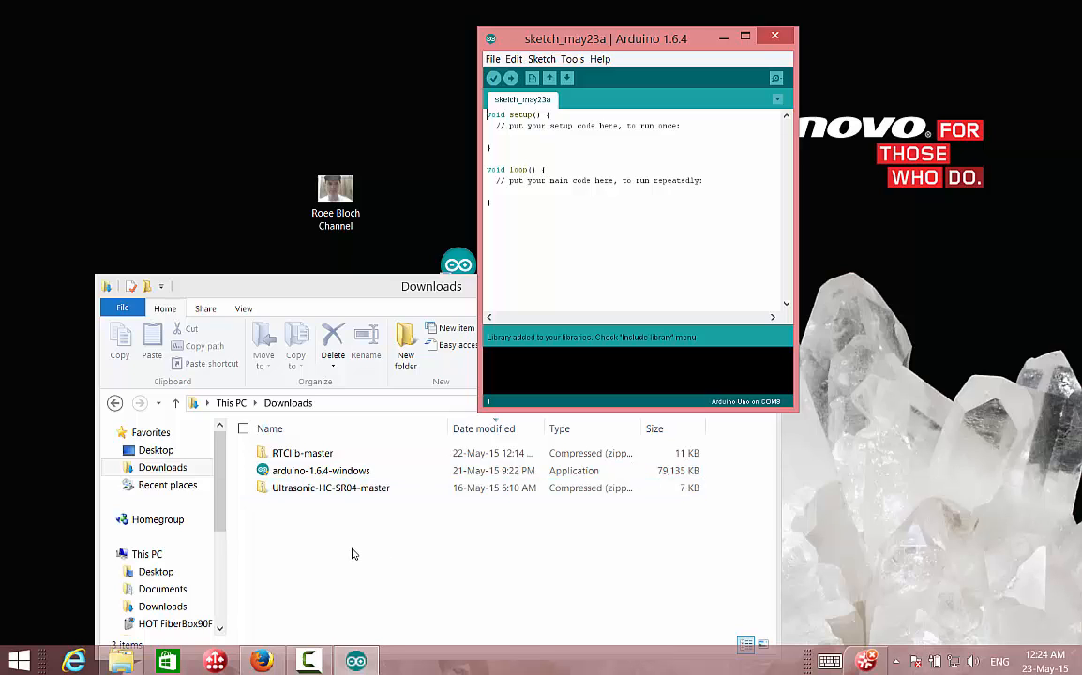
Copy the inner Ultrasonic-HC-SR04-master library folder from the archive in Downloads.
left_click(330, 487)
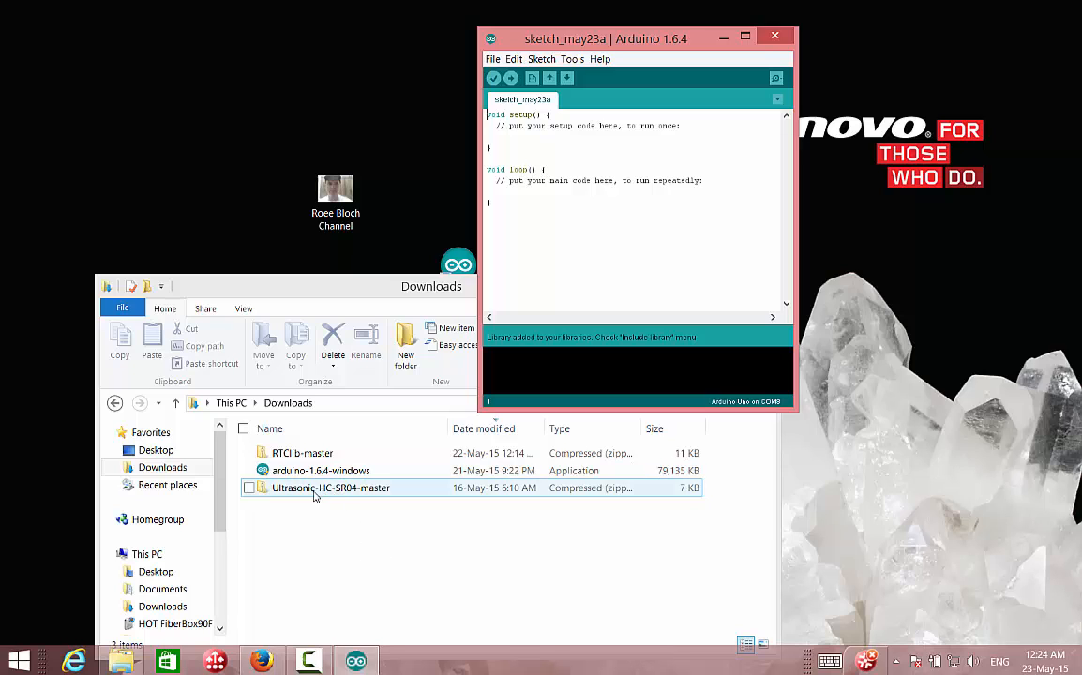
mouse_move(300, 491)
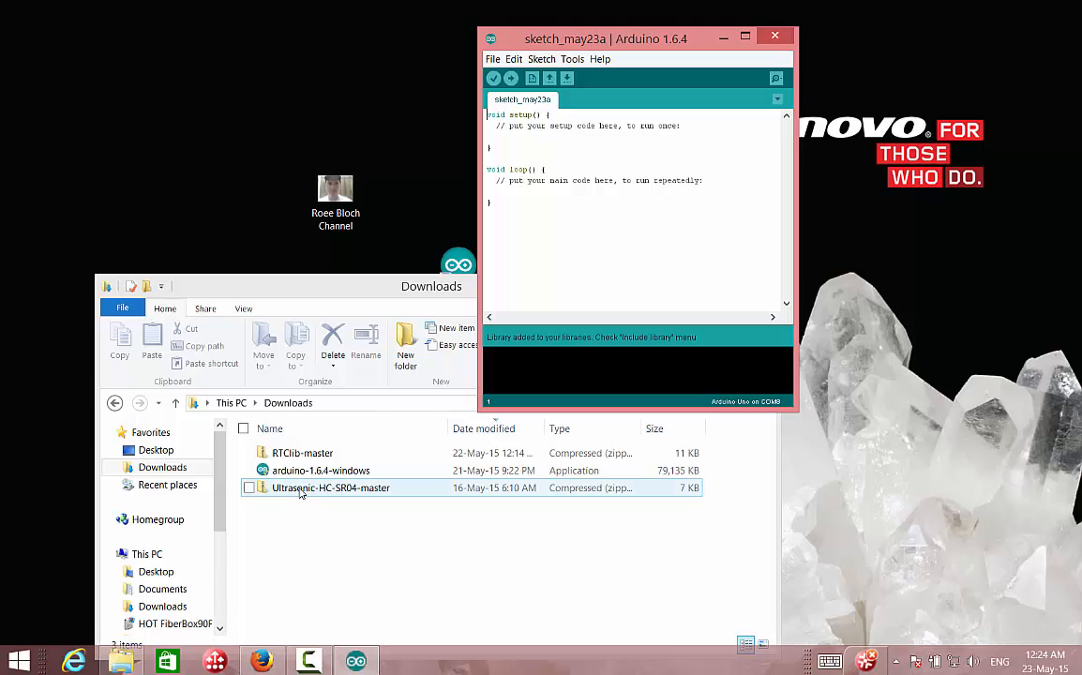
double_click(330, 487)
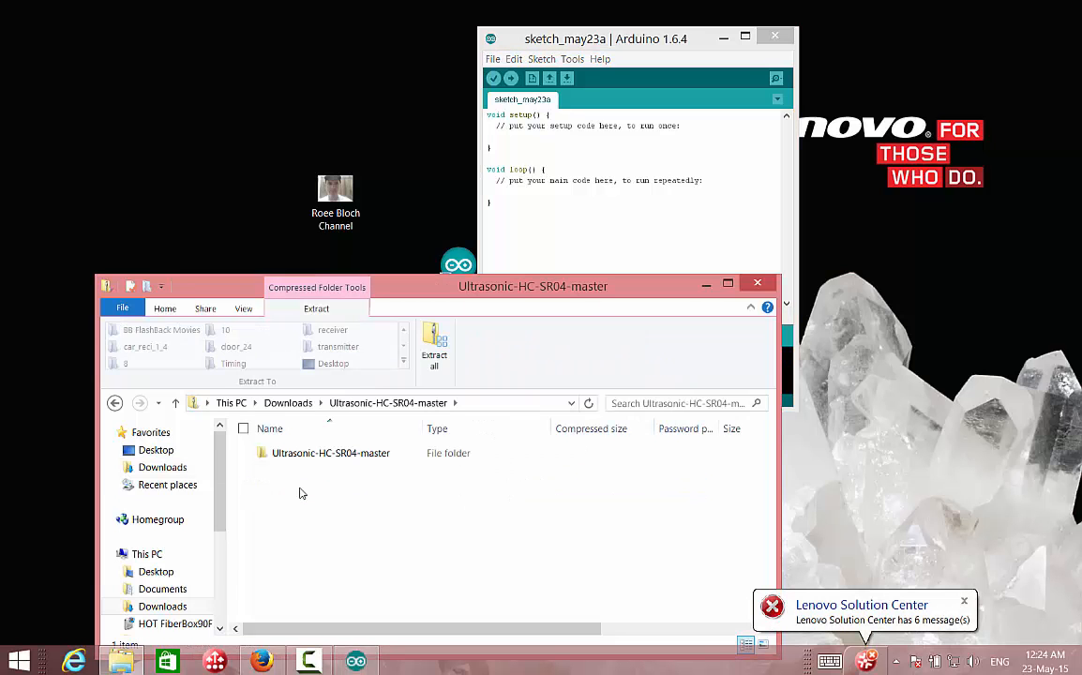
left_click(330, 452)
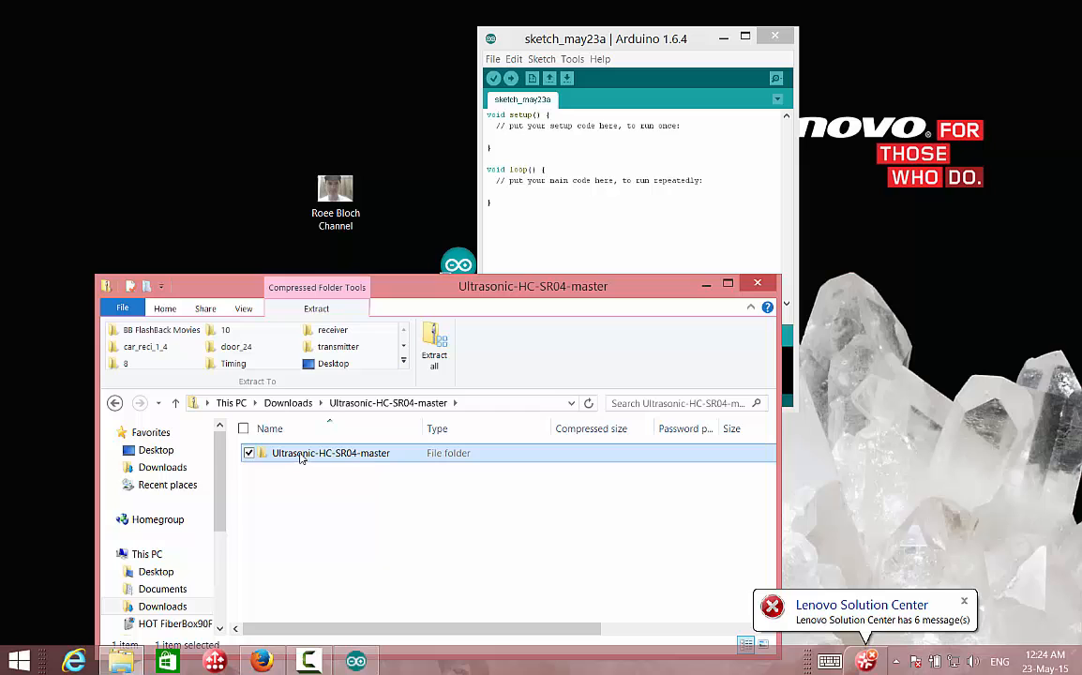
right_click(330, 451)
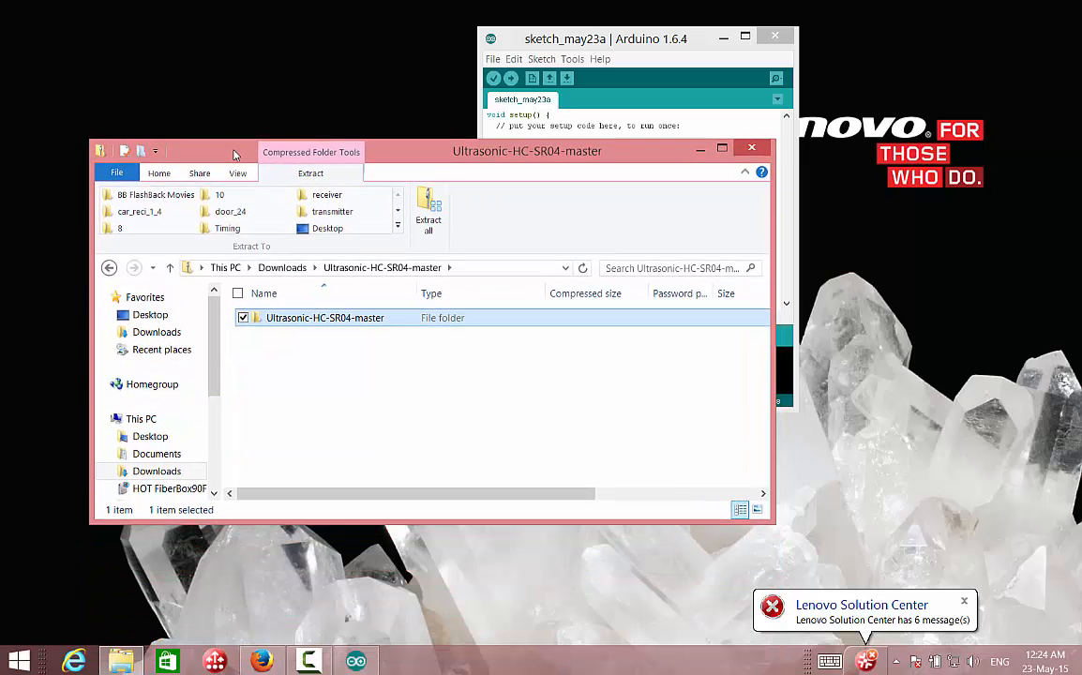
scroll("down", 3)
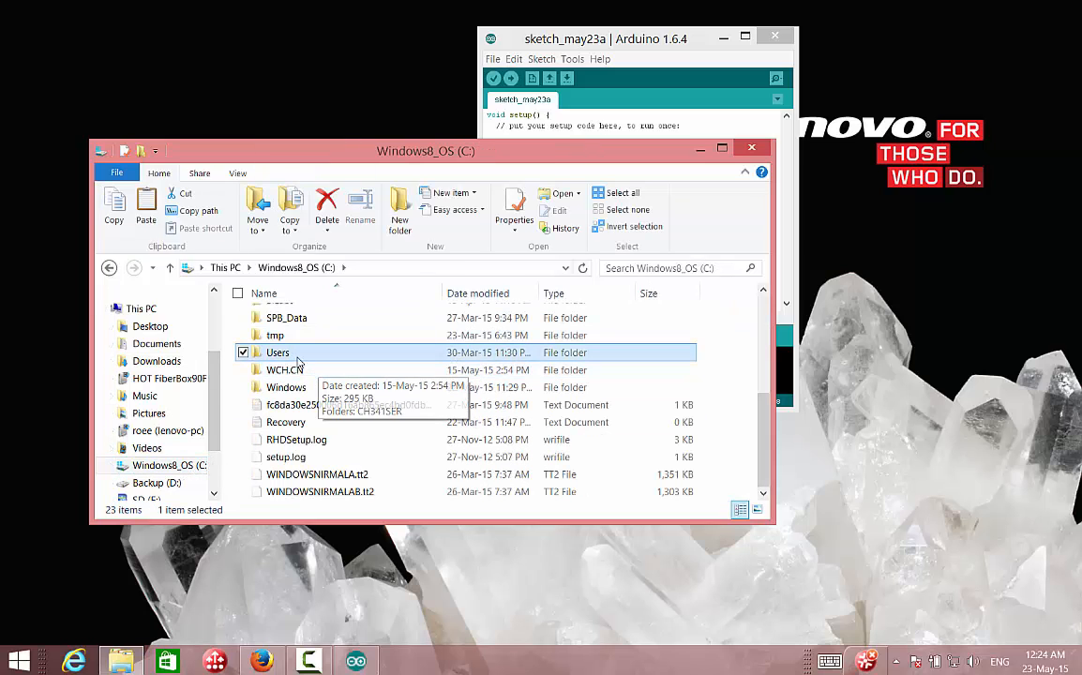
Browse from C: through Users, the home folder and Documents into Arduino\libraries.
double_click(278, 353)
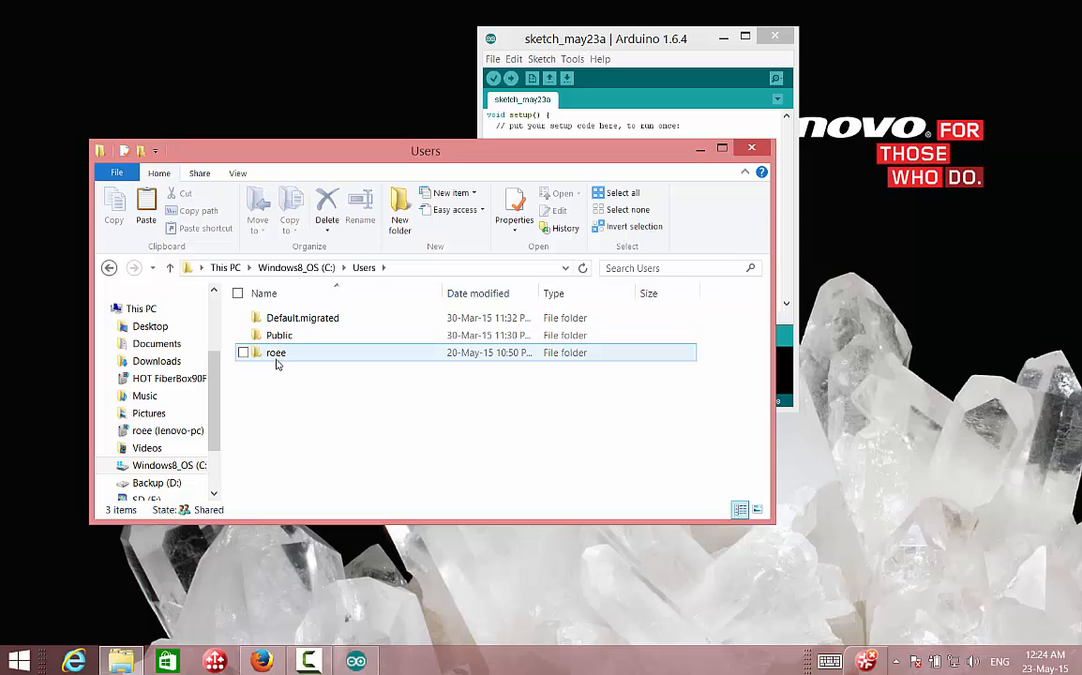
mouse_move(275, 364)
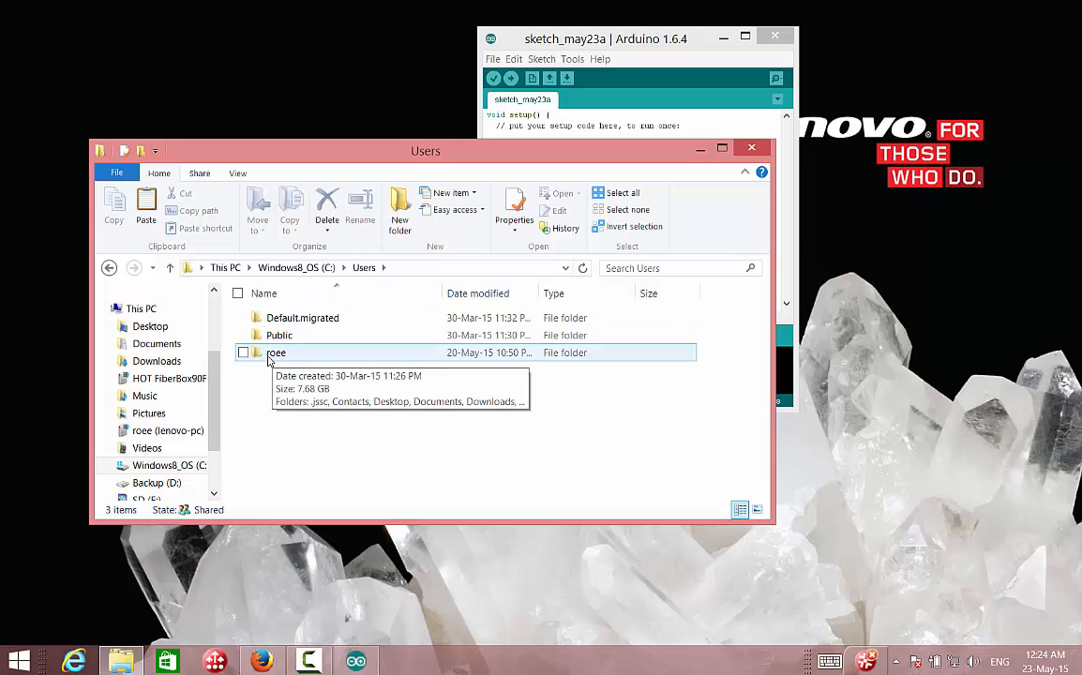
double_click(278, 353)
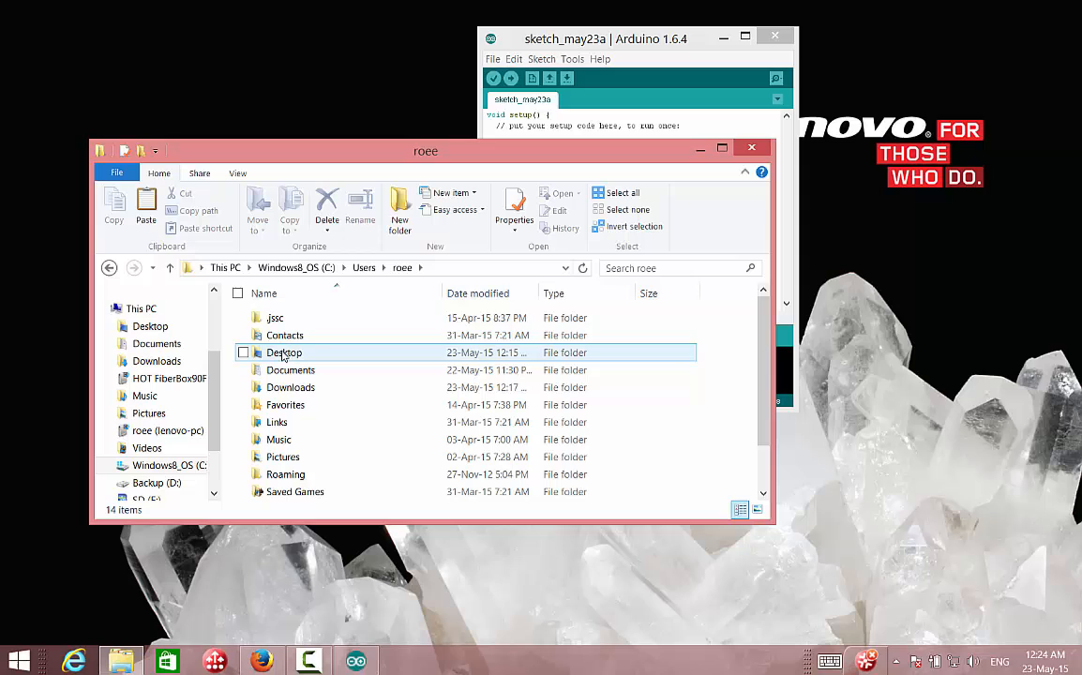
mouse_move(291, 372)
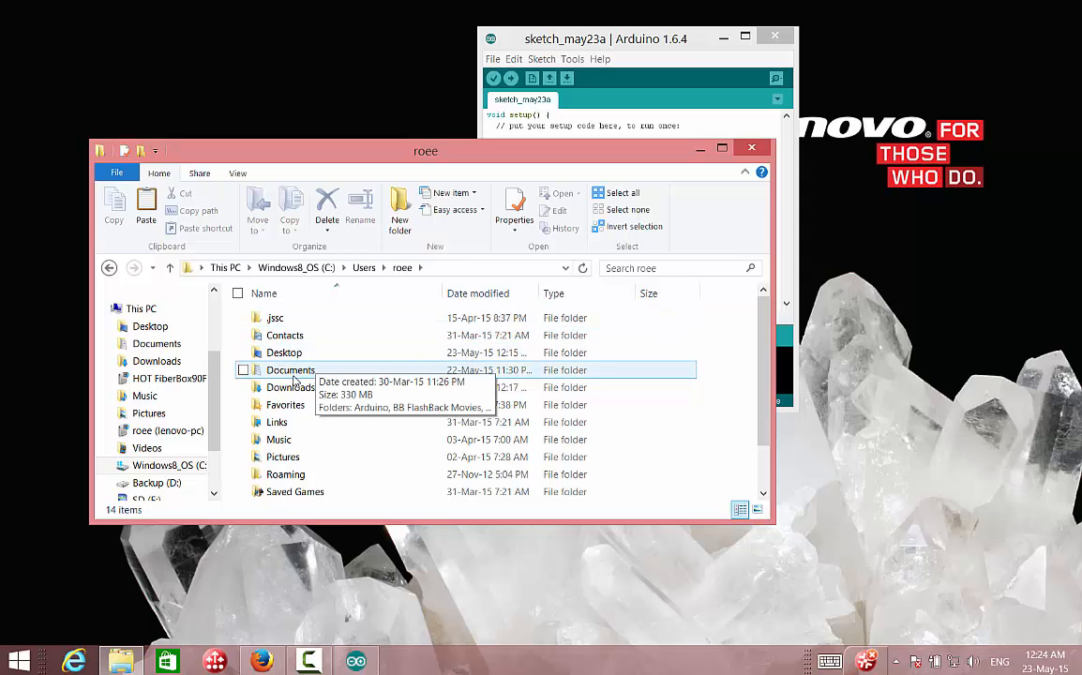
double_click(291, 369)
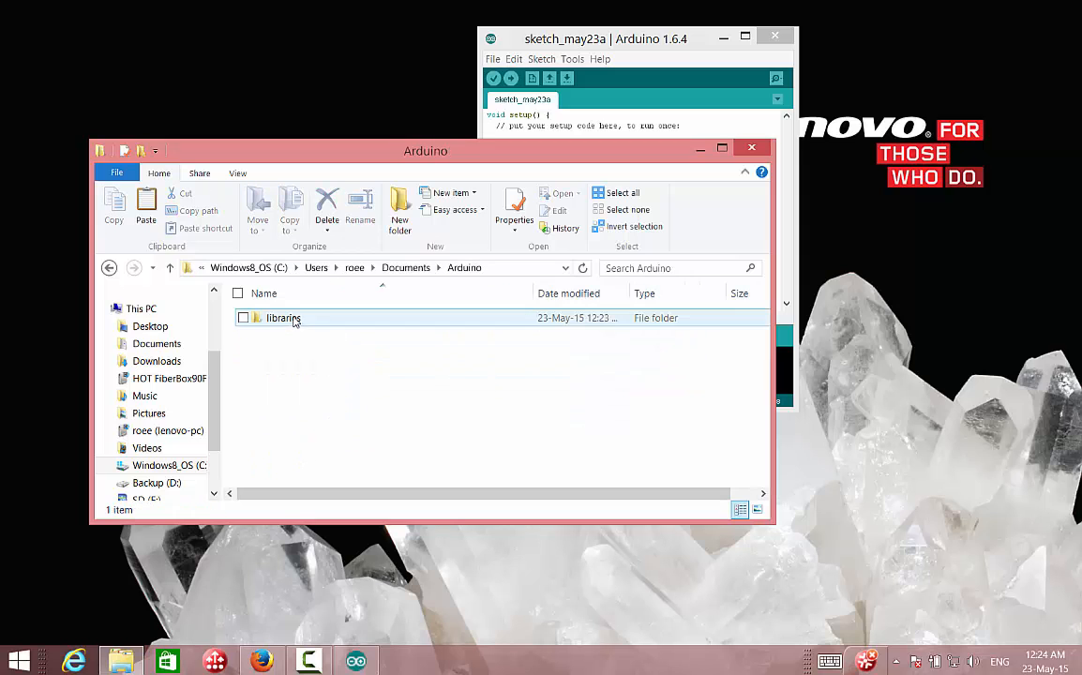
double_click(283, 319)
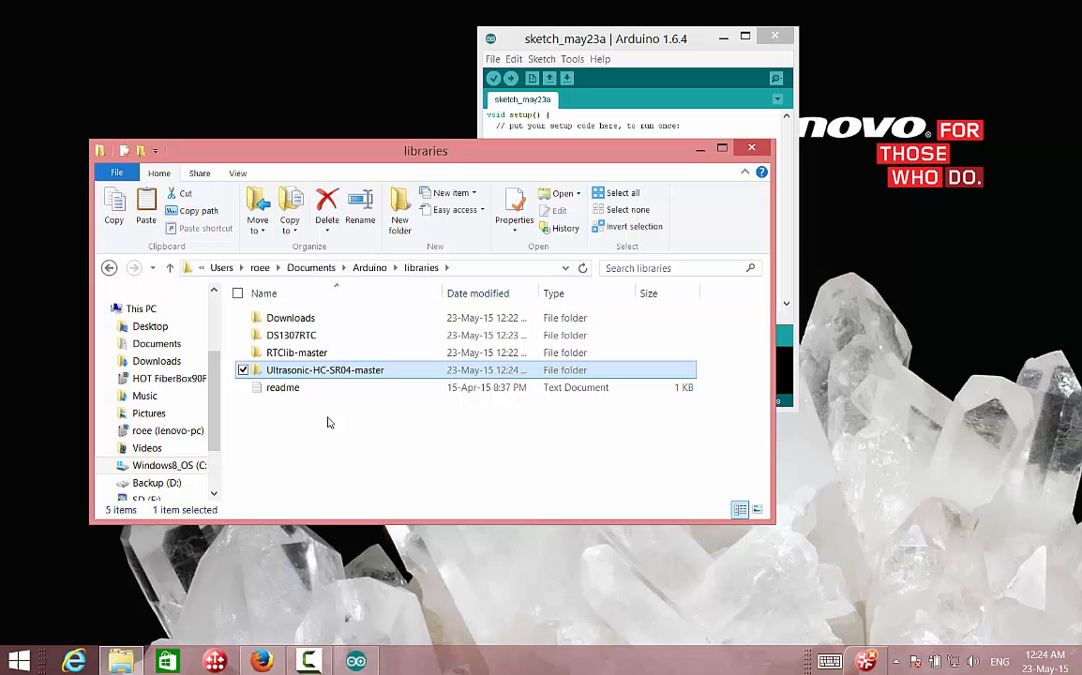
mouse_move(328, 451)
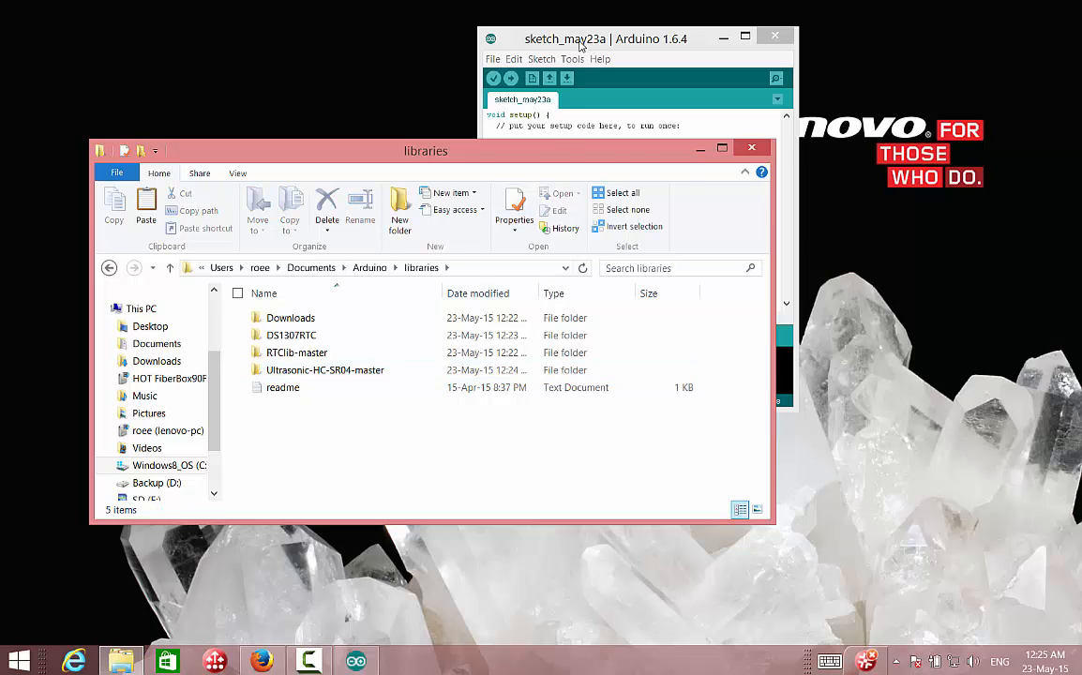
left_click(542, 58)
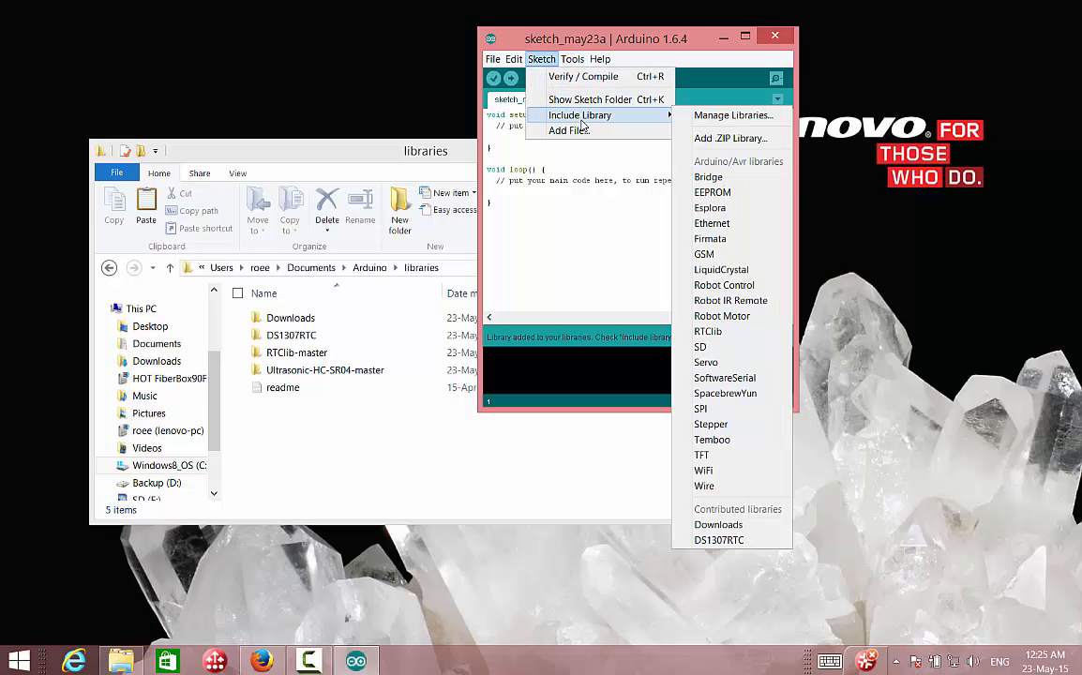
mouse_move(724, 379)
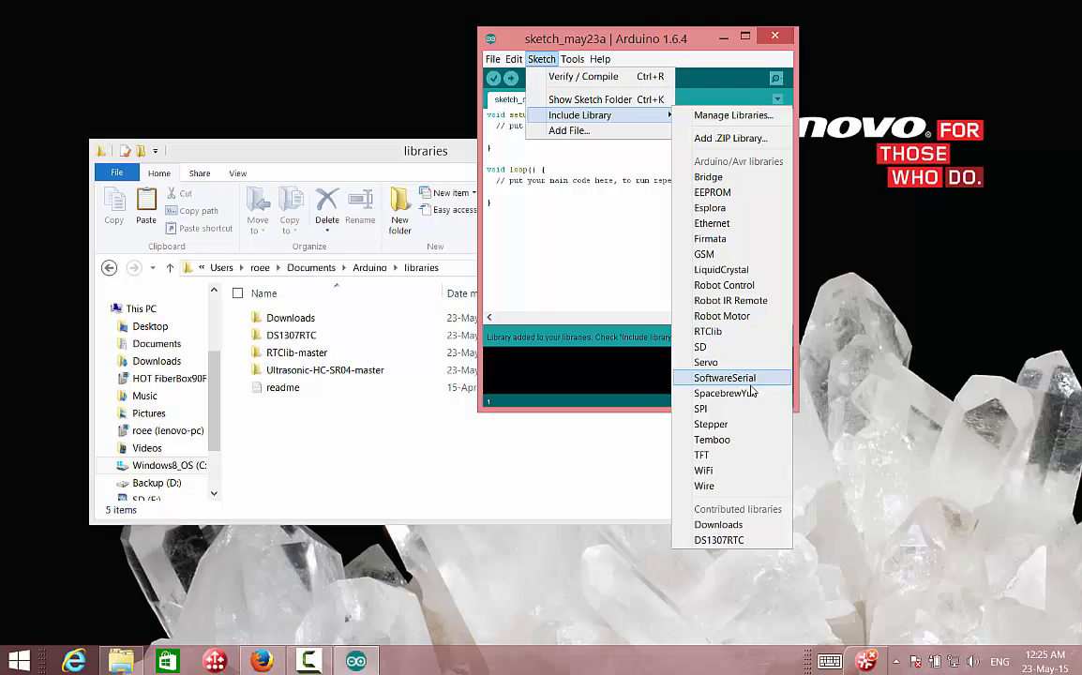
mouse_move(753, 394)
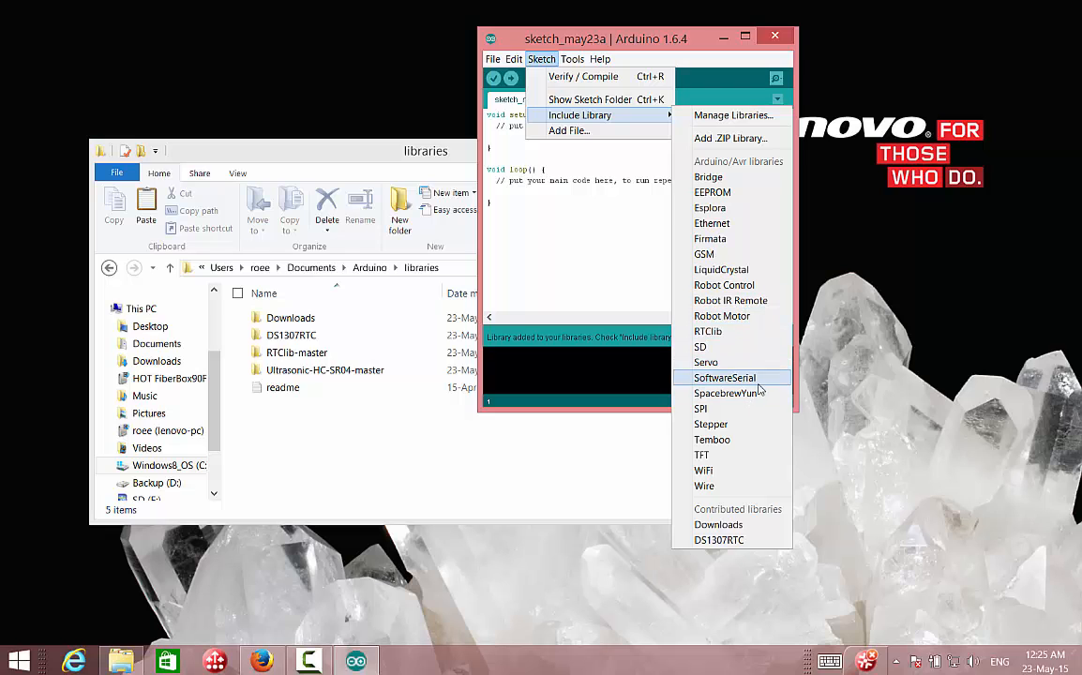
mouse_move(763, 225)
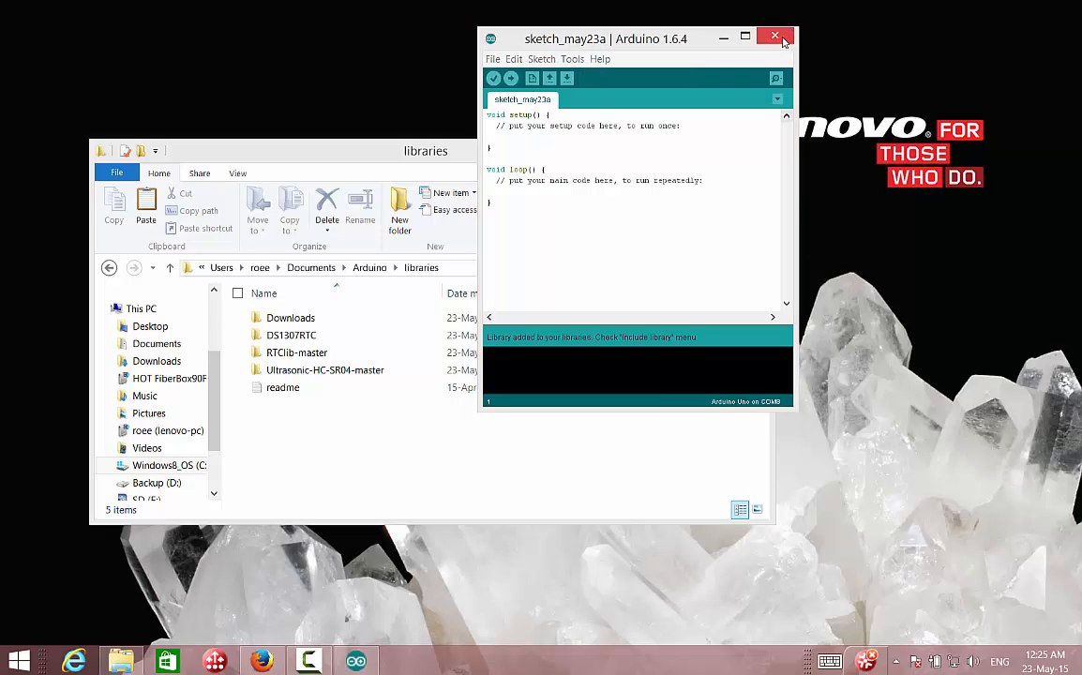
Close the libraries Explorer window and return to the IDE's Sketch menu for the library list.
left_click(776, 36)
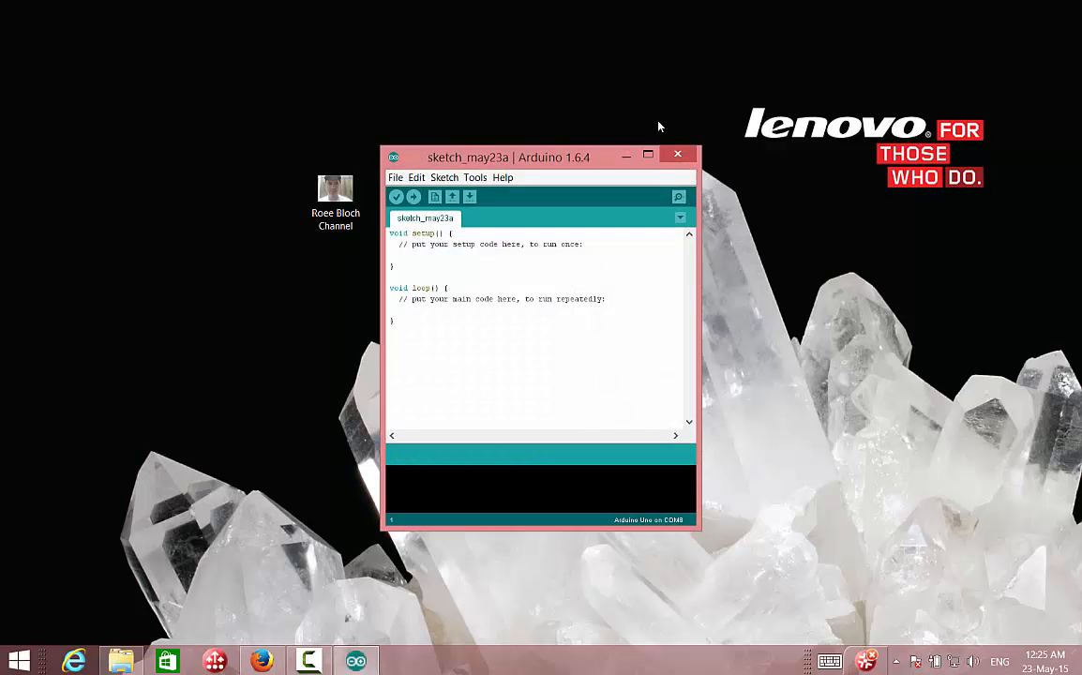
left_click(475, 176)
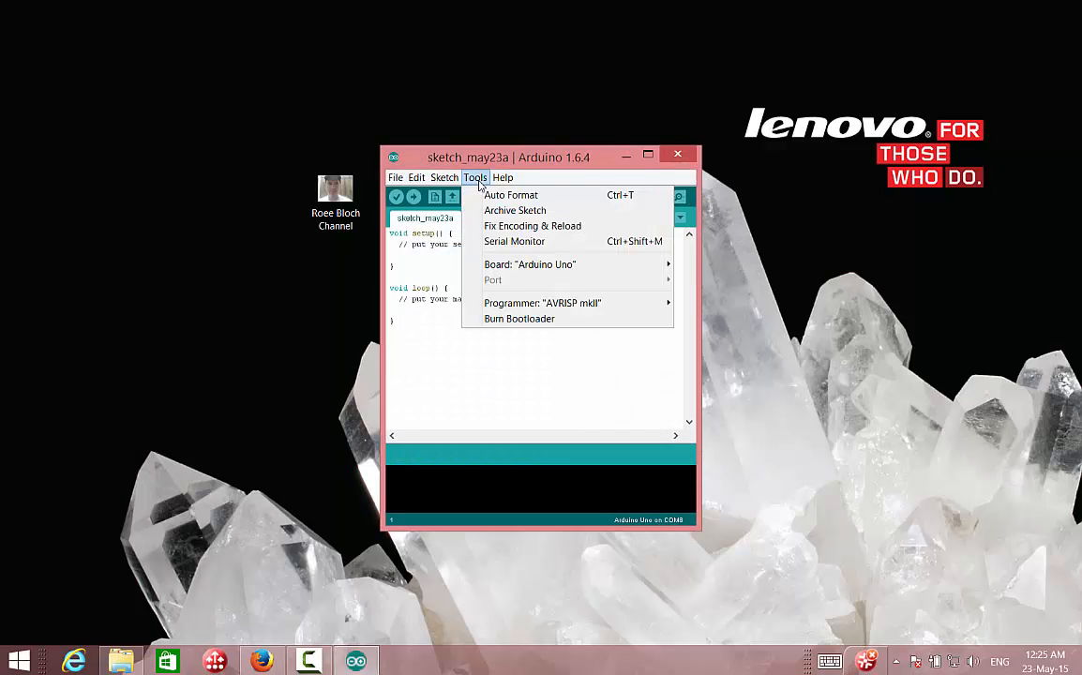
left_click(442, 176)
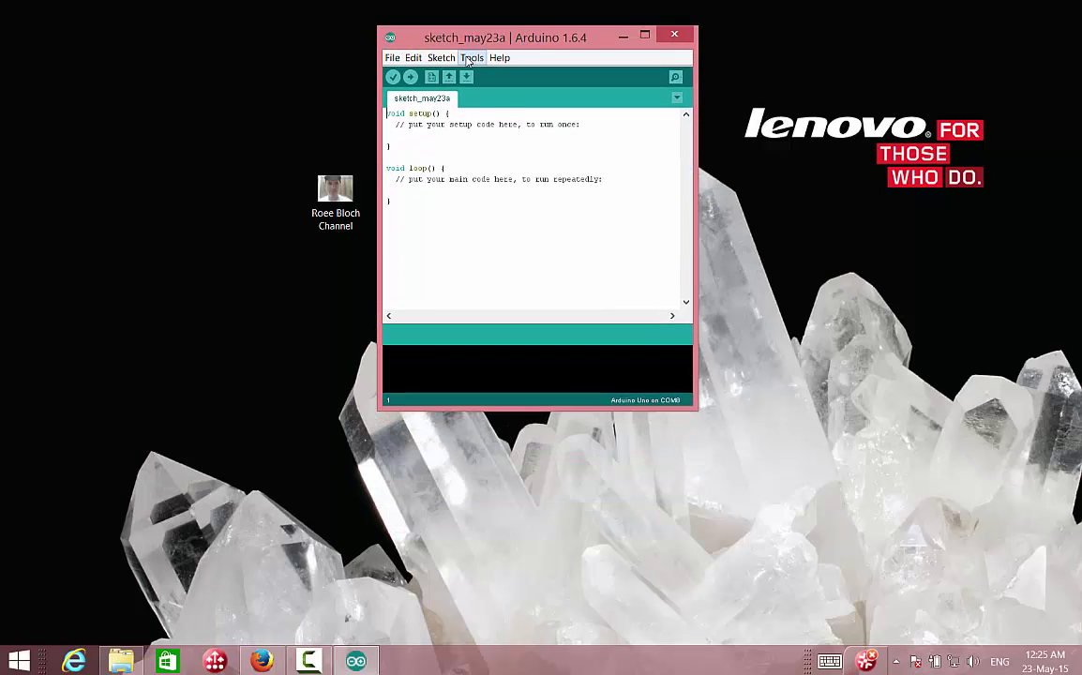
left_click(440, 56)
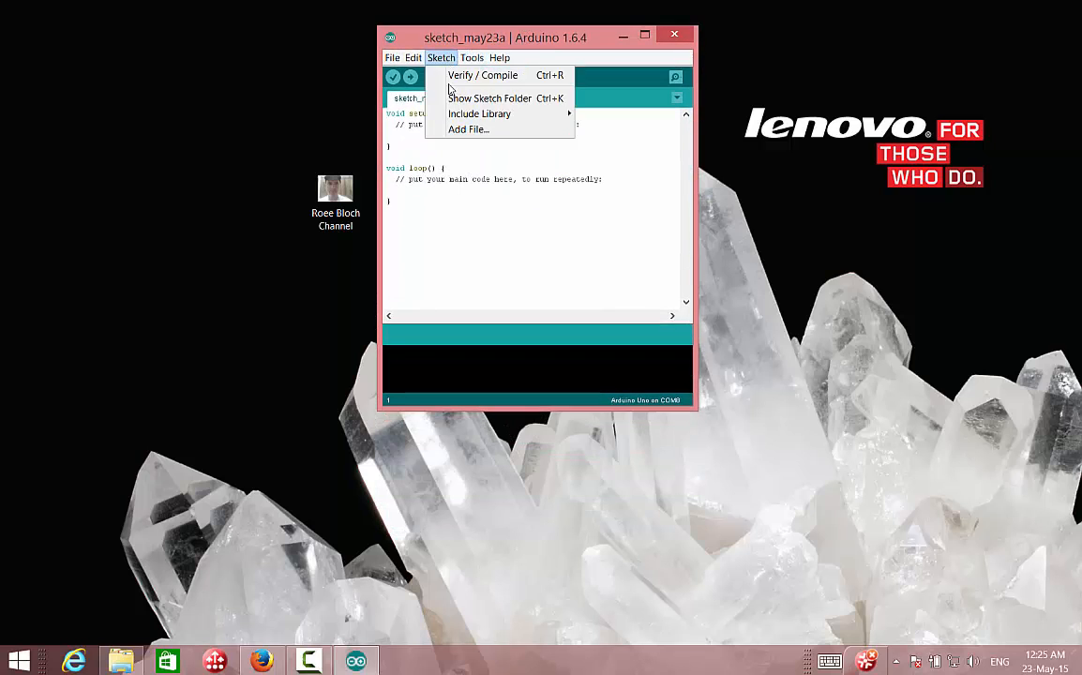